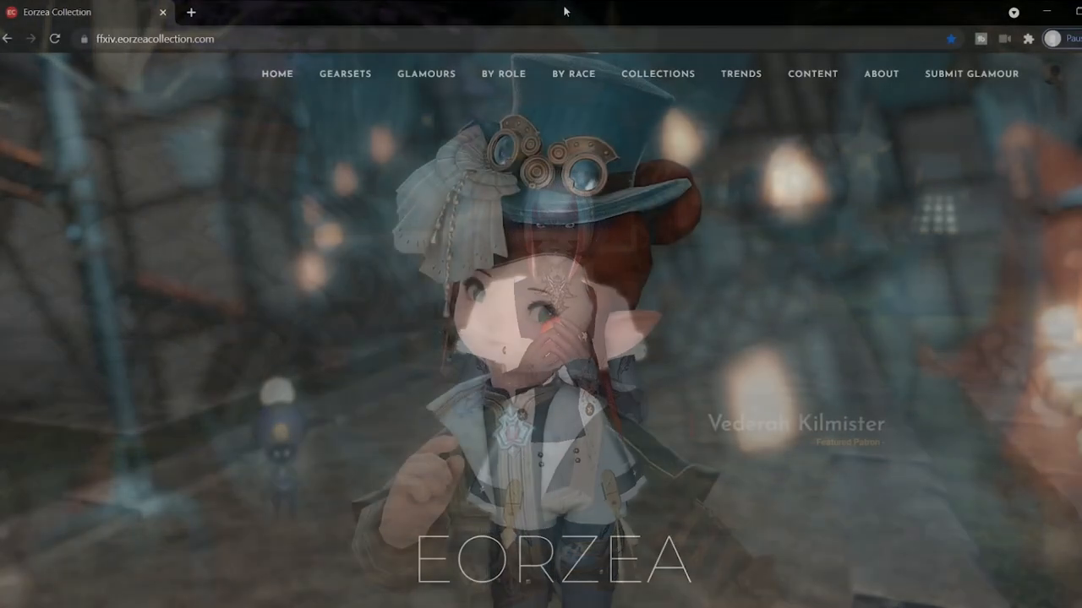
- Filter Eorzea Collection's female glamours to Au Ra race and the Paladin job
left_click(426, 74)
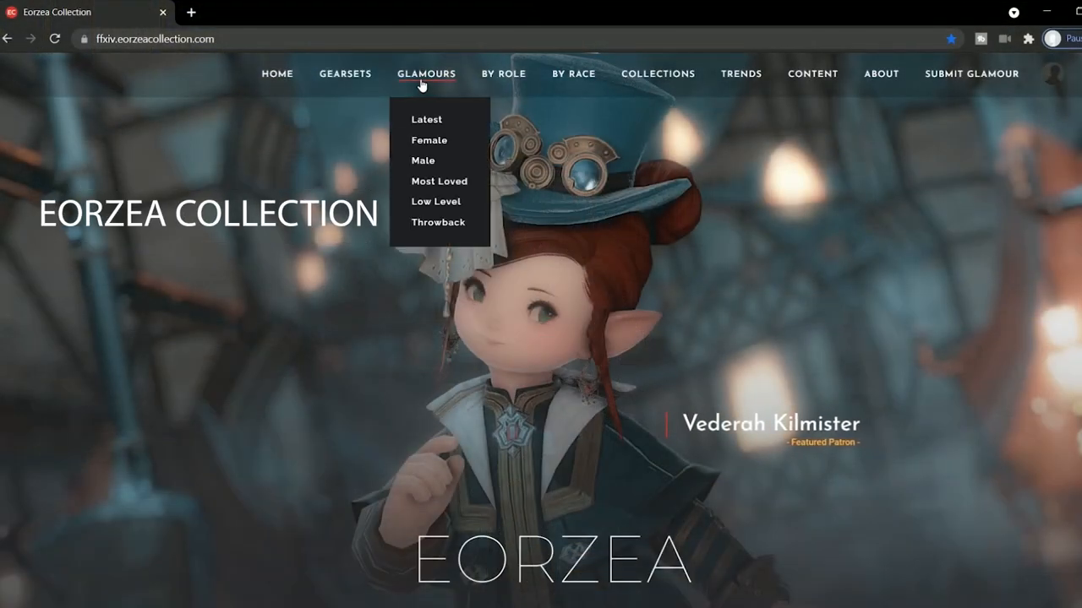
mouse_move(427, 140)
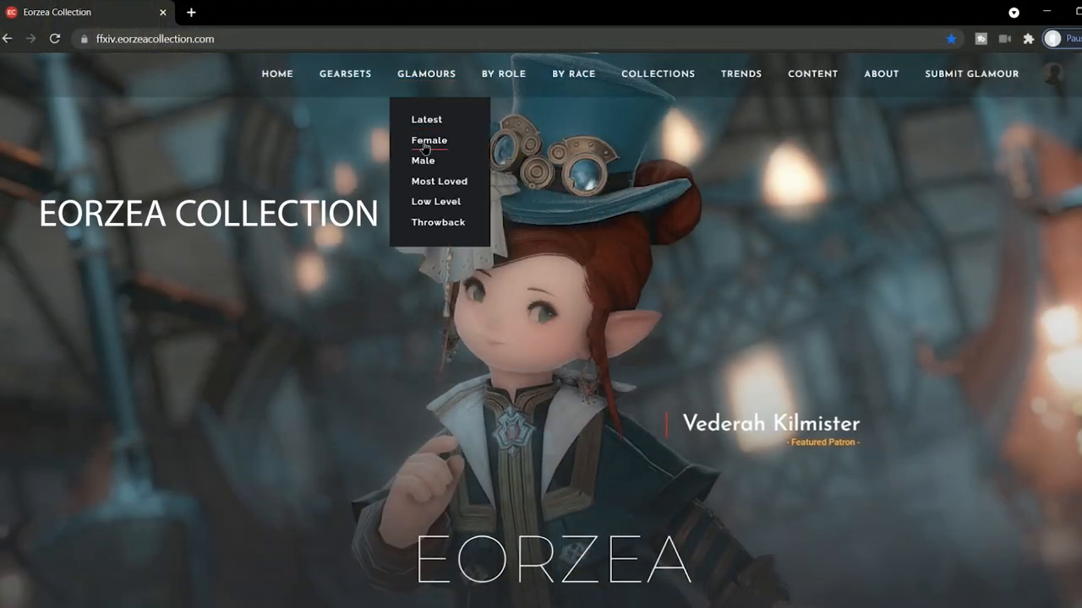
left_click(428, 140)
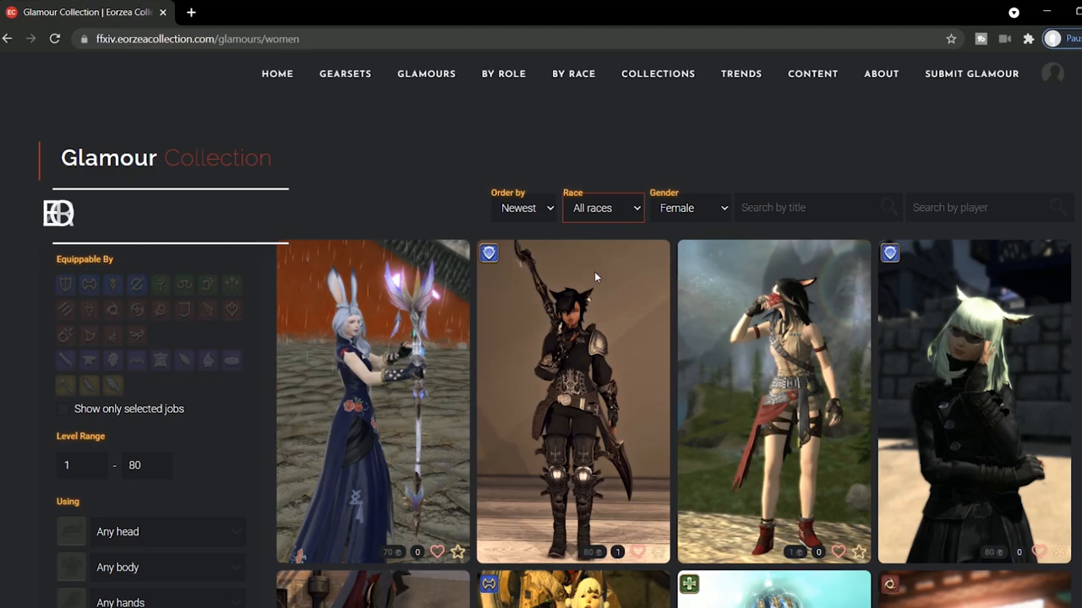
left_click(602, 208)
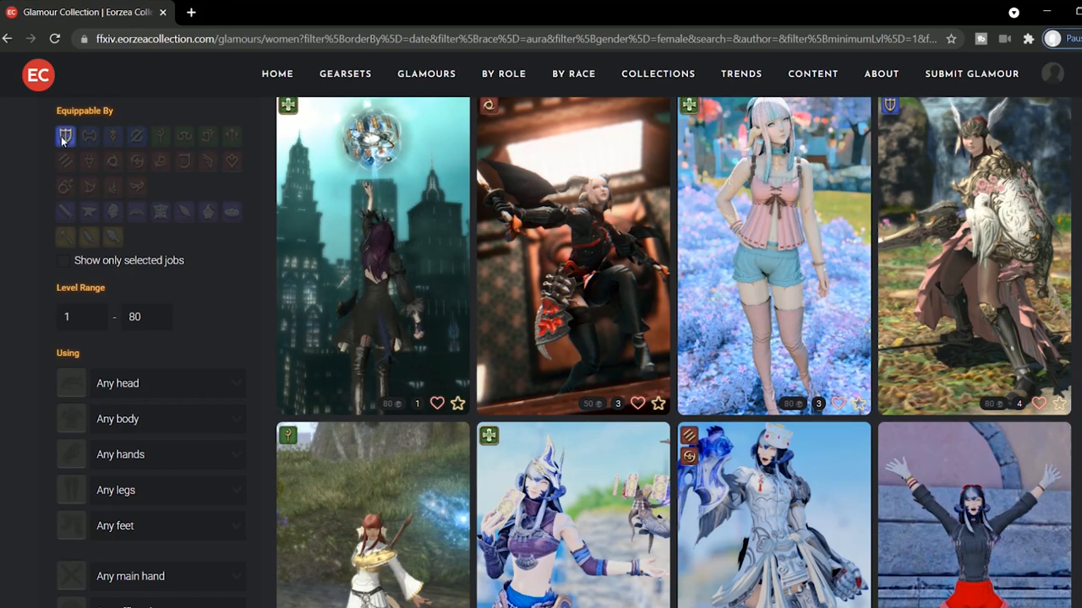
scroll("down", 3)
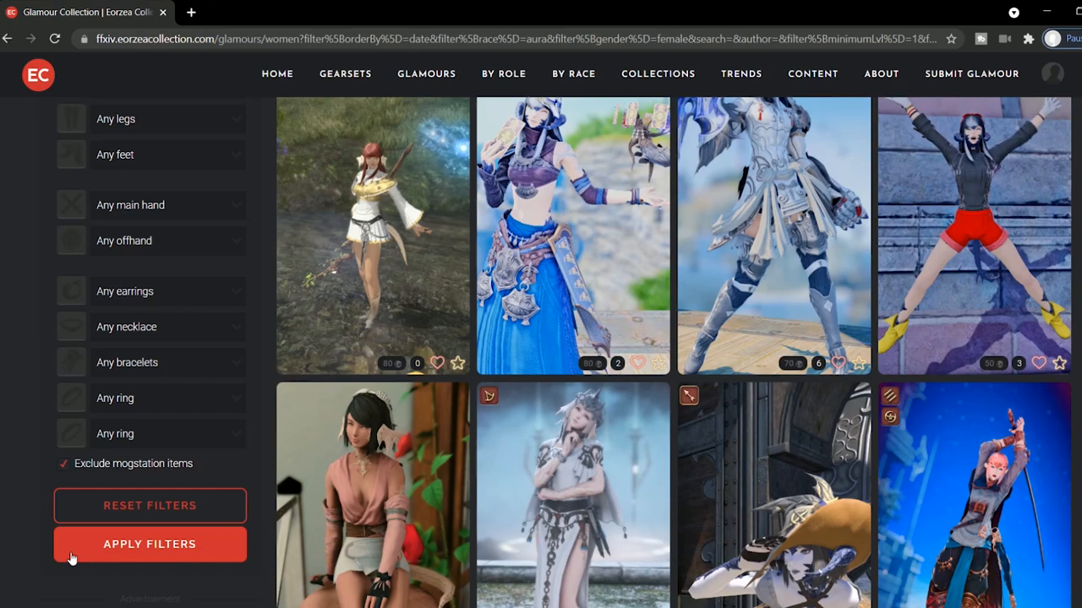
left_click(149, 544)
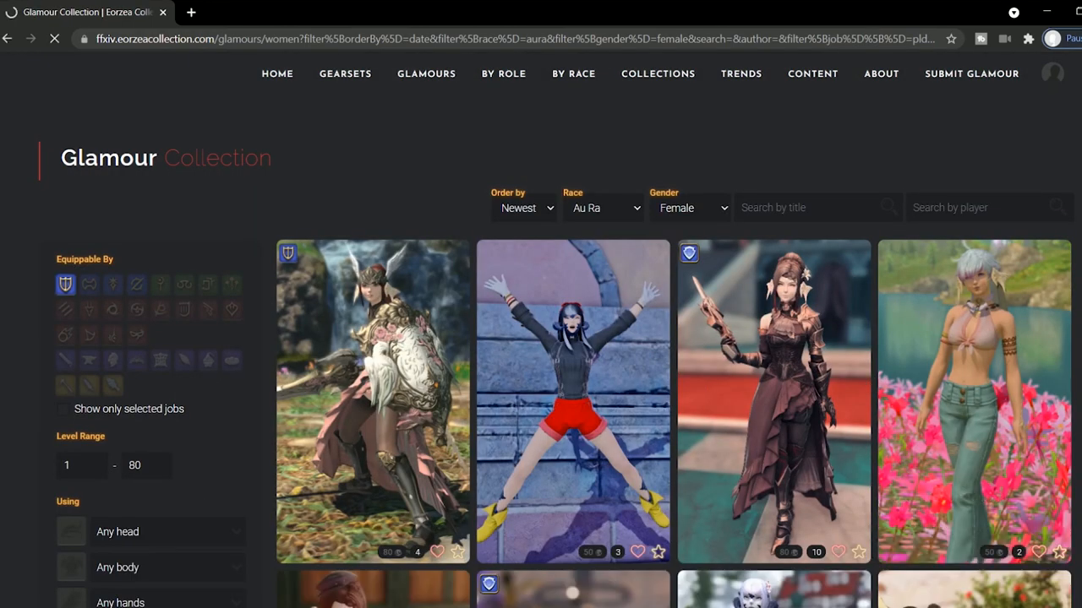
- List gearsets filtered to Trial Drop and Raid Gear
scroll("down", 3)
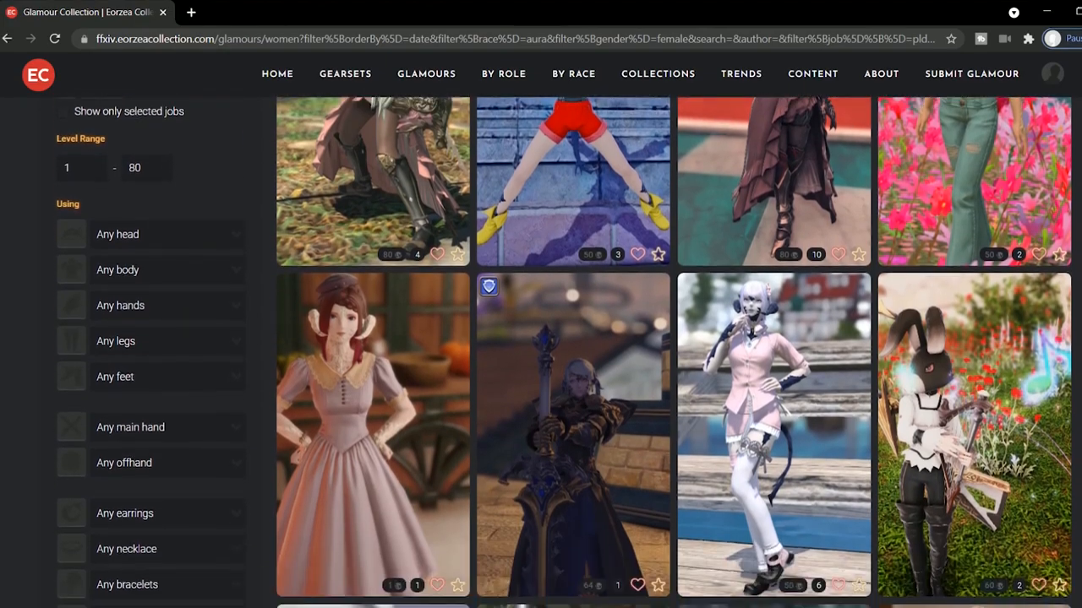
left_click(354, 74)
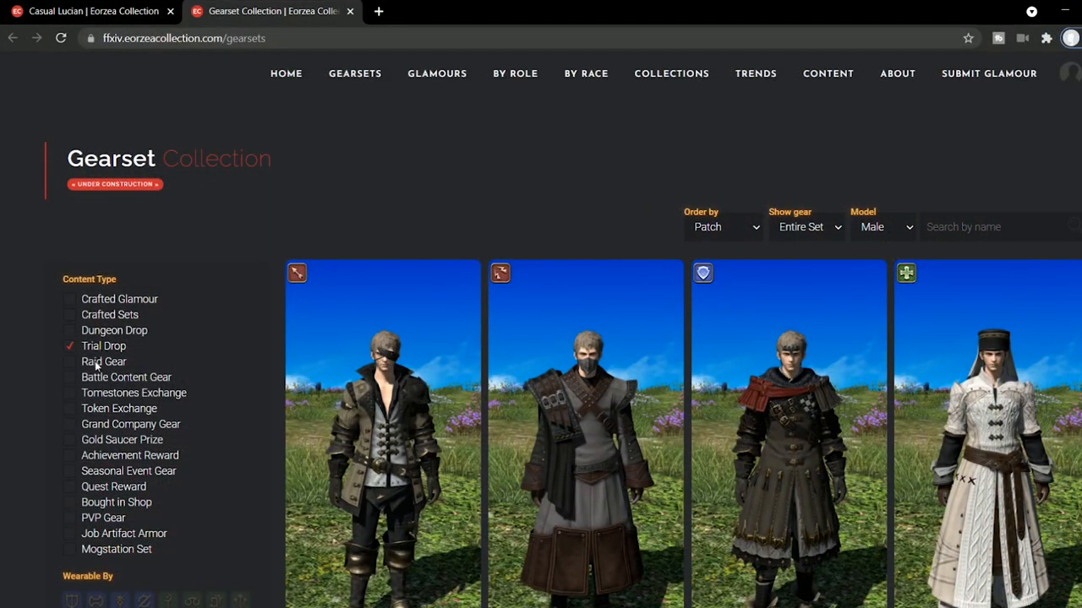
scroll("down", 3)
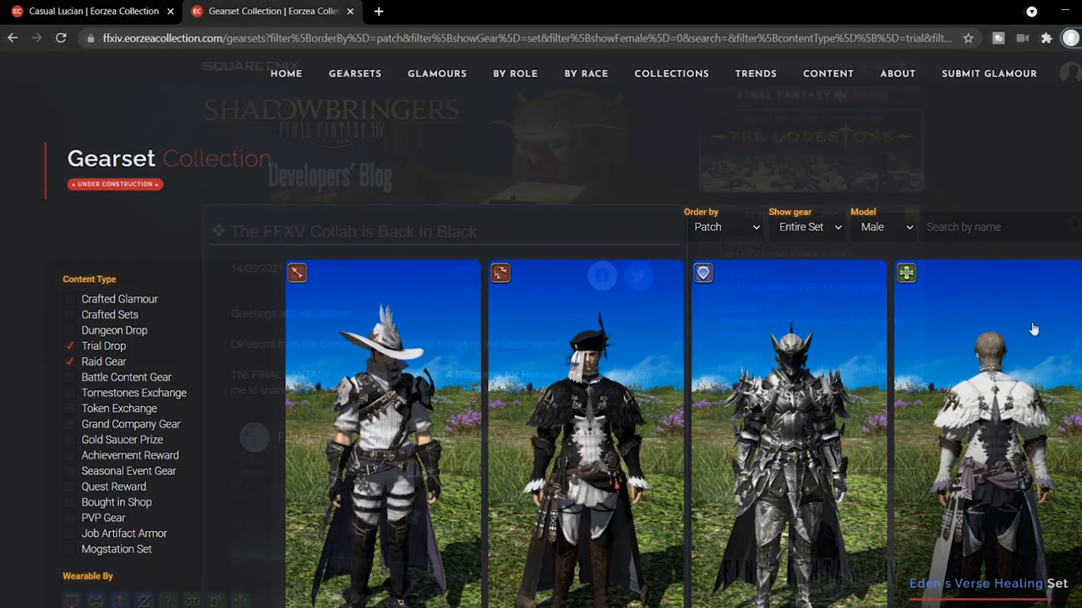
- Scroll the 'The FFXV Collab is Back in Black' blog post down to its event items
left_click(89, 11)
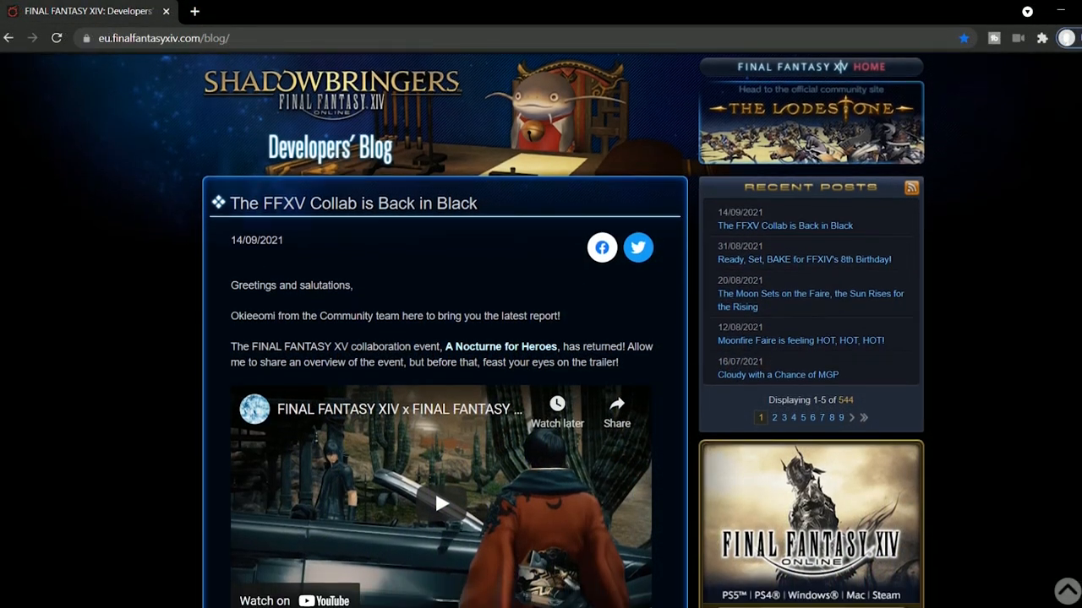
scroll("down", 3)
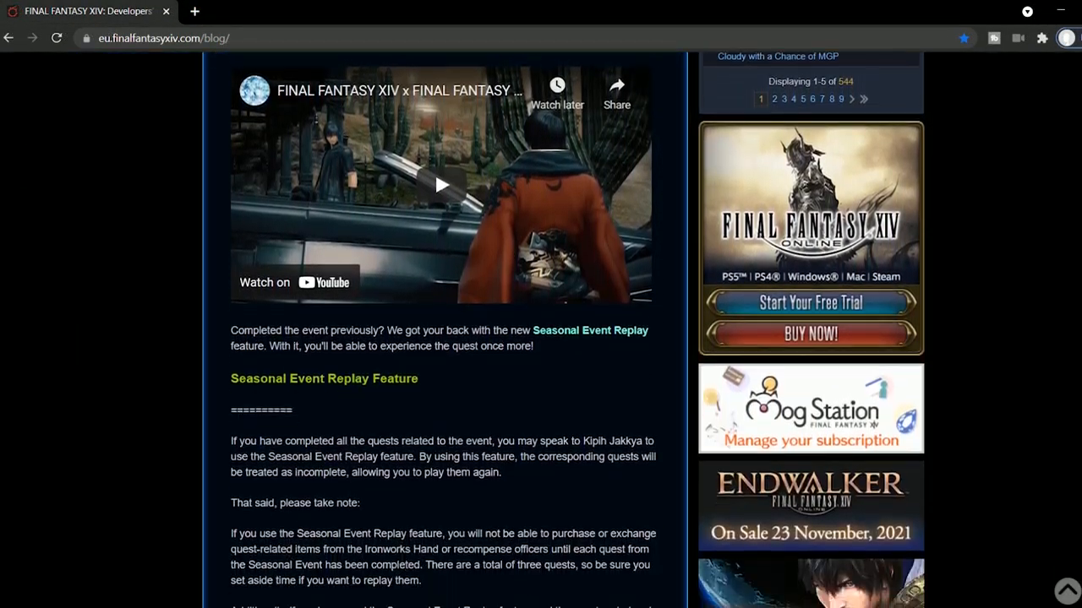
scroll("down", 3)
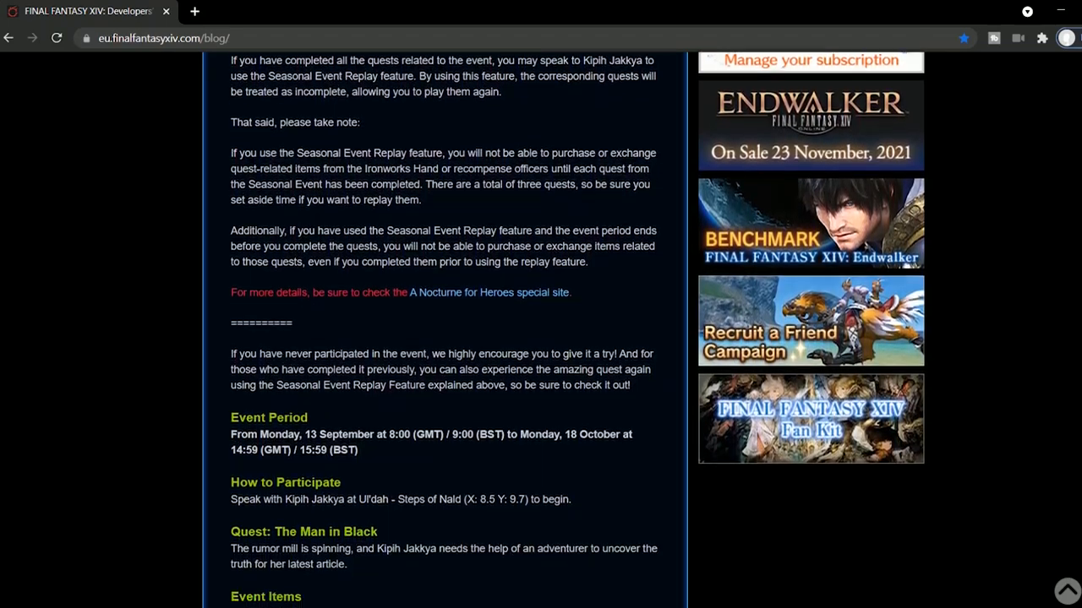
scroll("down", 3)
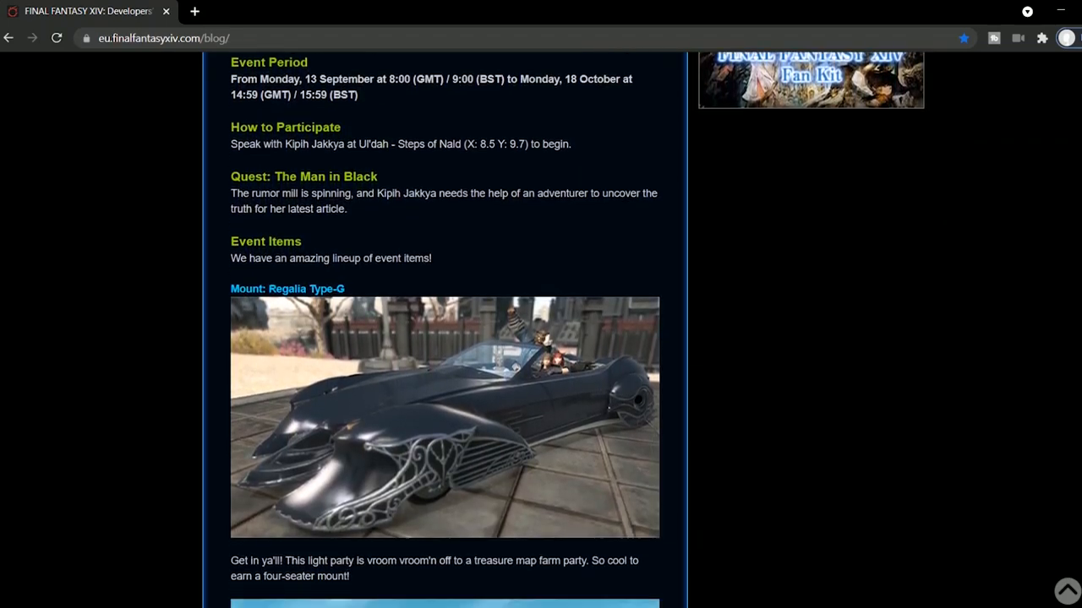
scroll("down", 3)
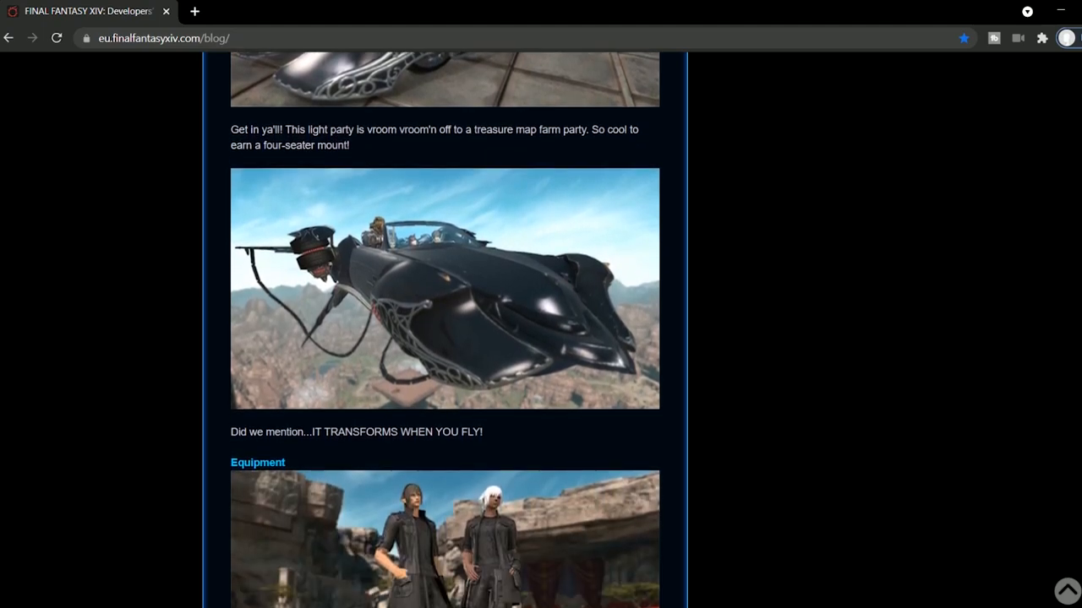
scroll("down", 3)
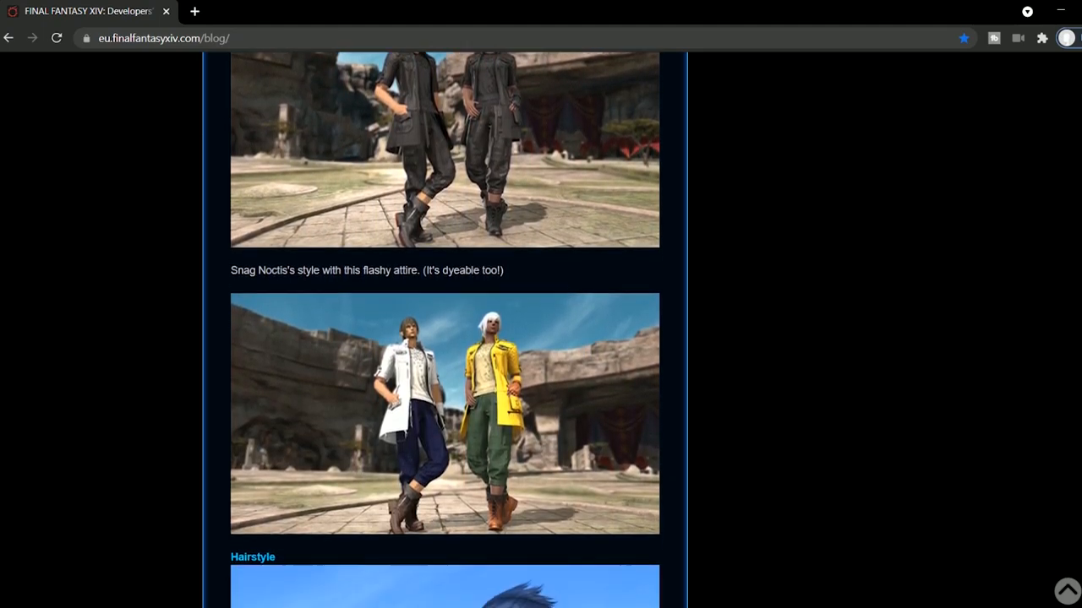
scroll("down", 3)
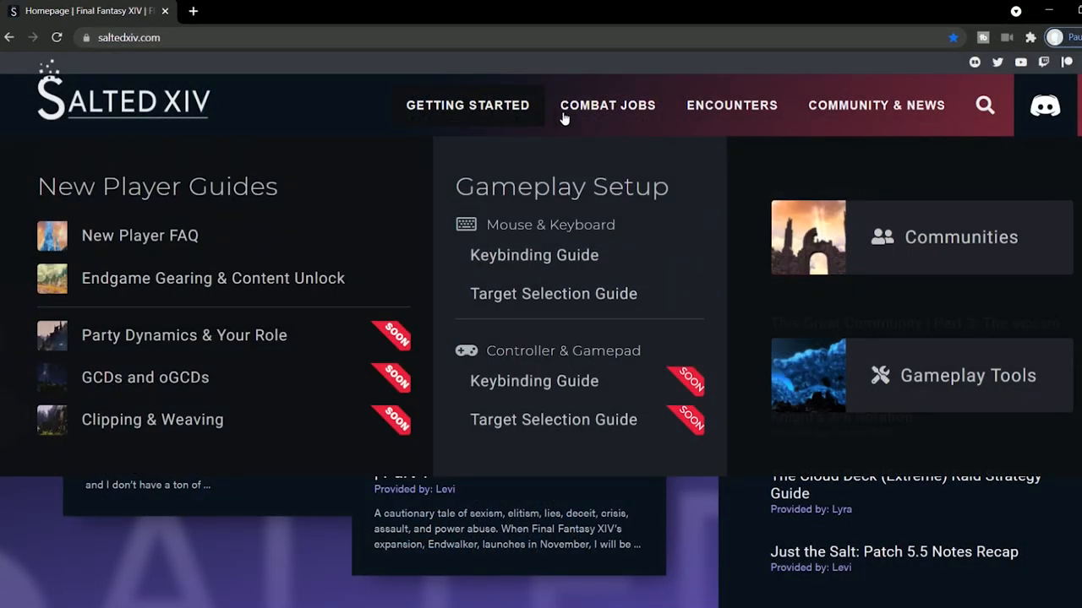
- Open Salted XIV's Paladin opener guide, then The Unending Coil of Bahamut under Ultimate
left_click(607, 104)
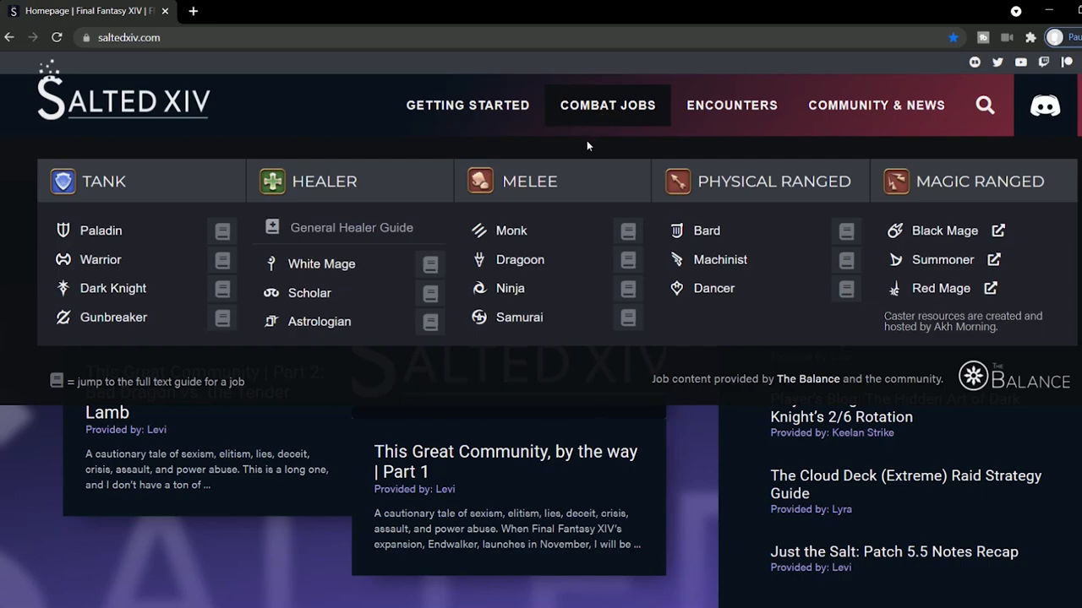
mouse_move(99, 230)
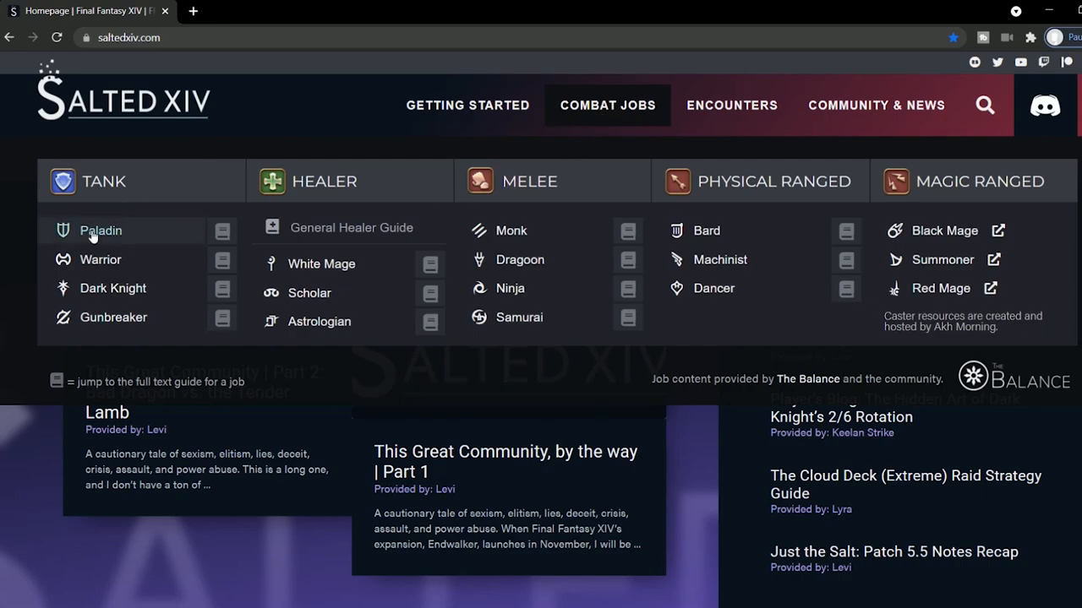
left_click(100, 230)
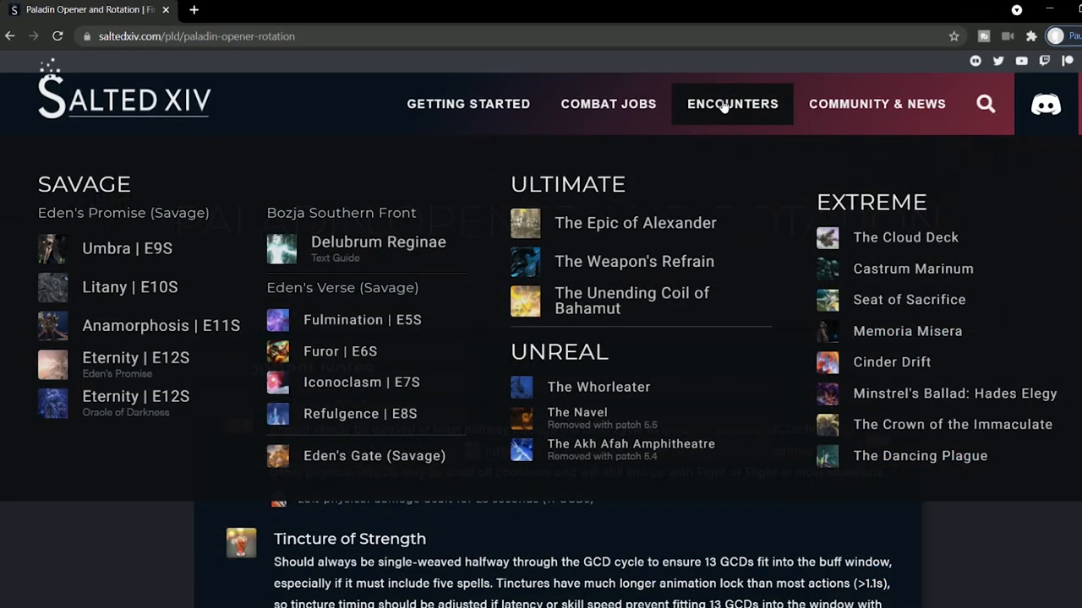
mouse_move(642, 305)
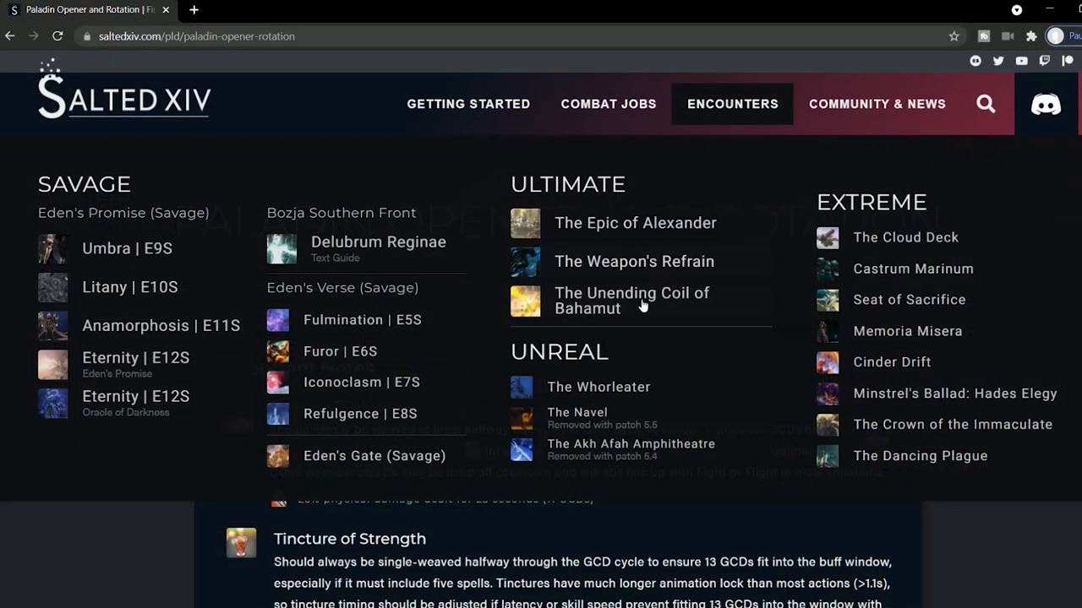
left_click(631, 300)
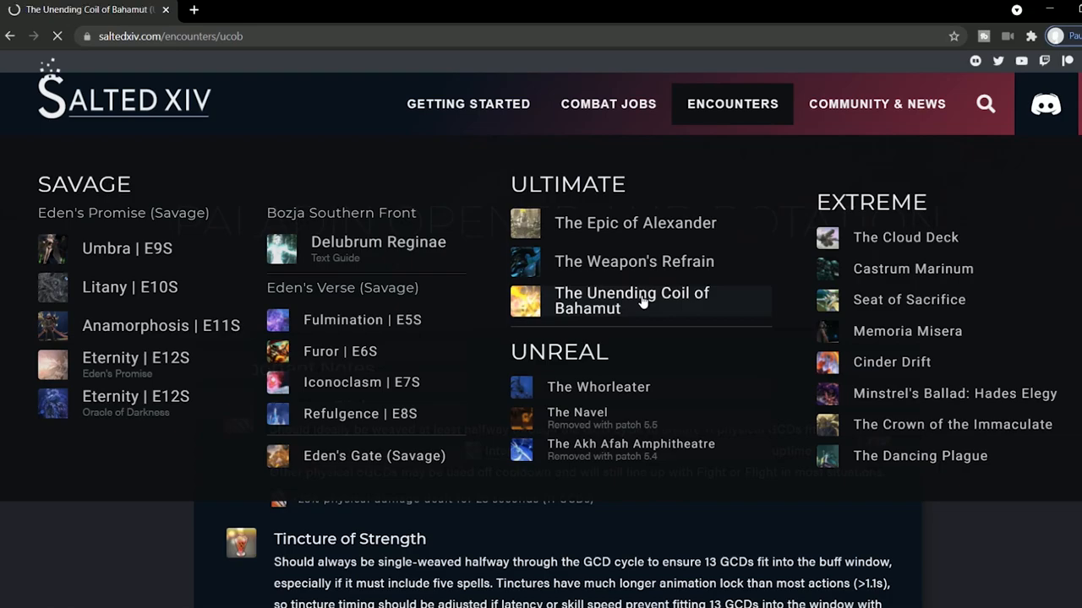
left_click(631, 300)
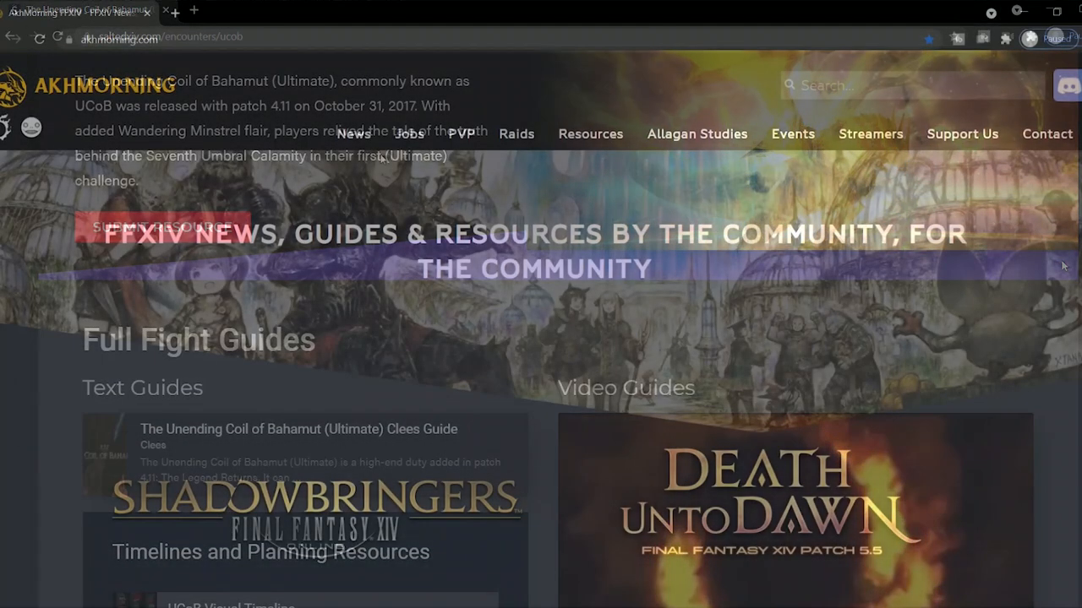
- Browse the Black Mage job hub and BLM encounter advice, then the live streamers list
left_click(409, 133)
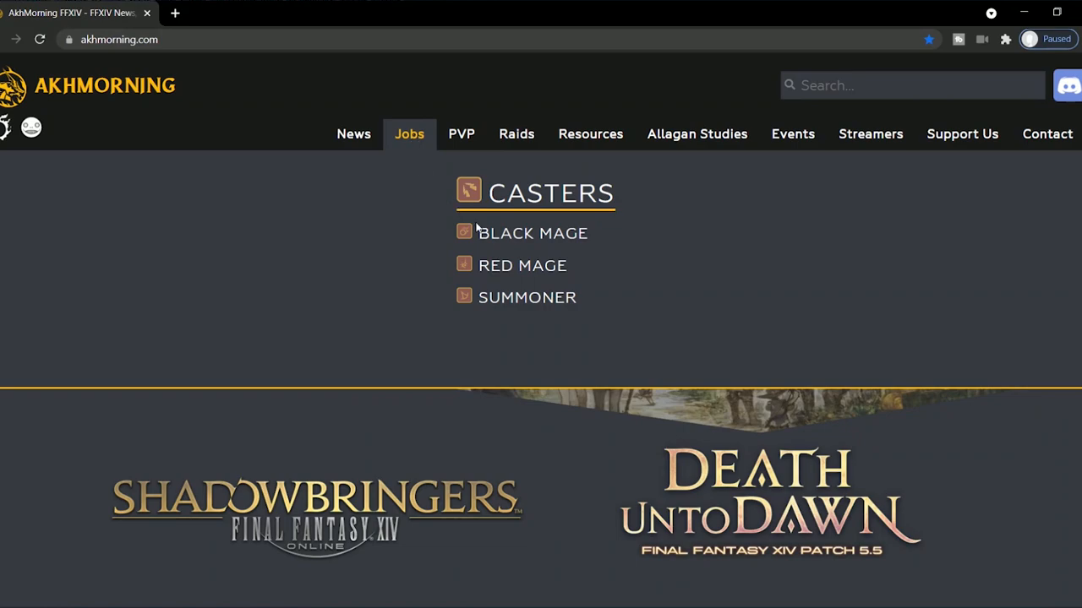
left_click(531, 234)
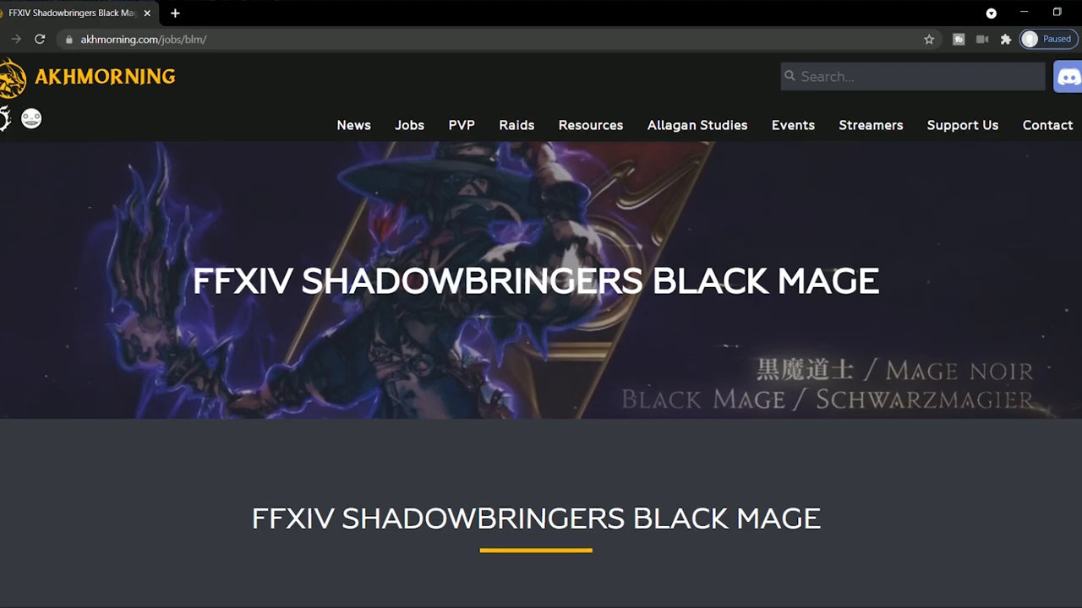
scroll("down", 3)
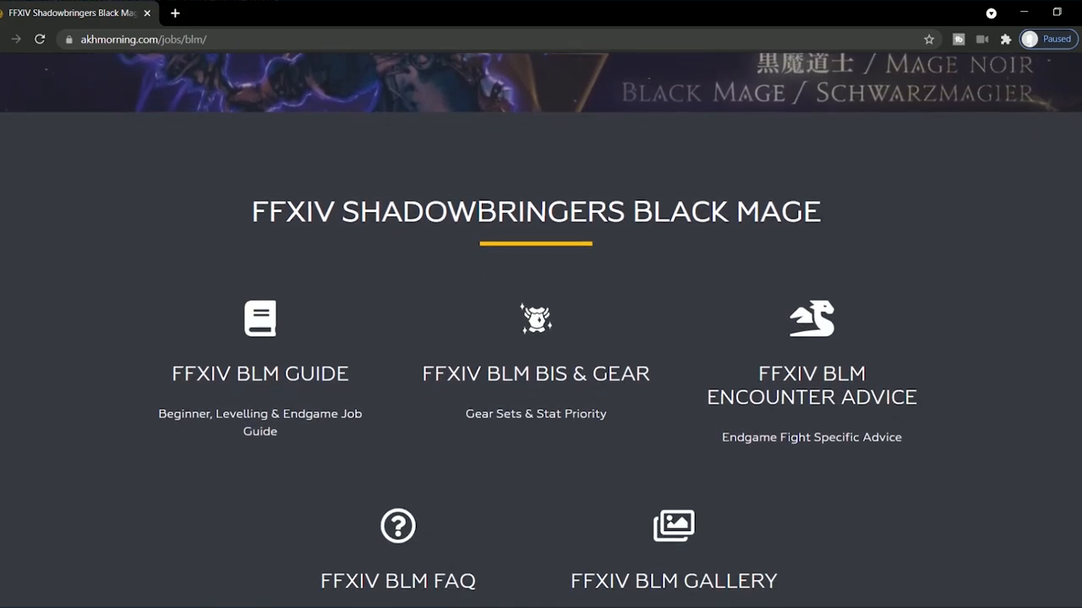
scroll("down", 3)
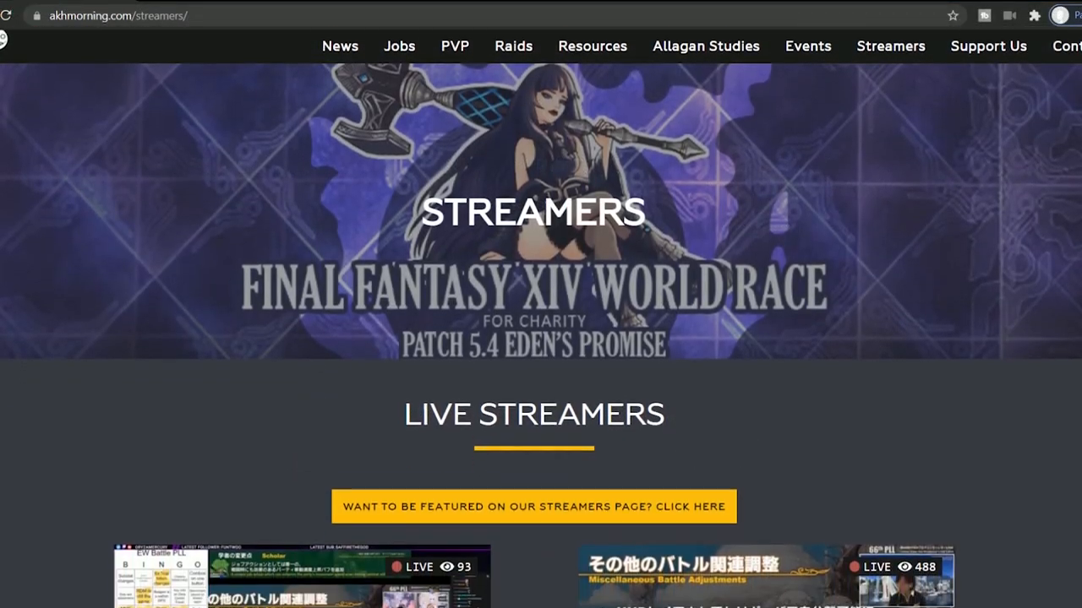
scroll("down", 3)
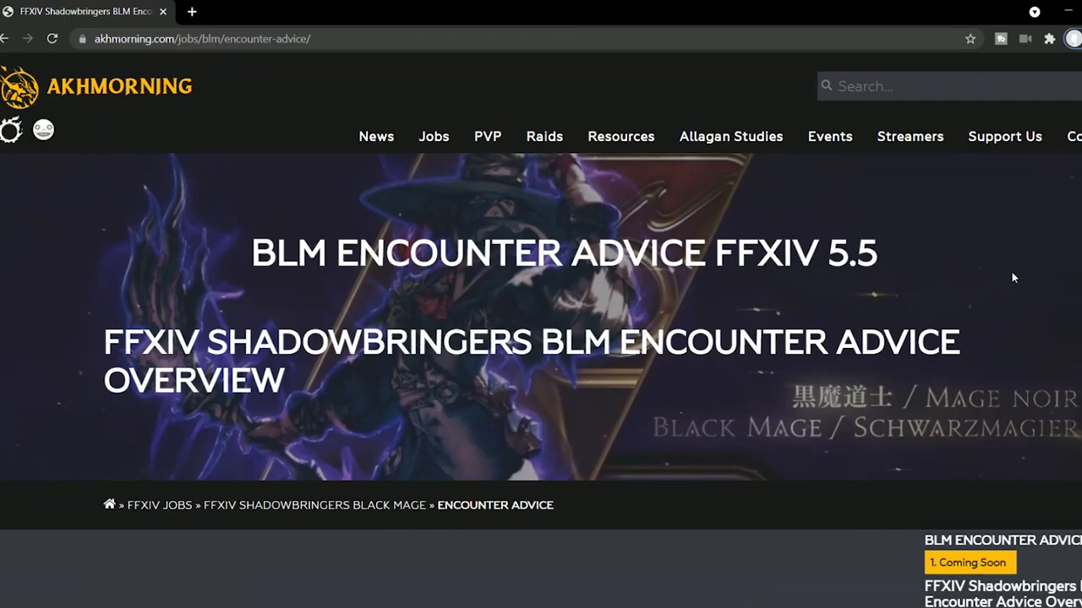
scroll("down", 3)
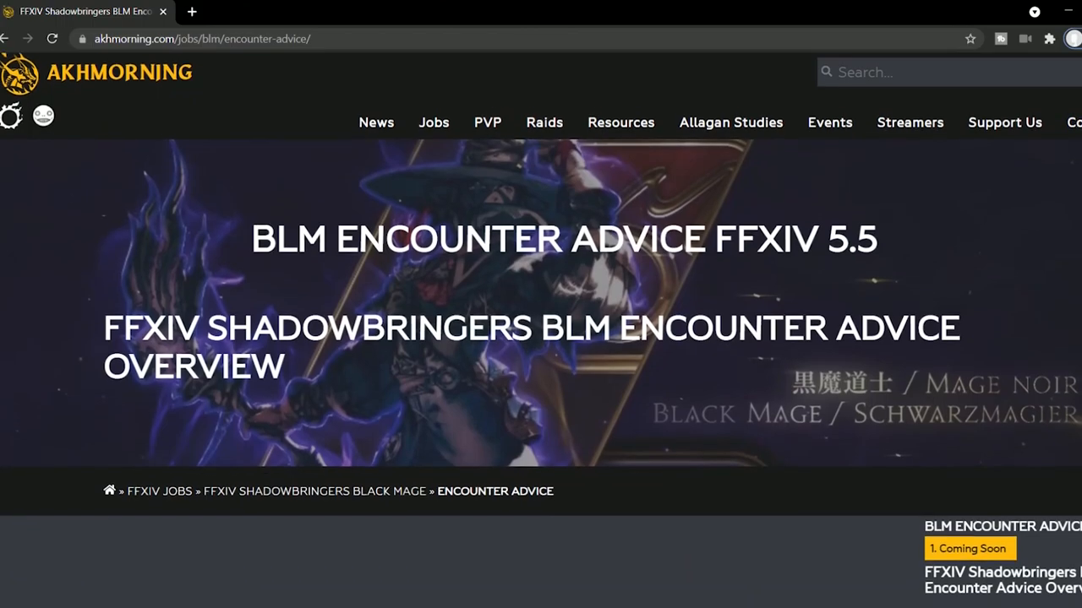
left_click(909, 123)
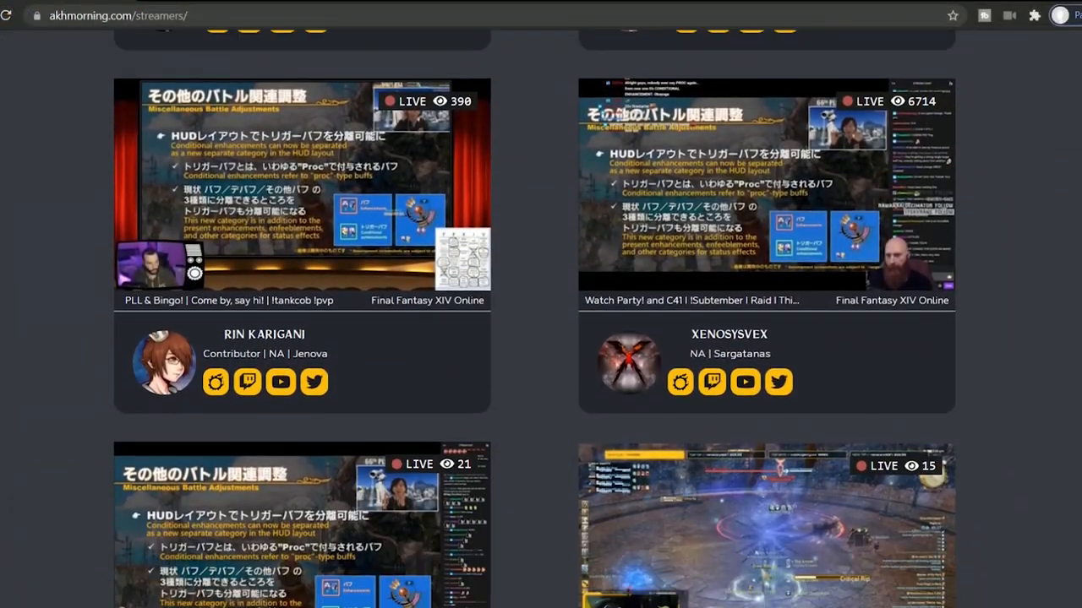
scroll("down", 3)
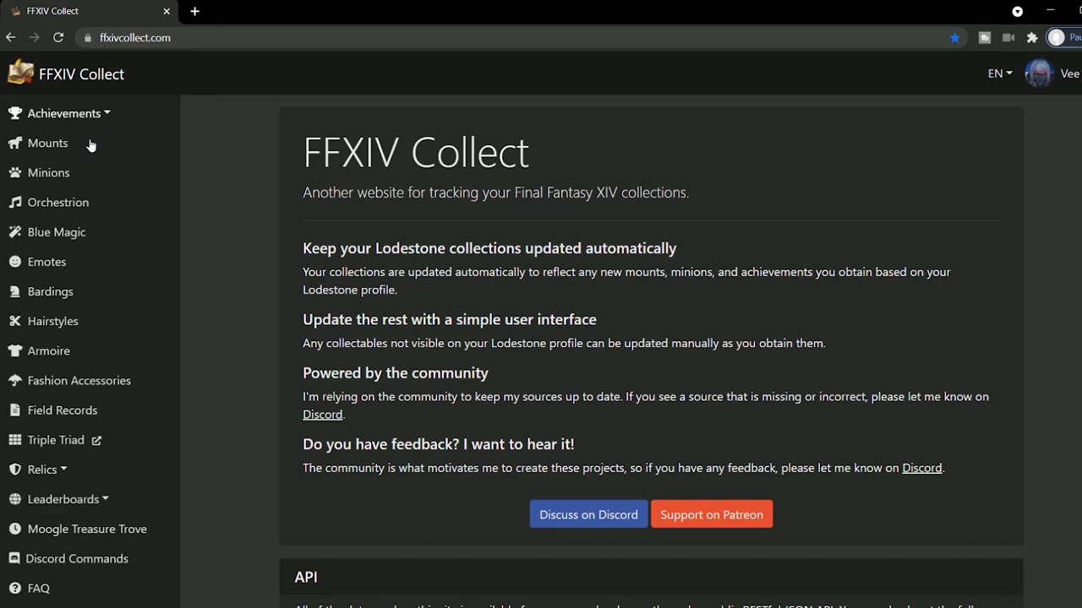
- Open the Landerwaffe page from the Mounts table, then the Orchestrion roll collection
left_click(48, 143)
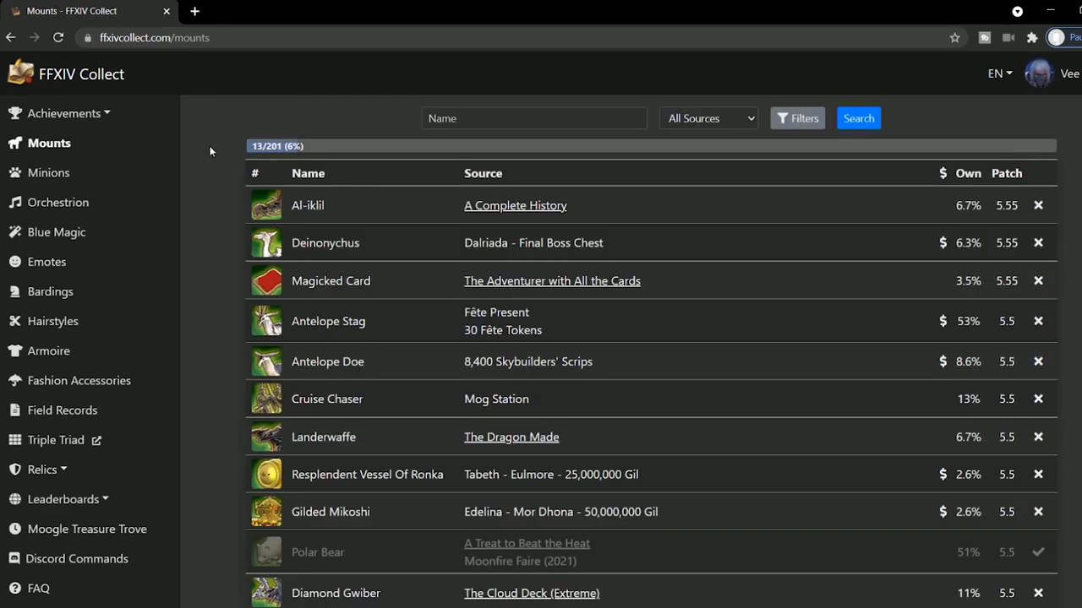
mouse_move(462, 421)
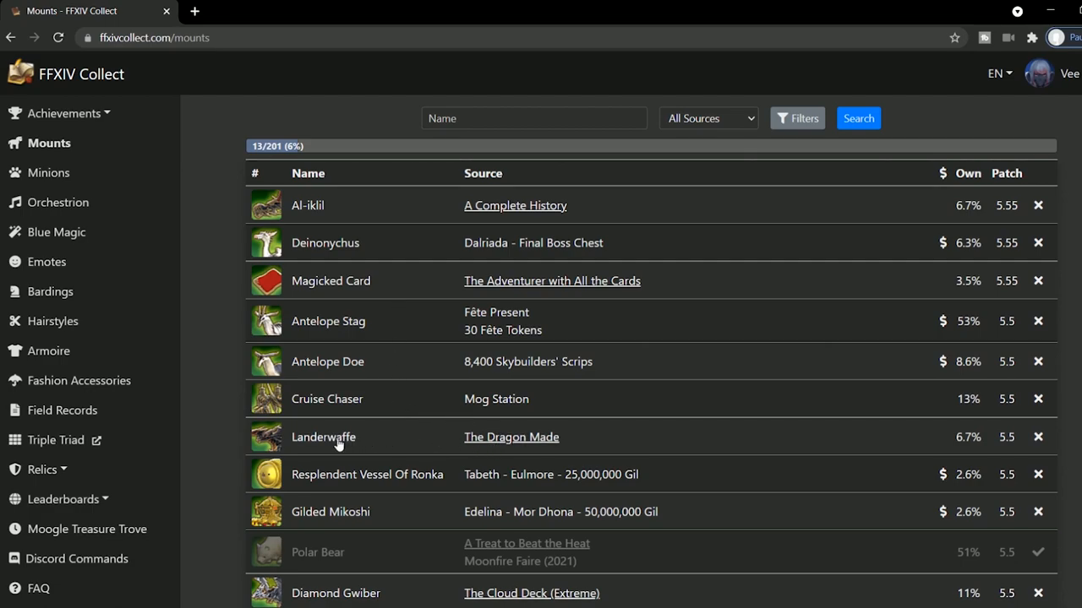
mouse_move(338, 445)
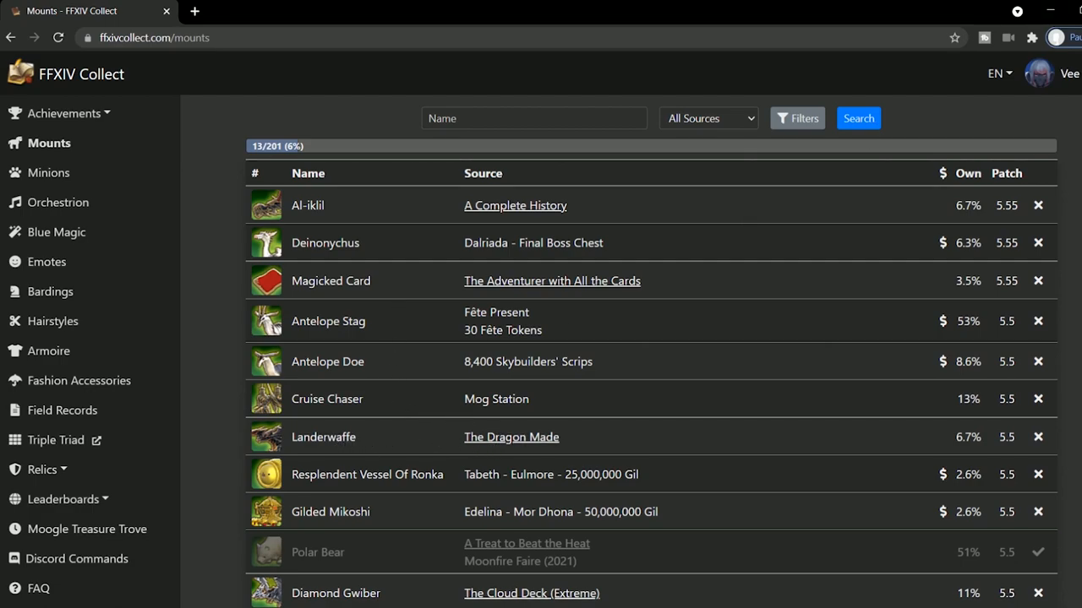
mouse_move(706, 334)
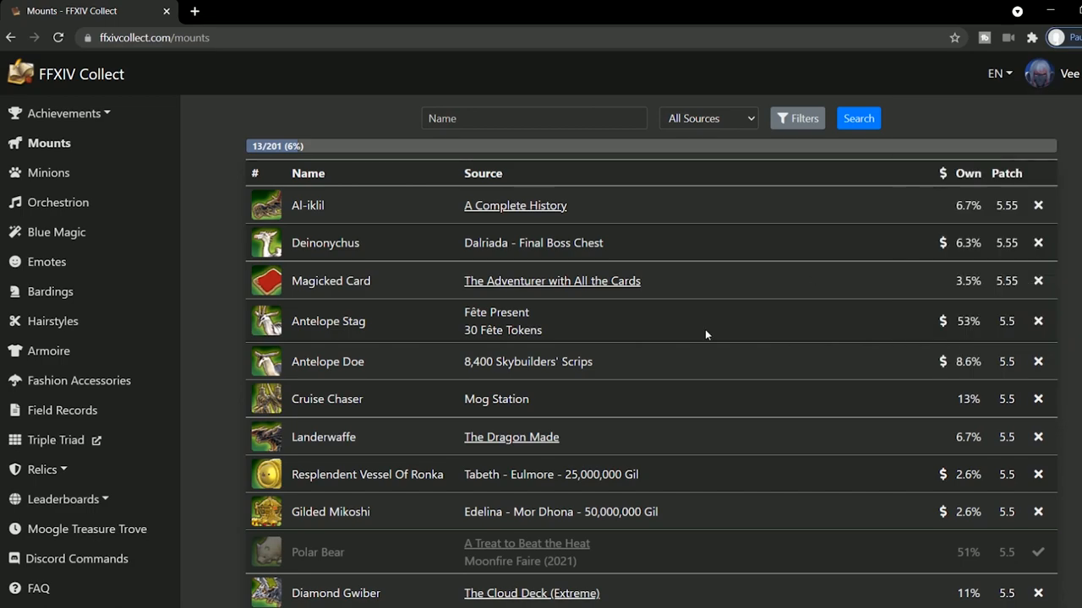
mouse_move(312, 410)
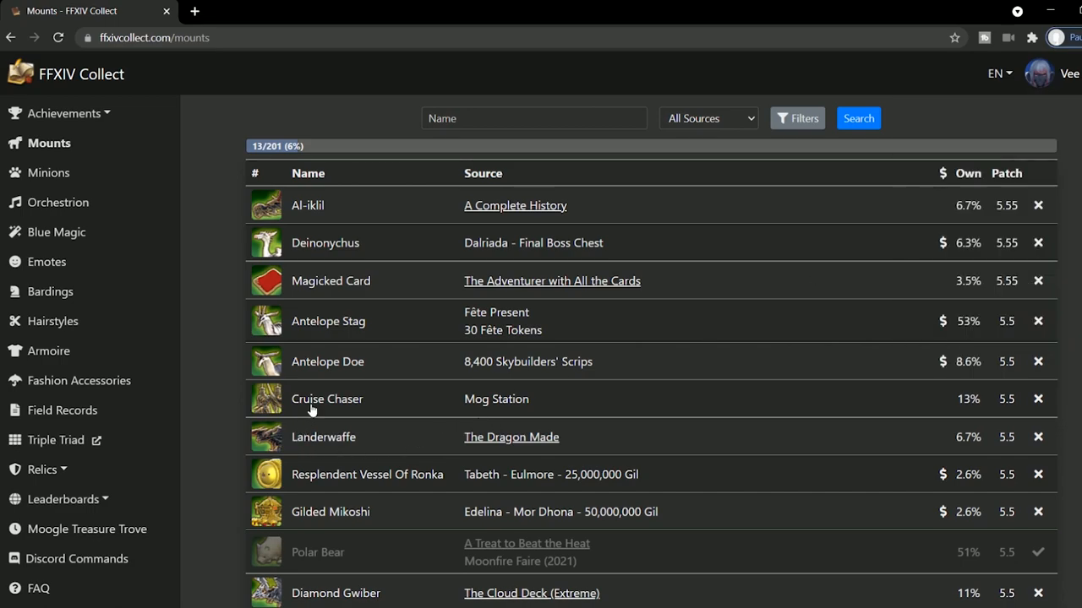
mouse_move(314, 443)
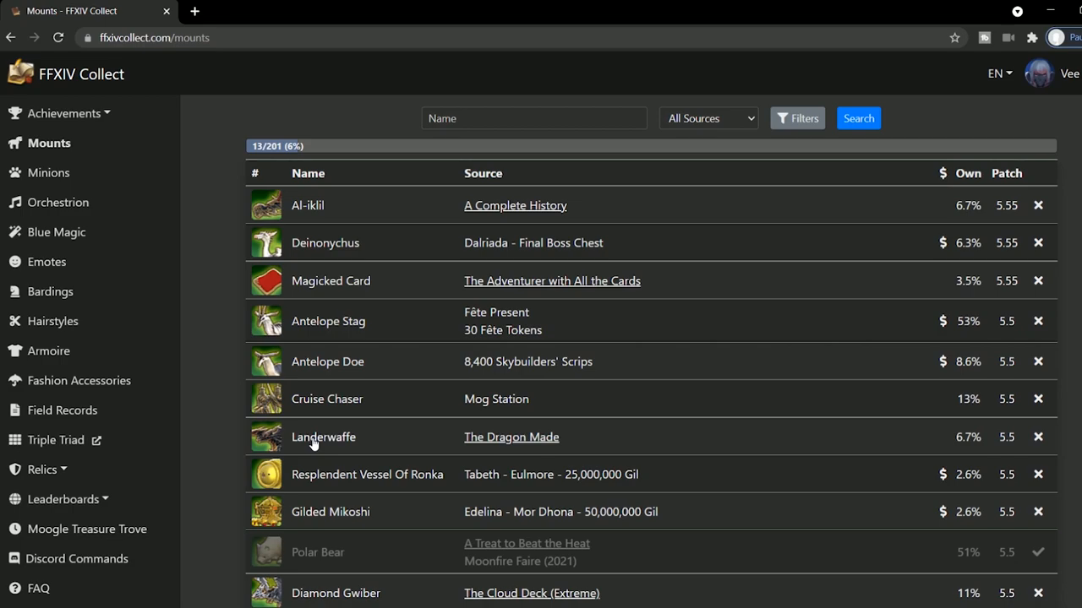
left_click(324, 437)
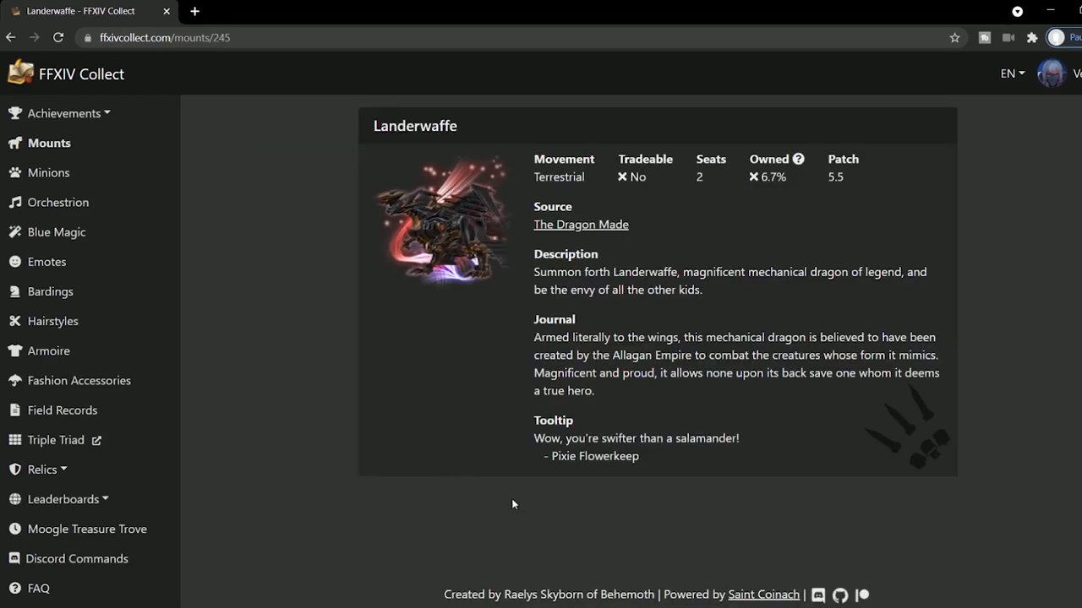
mouse_move(1049, 495)
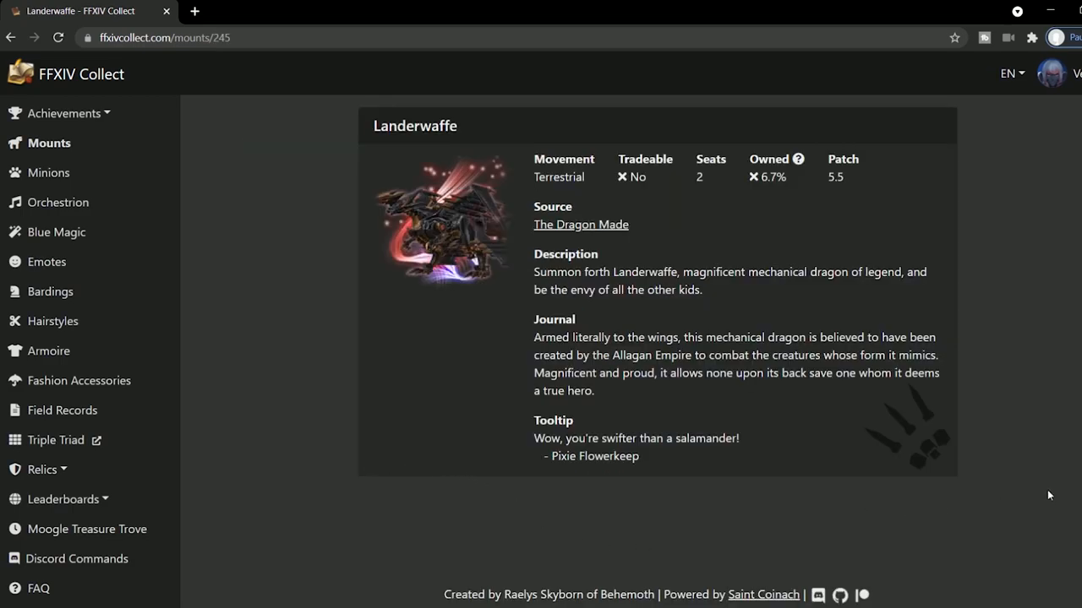
mouse_move(61, 243)
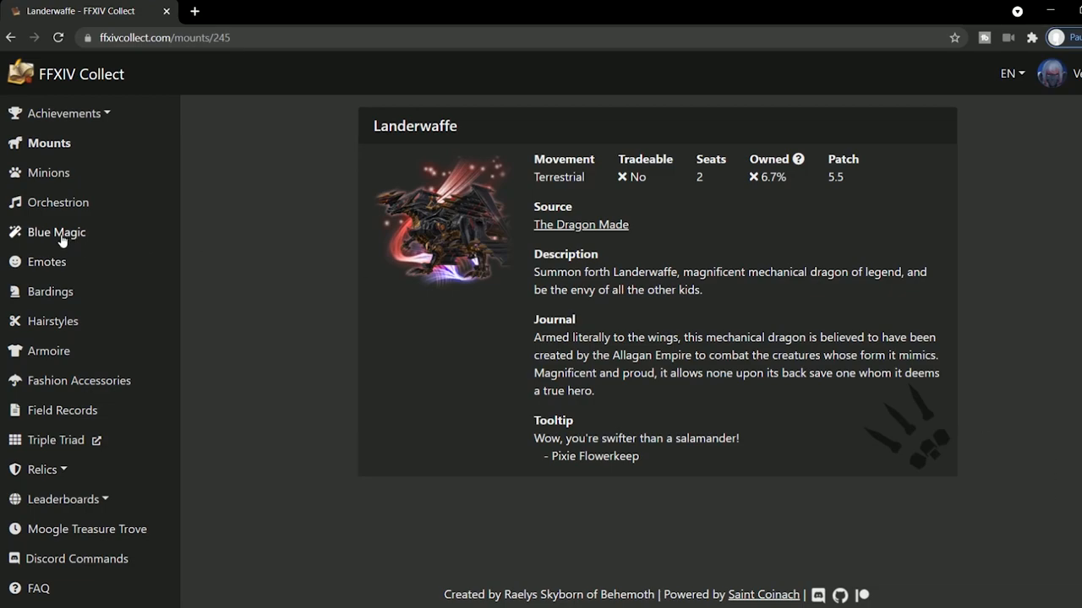
left_click(59, 202)
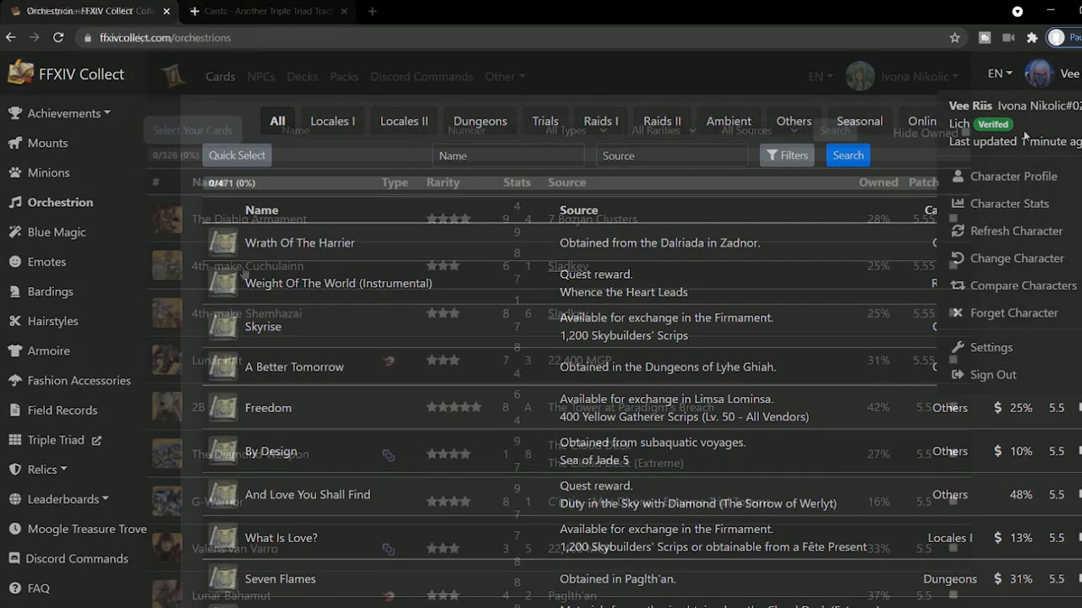
- Open Select Your Cards and mark page-1 card portraits as owned, reaching 7 cards
left_click(266, 10)
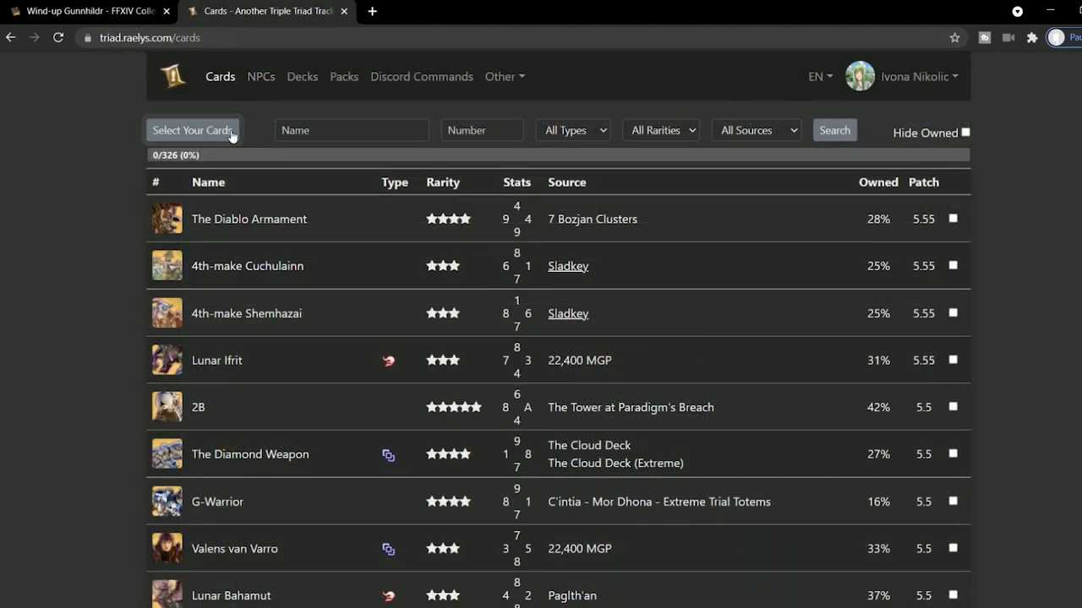
left_click(192, 131)
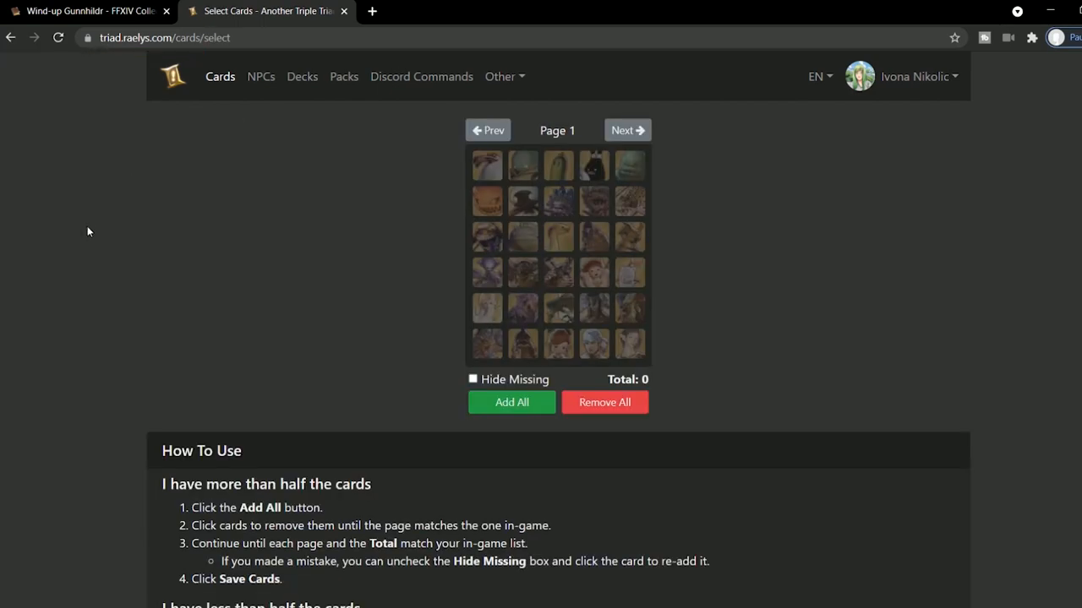
left_click(522, 201)
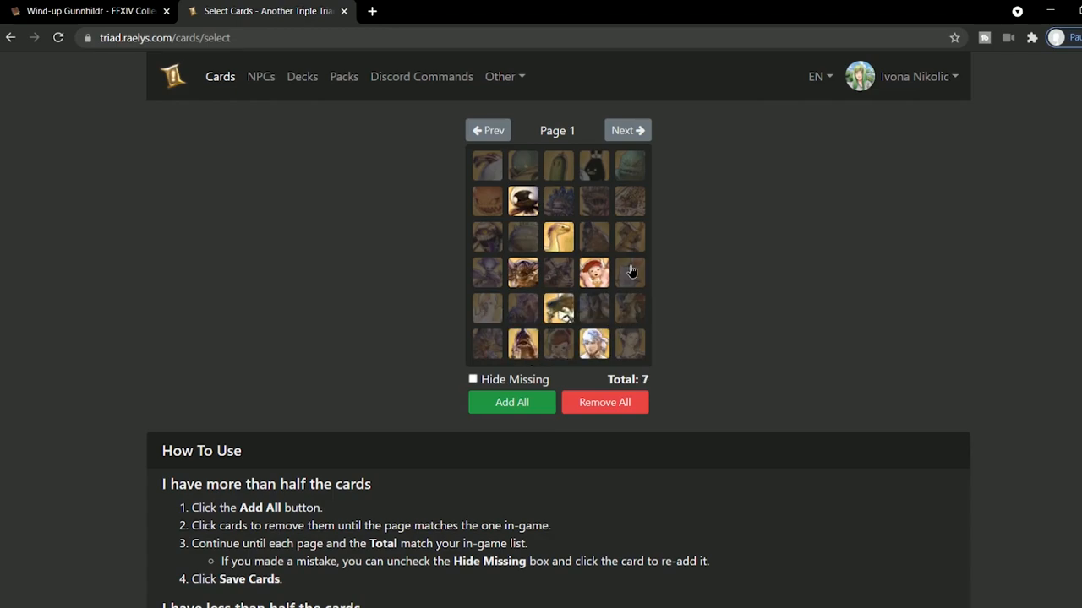
left_click(472, 378)
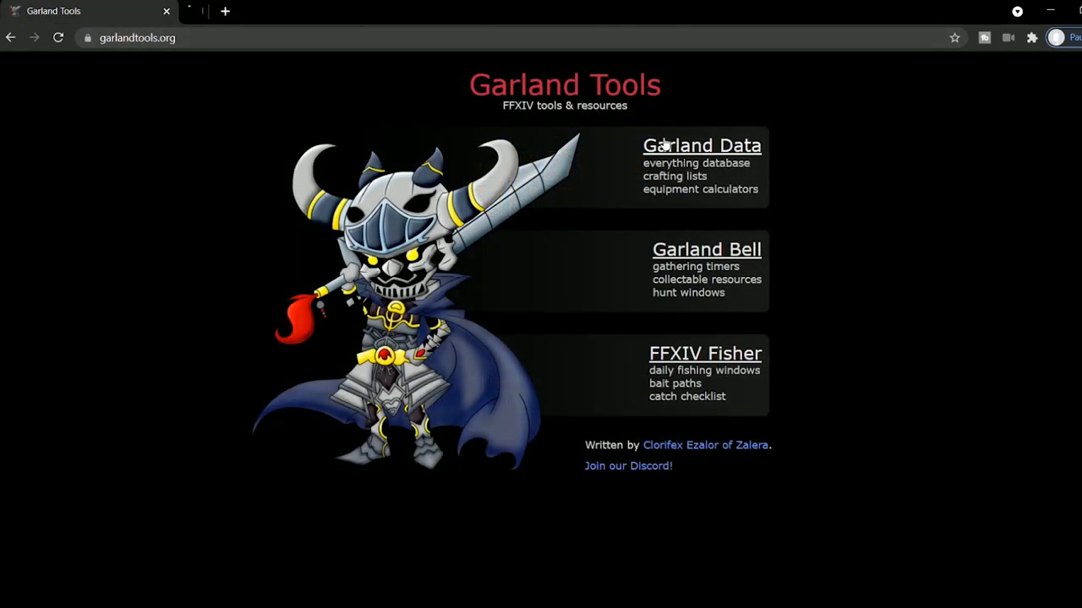
- Search Garland Data for 'chair' and open the Chocobo Chair and Gordian Chair cards
left_click(701, 145)
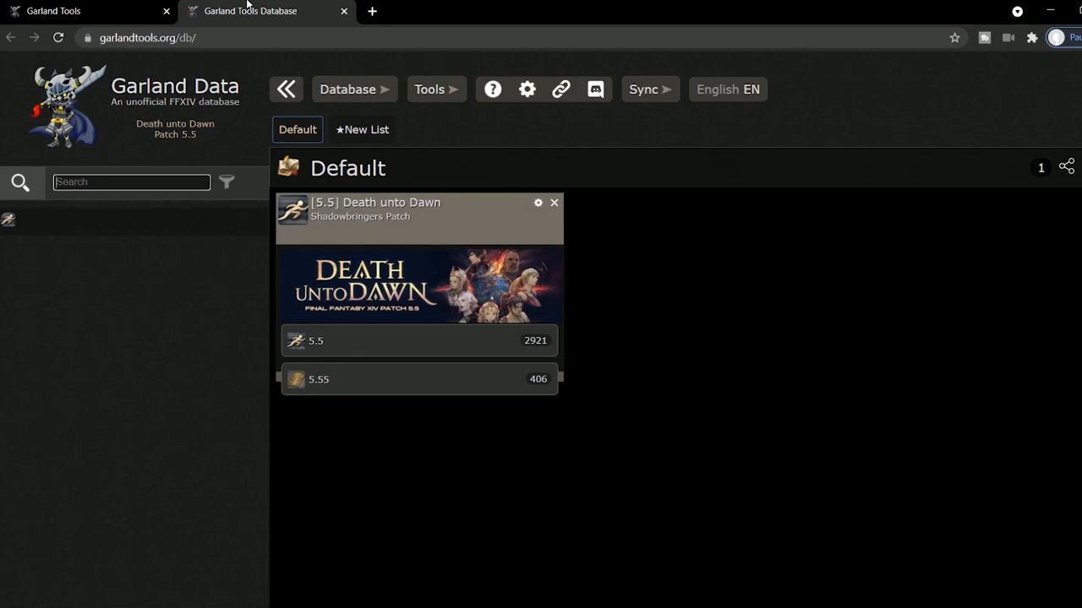
mouse_move(156, 208)
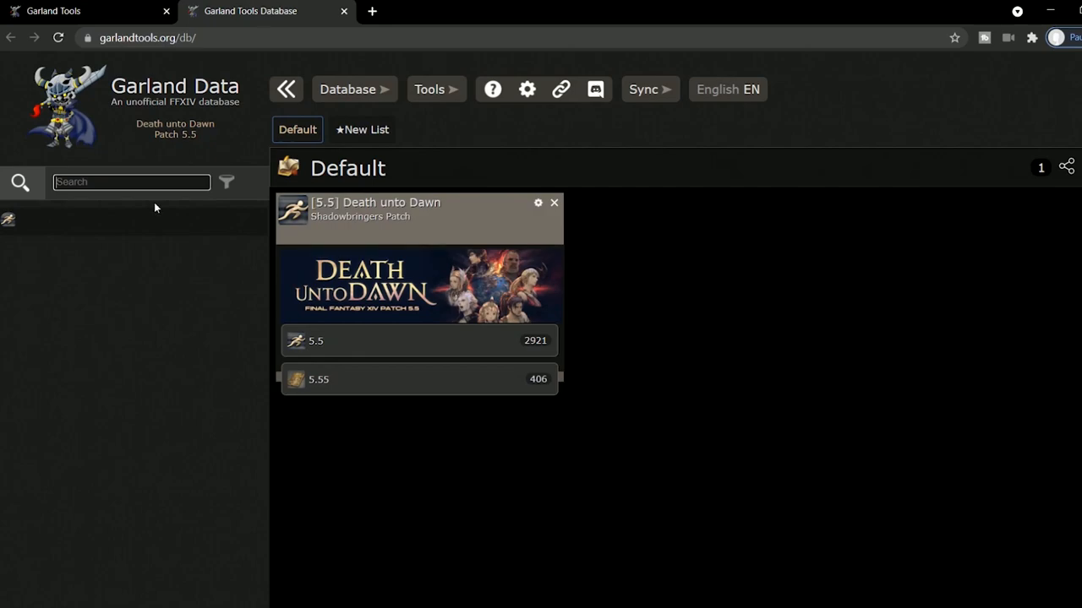
type("chair")
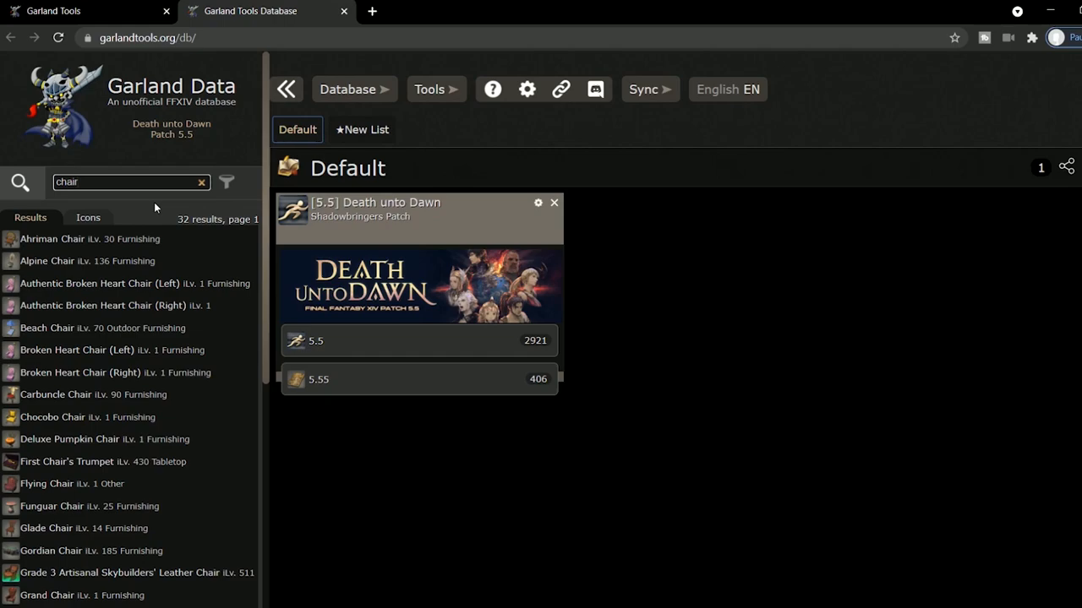
mouse_move(56, 283)
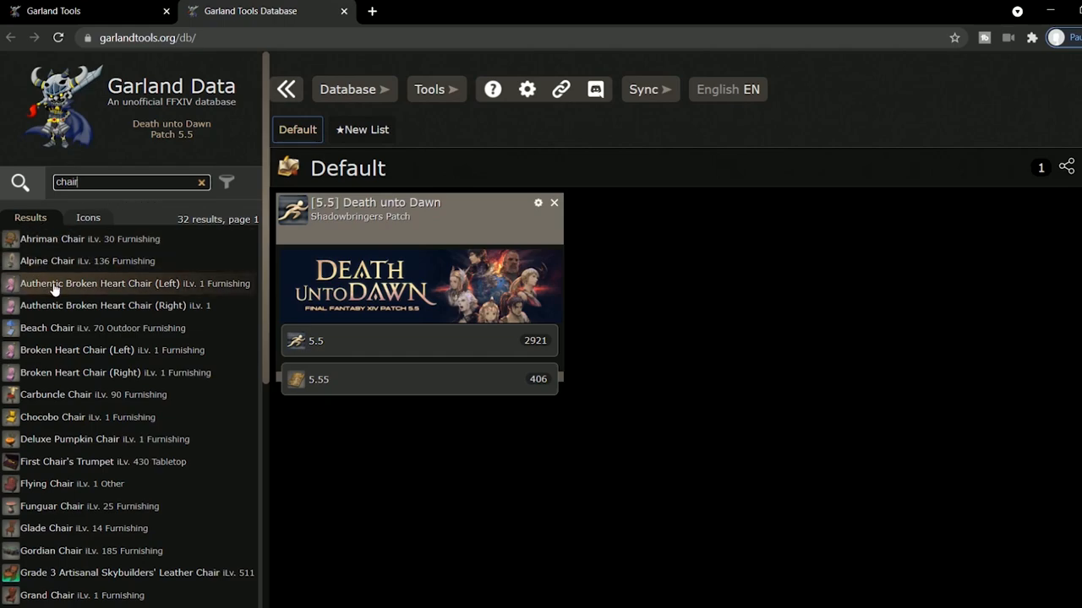
mouse_move(51, 416)
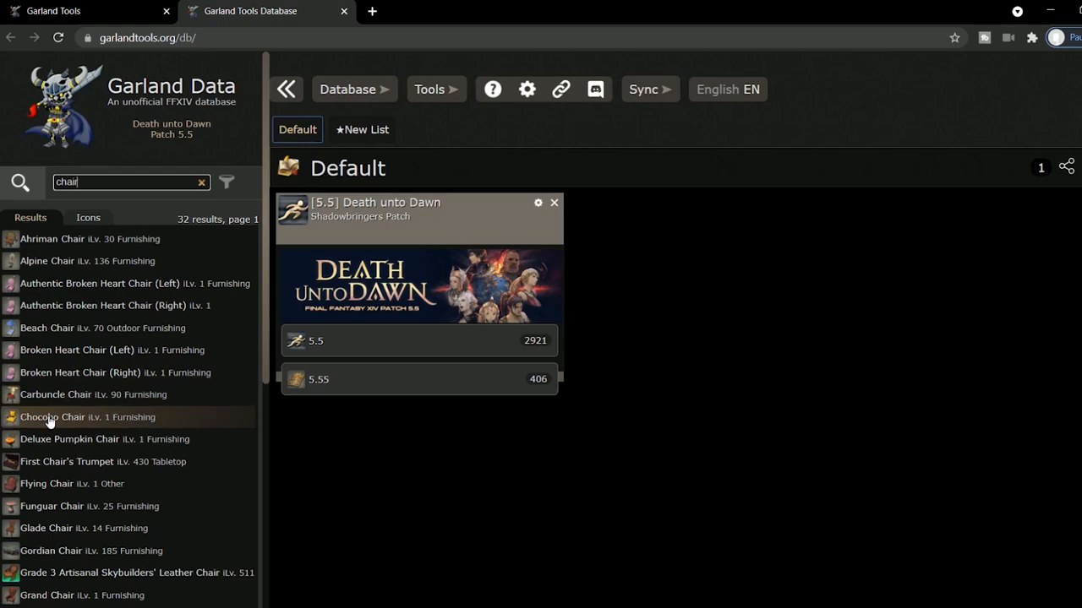
left_click(52, 417)
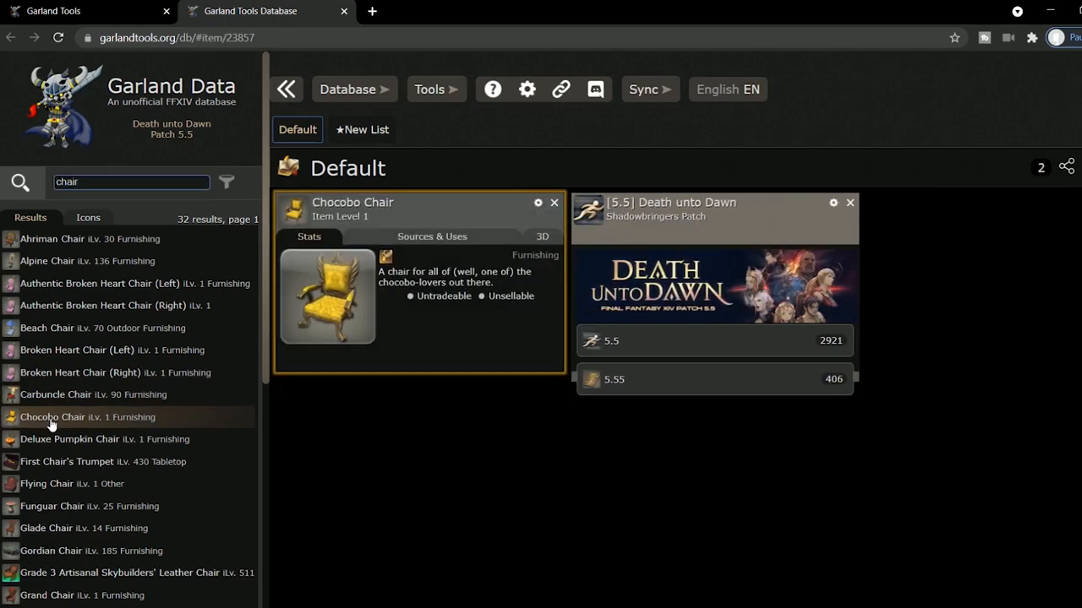
scroll("down", 3)
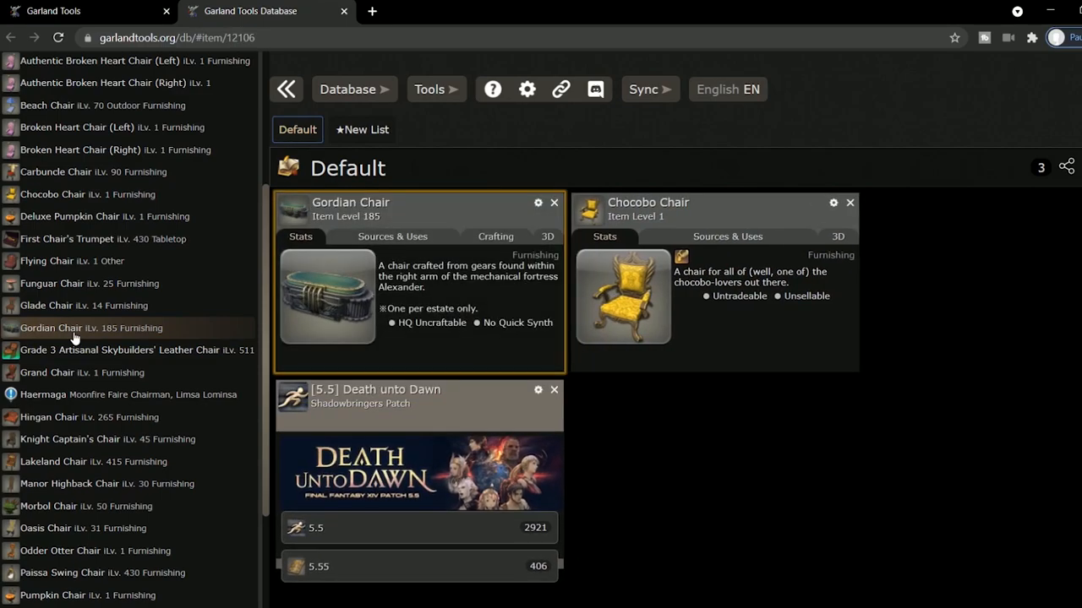
mouse_move(78, 434)
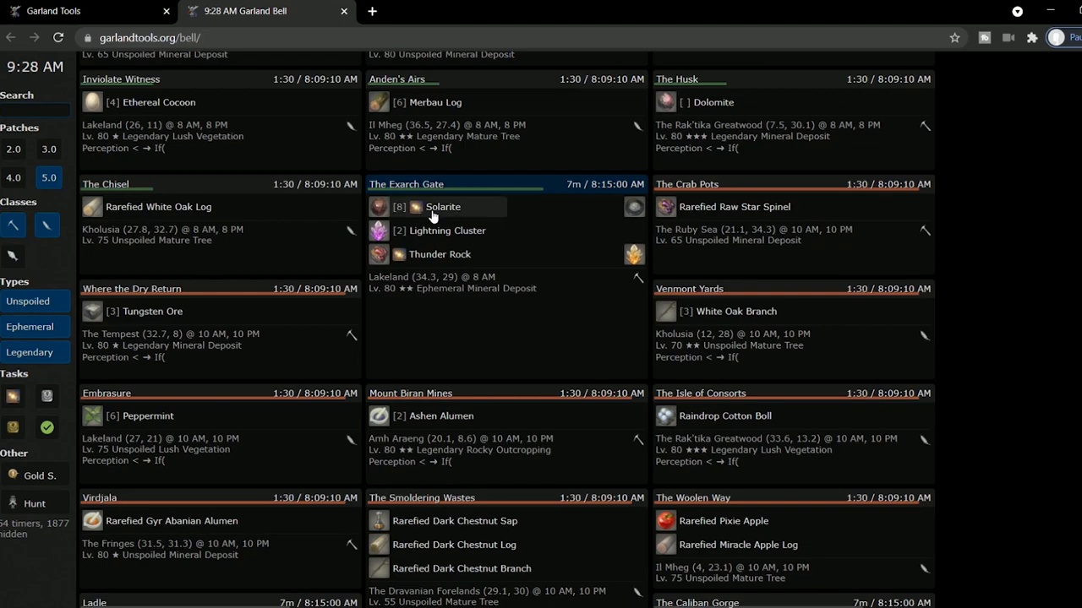
- Open Garland Bell and scroll through the gathering-node Timers panels
left_click(443, 206)
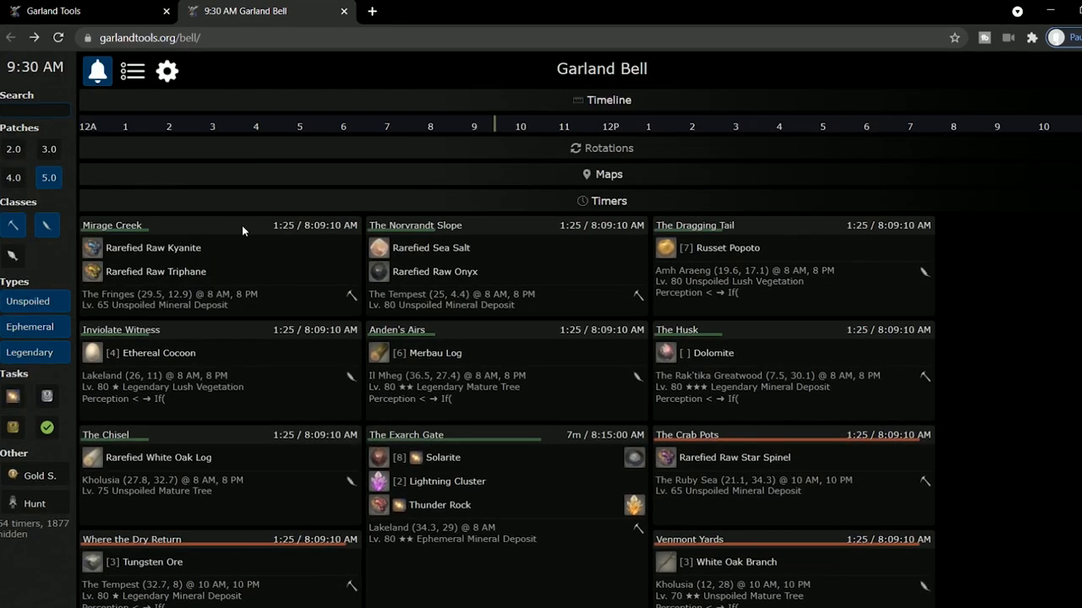
scroll("down", 3)
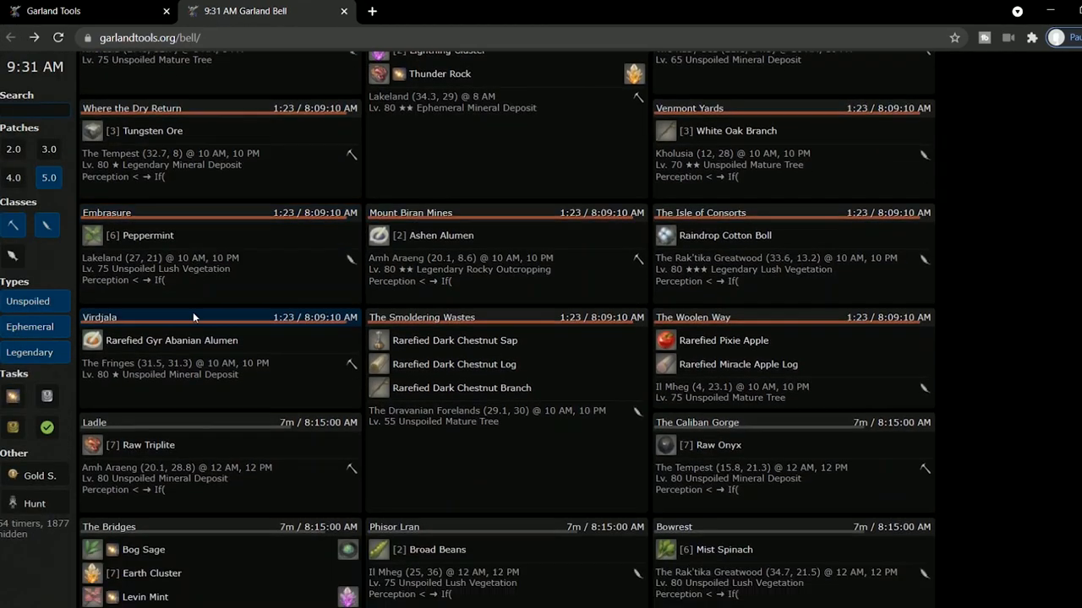
scroll("down", 3)
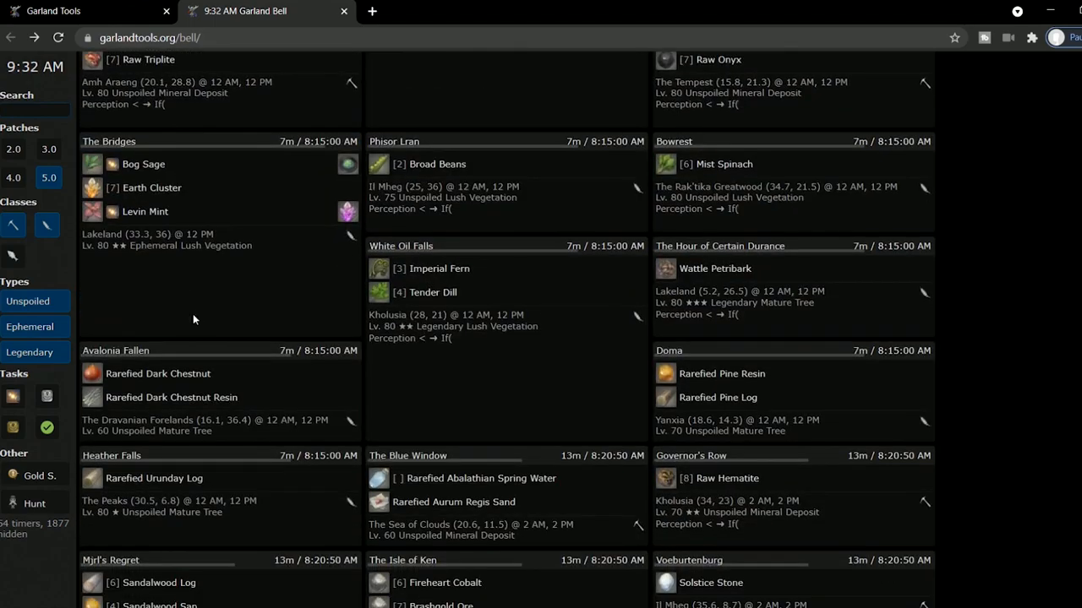
scroll("down", 3)
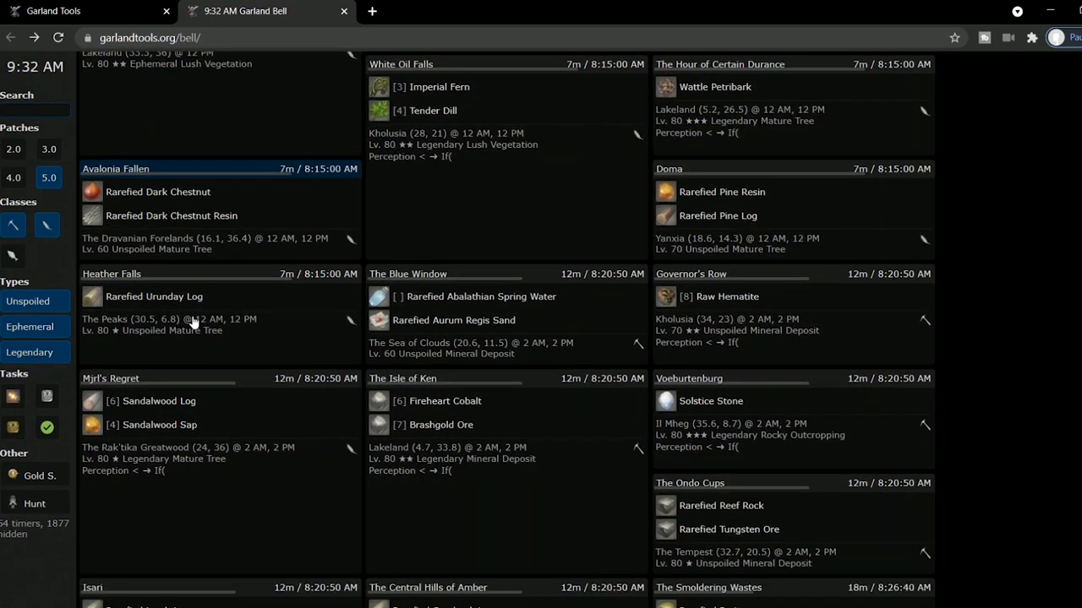
scroll("down", 3)
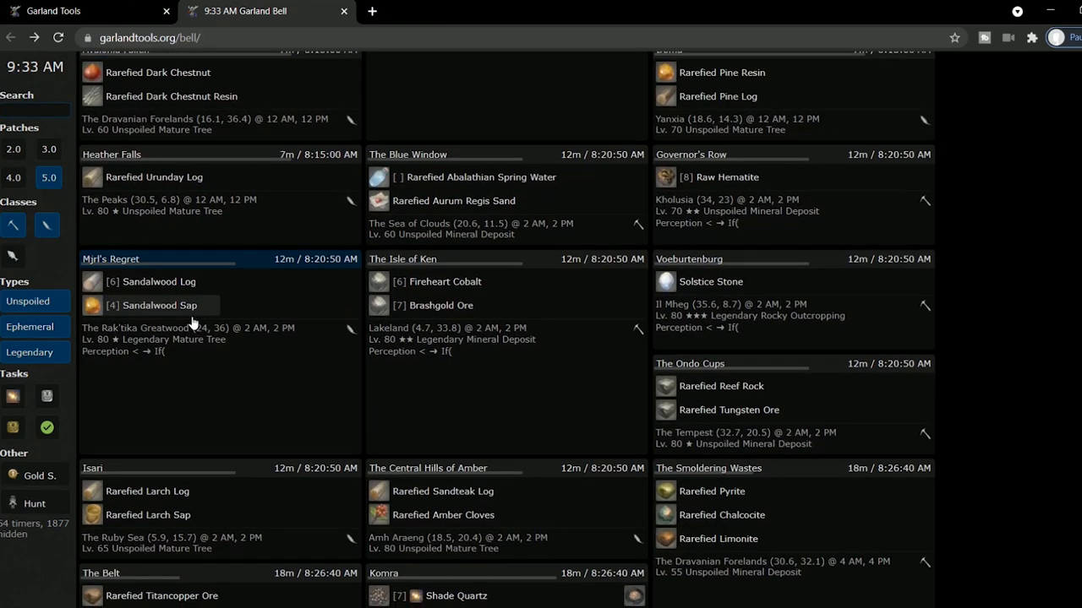
scroll("down", 3)
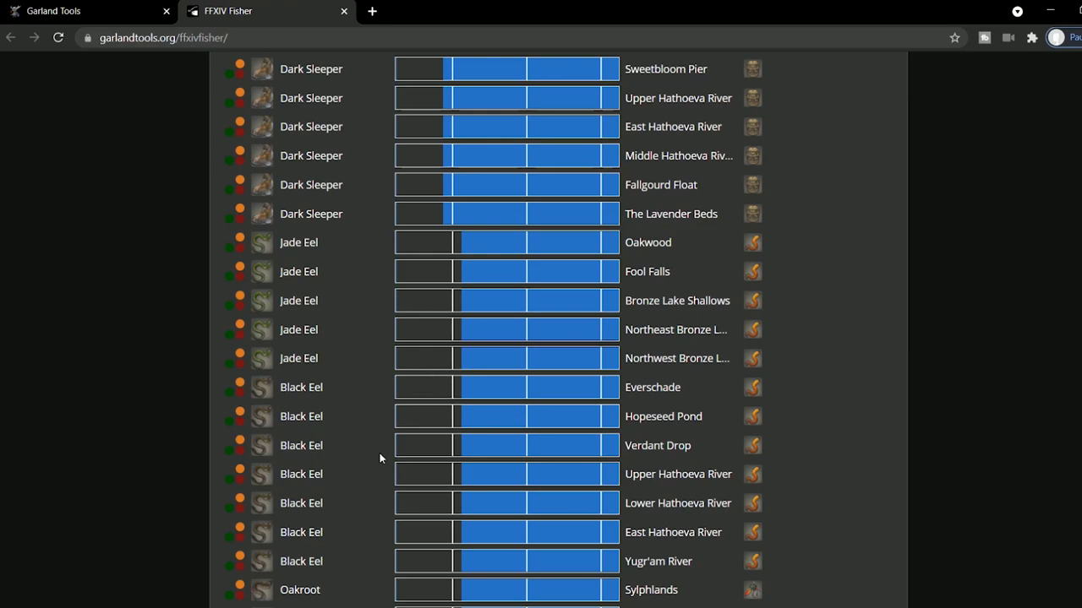
scroll("down", 3)
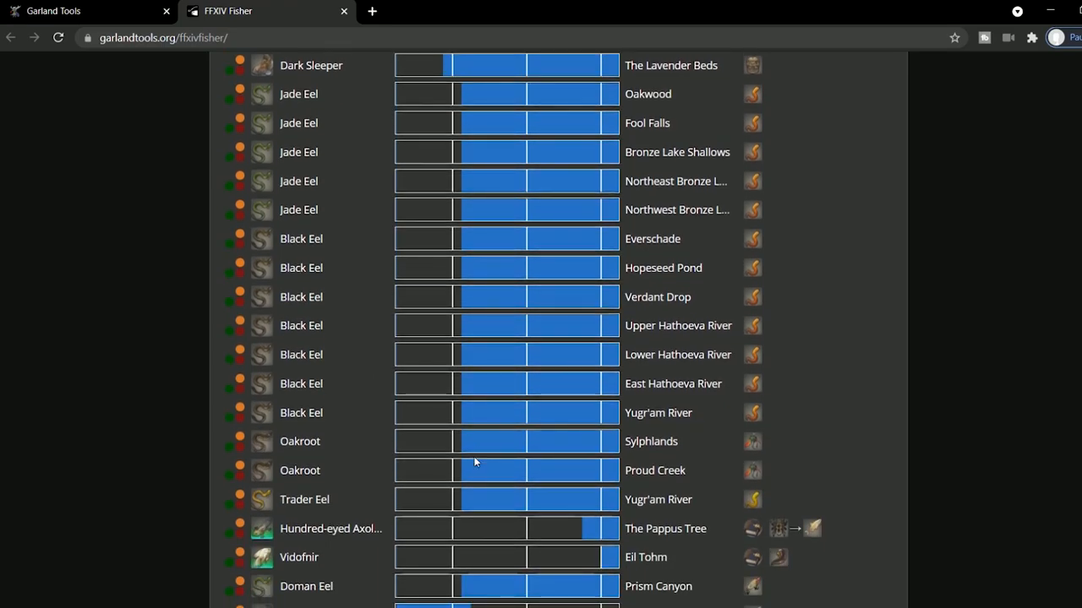
scroll("down", 3)
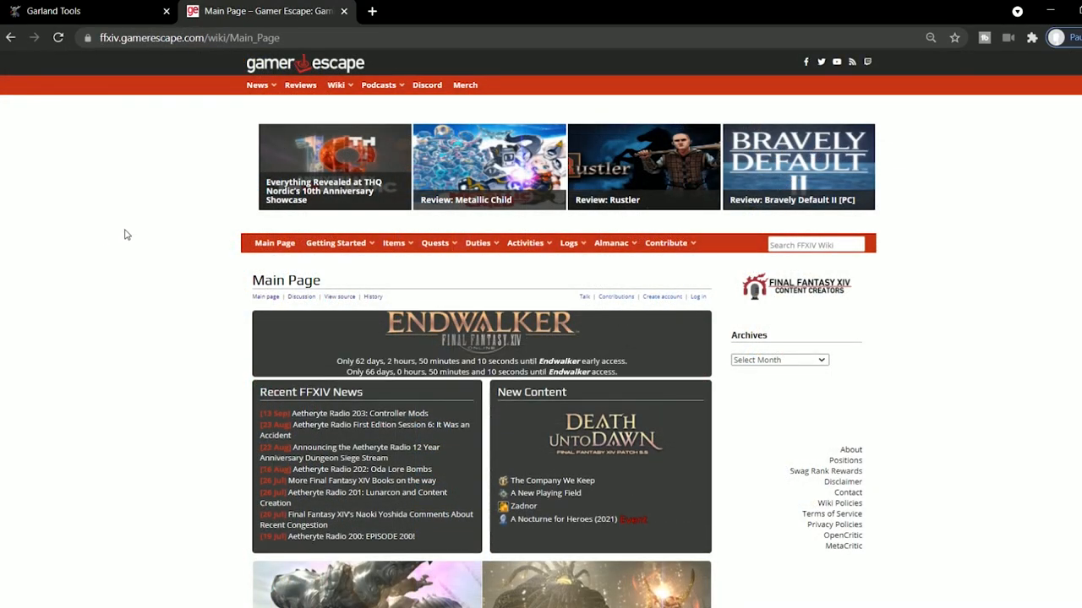
mouse_move(431, 271)
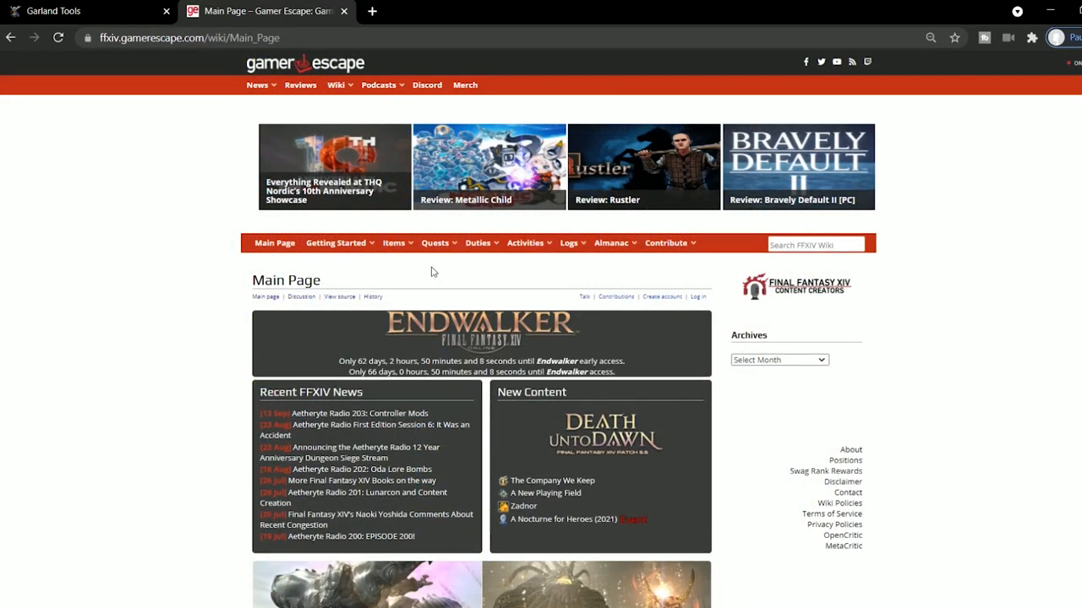
- Open the Sidequests category page from the wiki's Quests menu
left_click(434, 243)
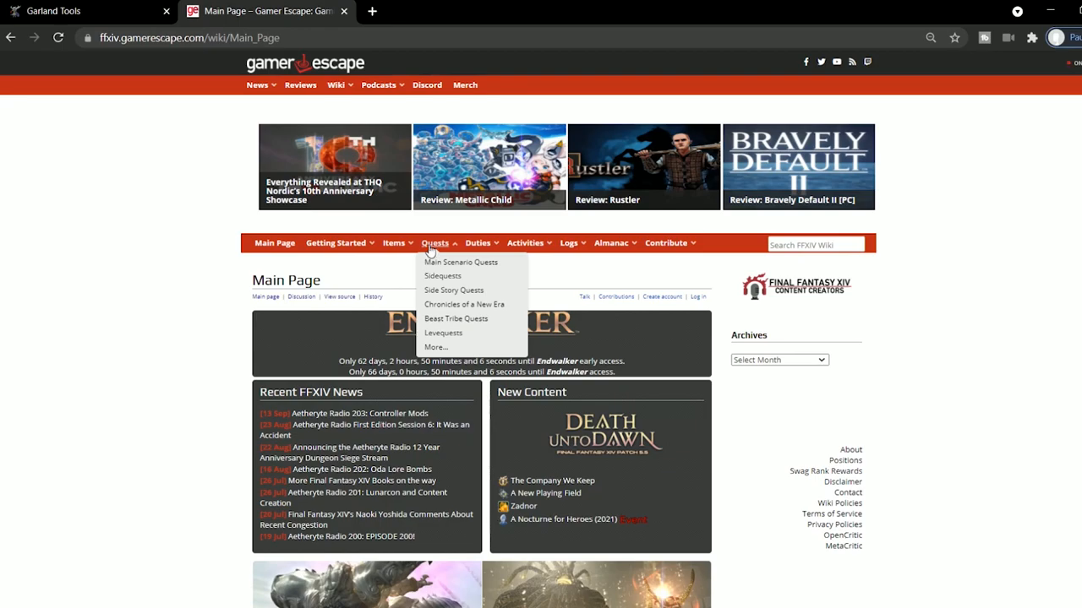
left_click(442, 277)
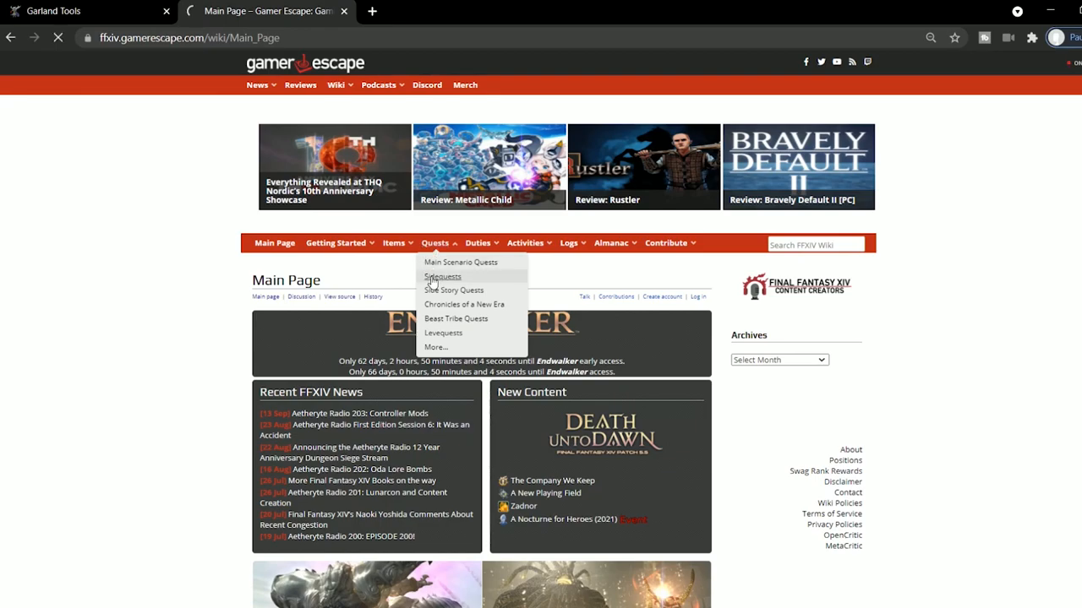
left_click(442, 276)
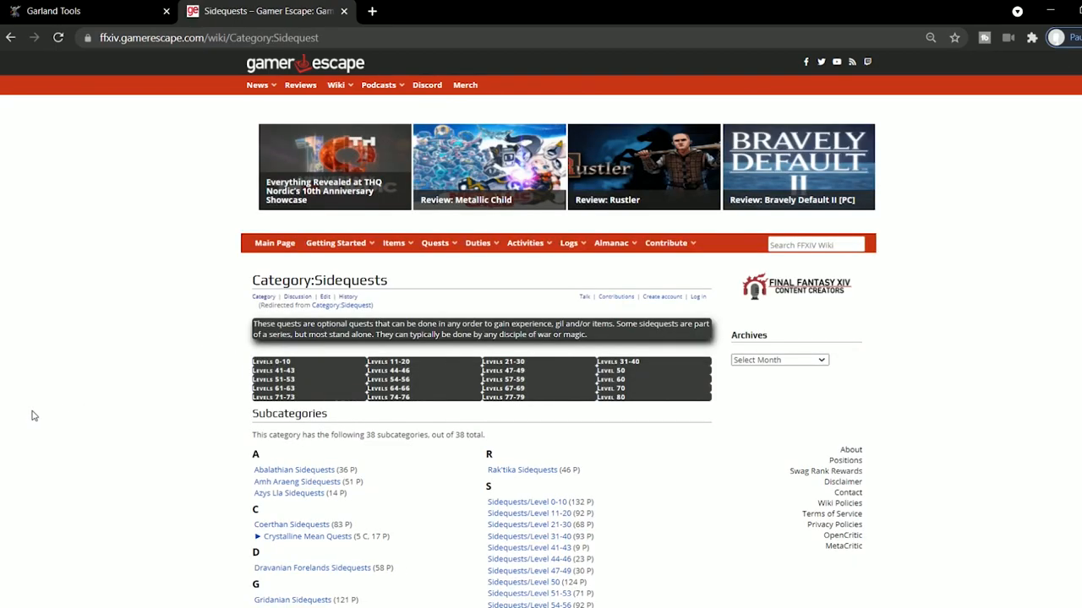
mouse_move(381, 512)
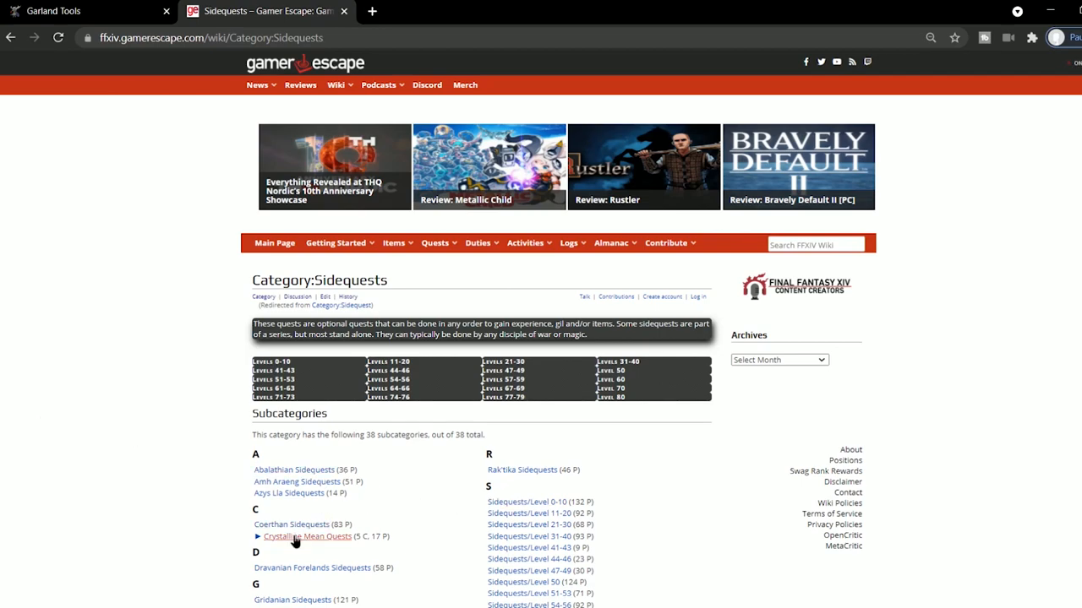
left_click(307, 536)
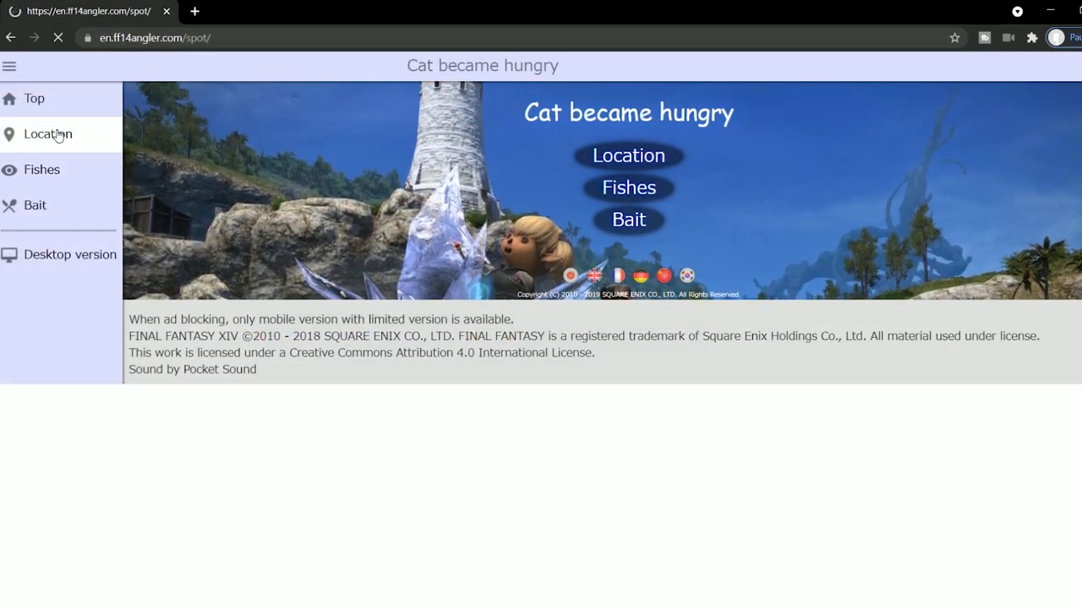
- Open Moraby Bay under Location > Lower La Noscea and scroll to its Fishes list
left_click(47, 134)
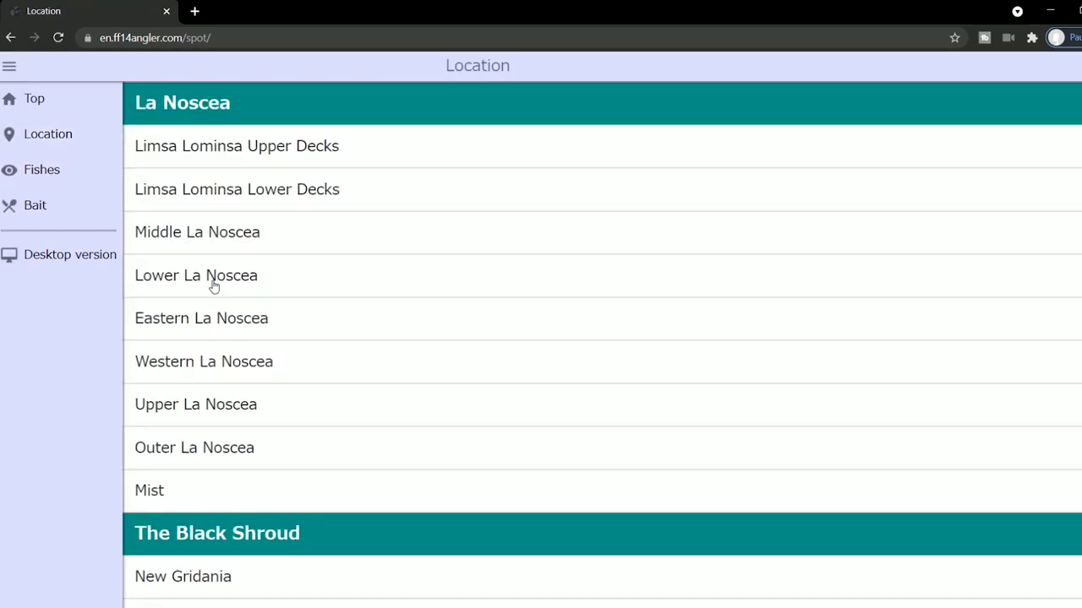
left_click(196, 276)
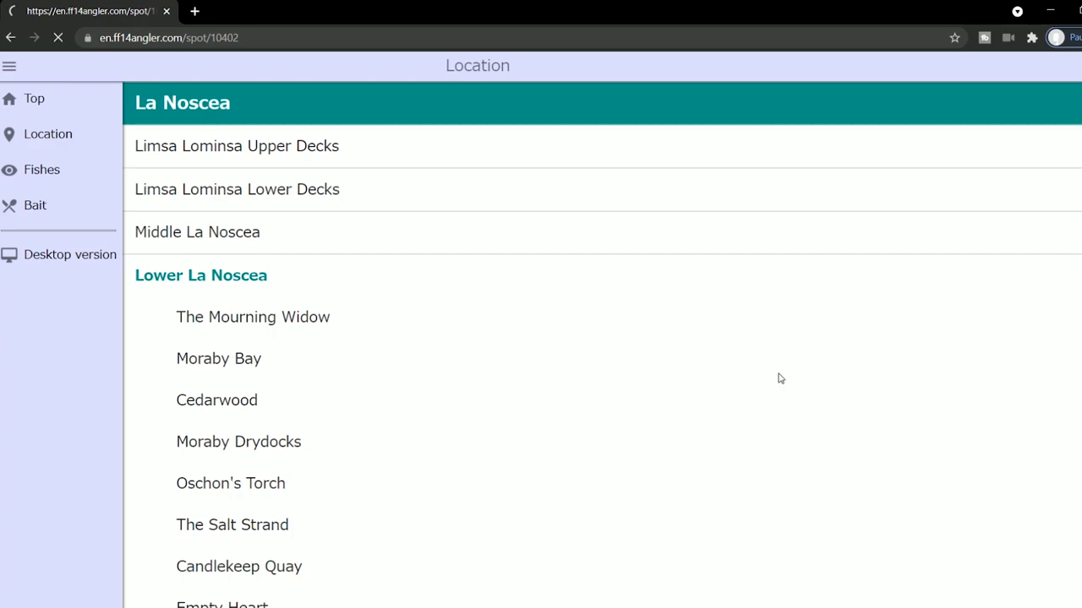
left_click(218, 358)
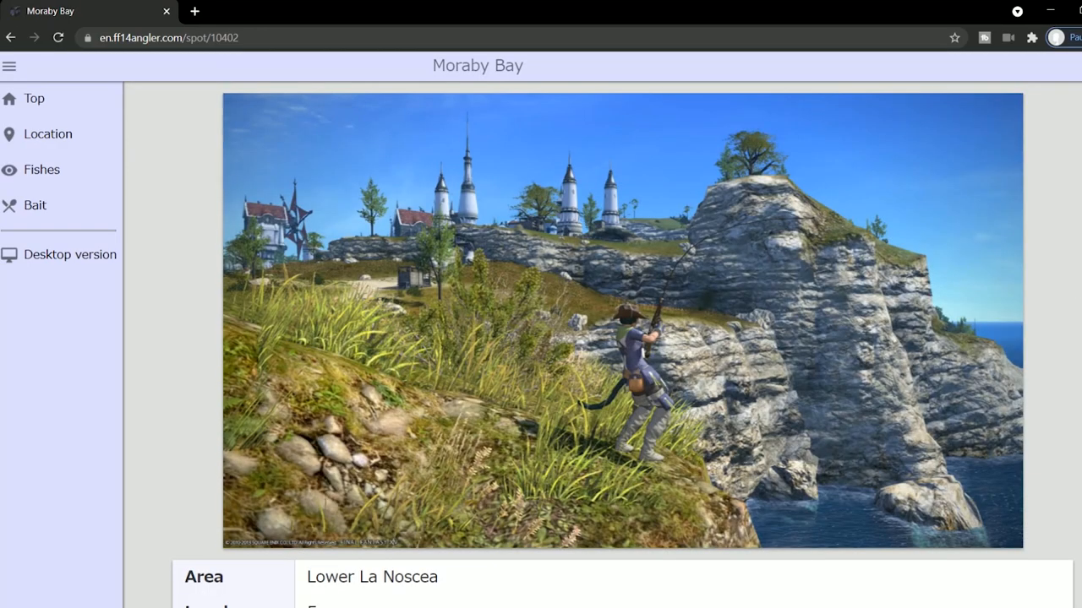
scroll("down", 3)
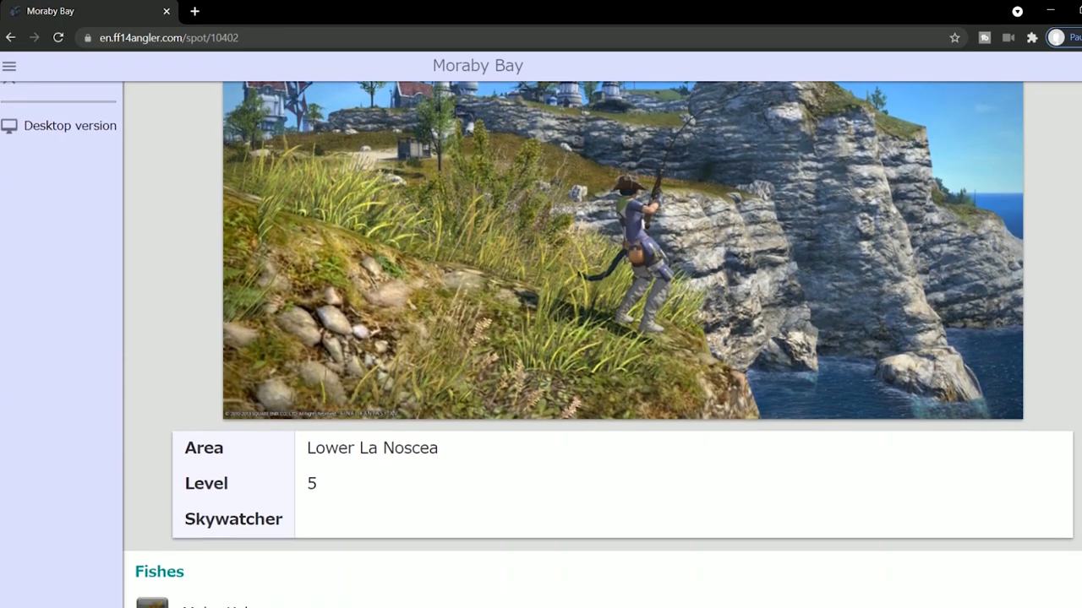
scroll("down", 3)
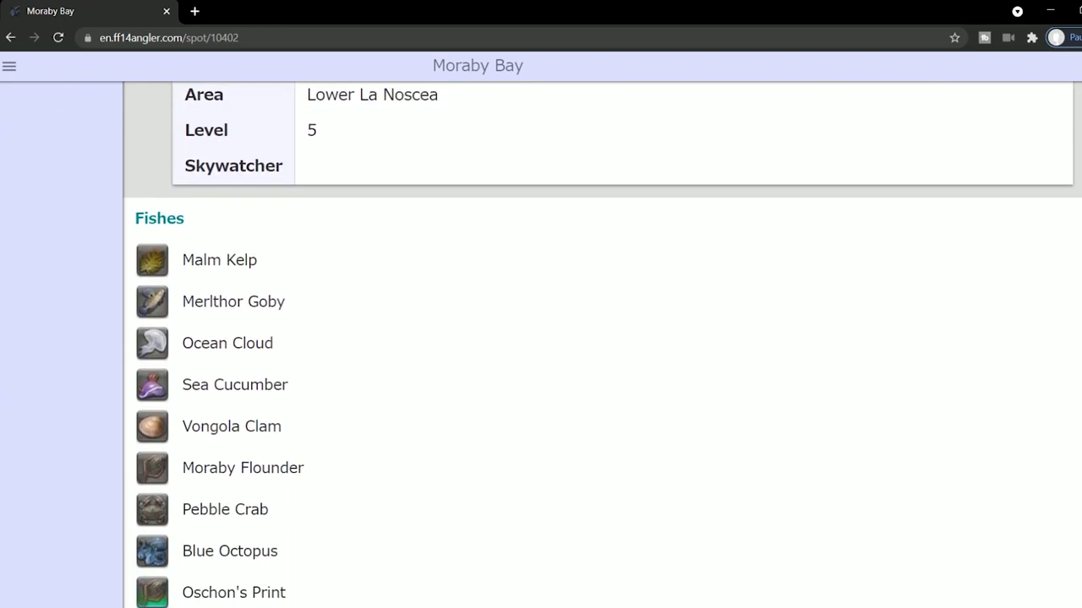
scroll("down", 3)
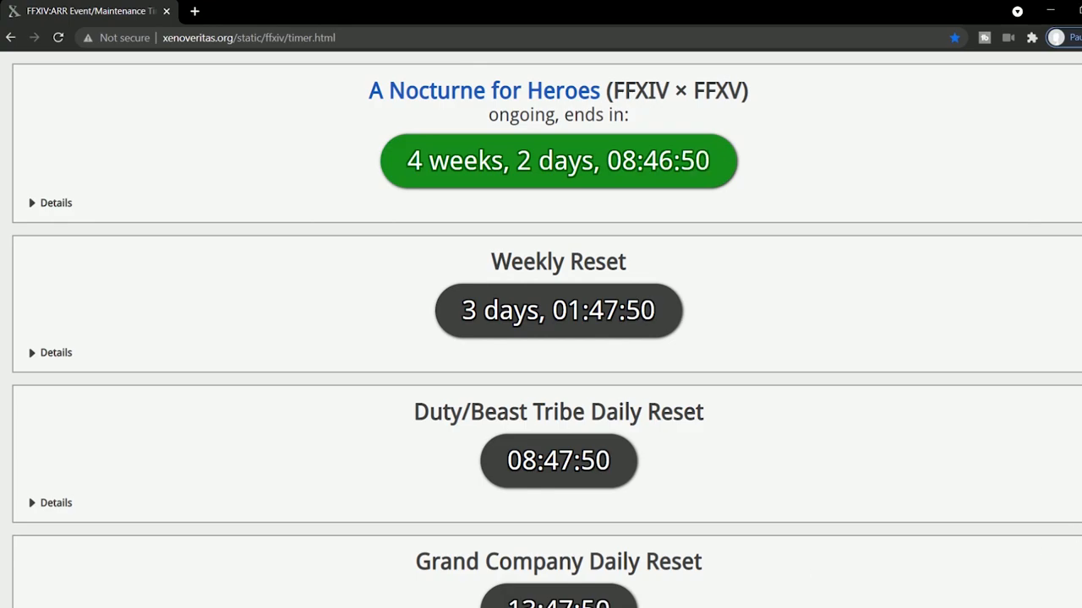
- Expand Details for A Nocturne for Heroes, Weekly Reset, and Duty/Beast Tribe Daily Reset
scroll("down", 3)
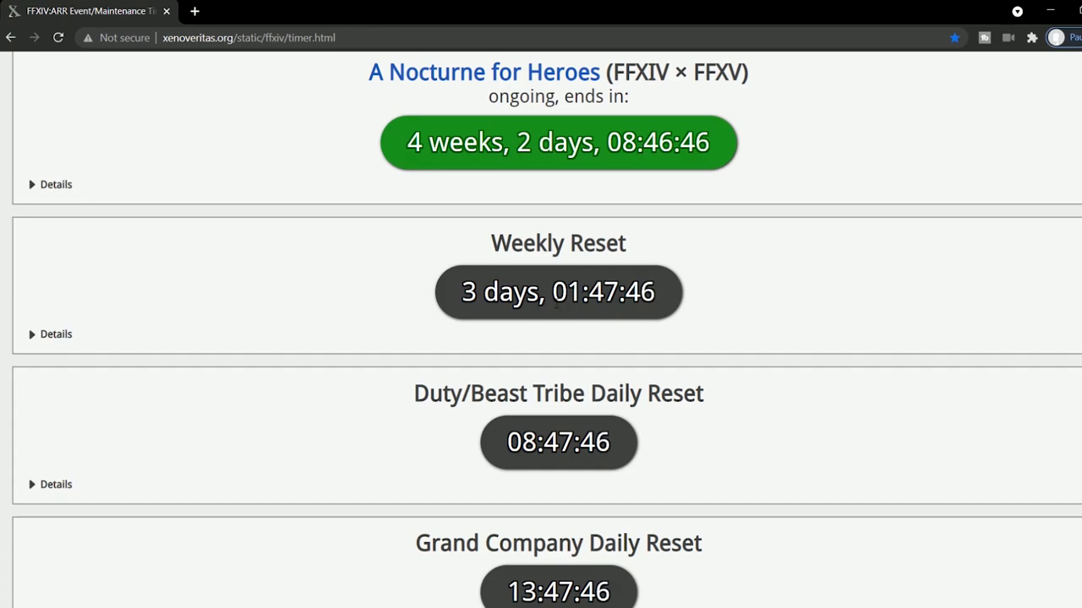
left_click(51, 185)
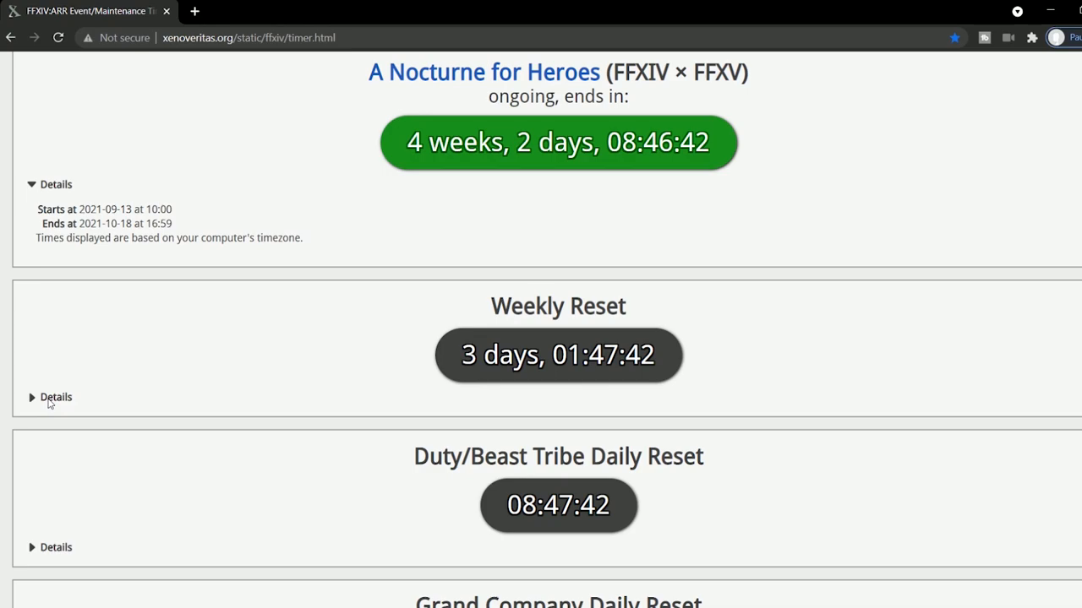
left_click(48, 397)
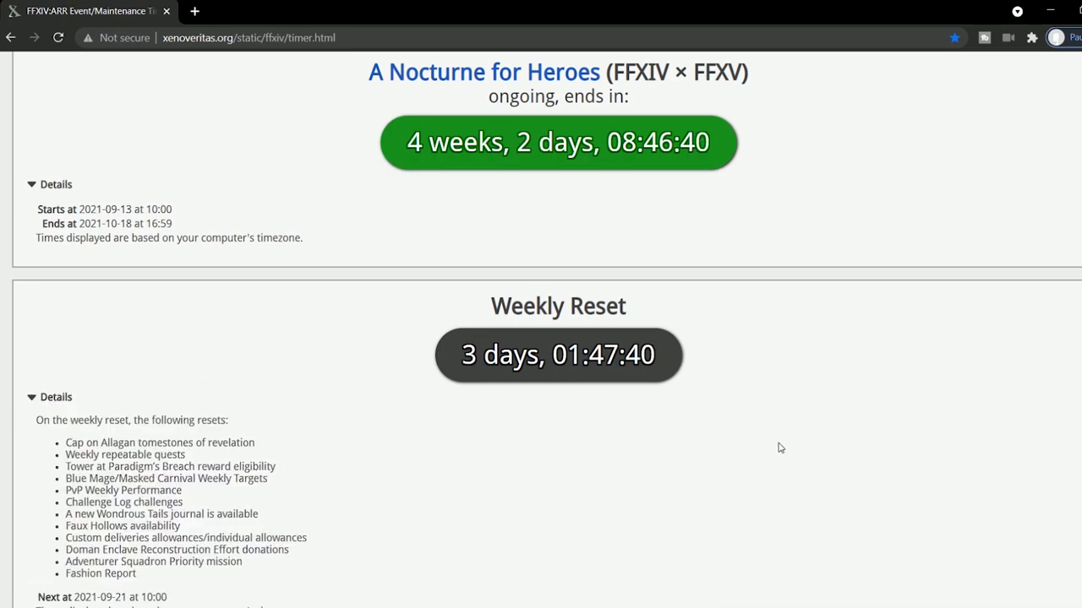
scroll("down", 3)
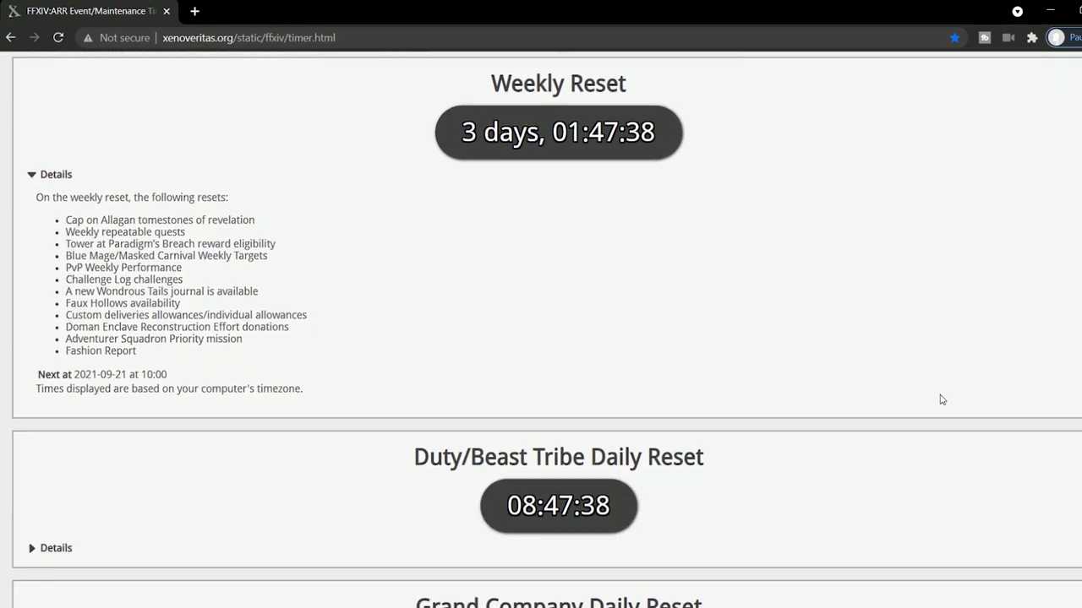
mouse_move(256, 479)
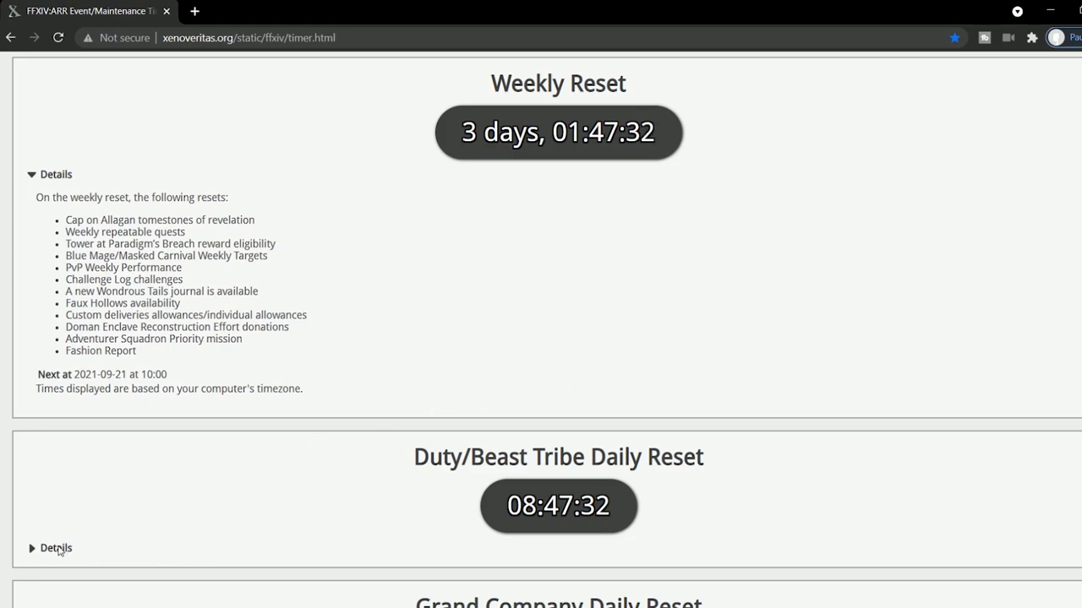
left_click(32, 547)
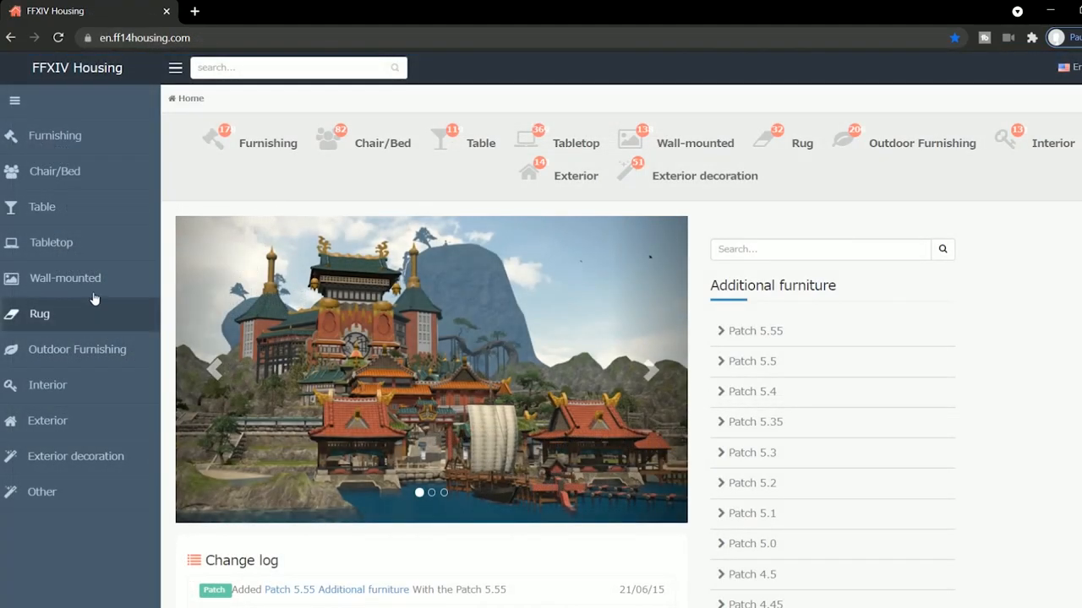
- Browse Tabletop furniture: Crystarium Umbrella Stand images, then the Table Orchestrion page and images
left_click(50, 243)
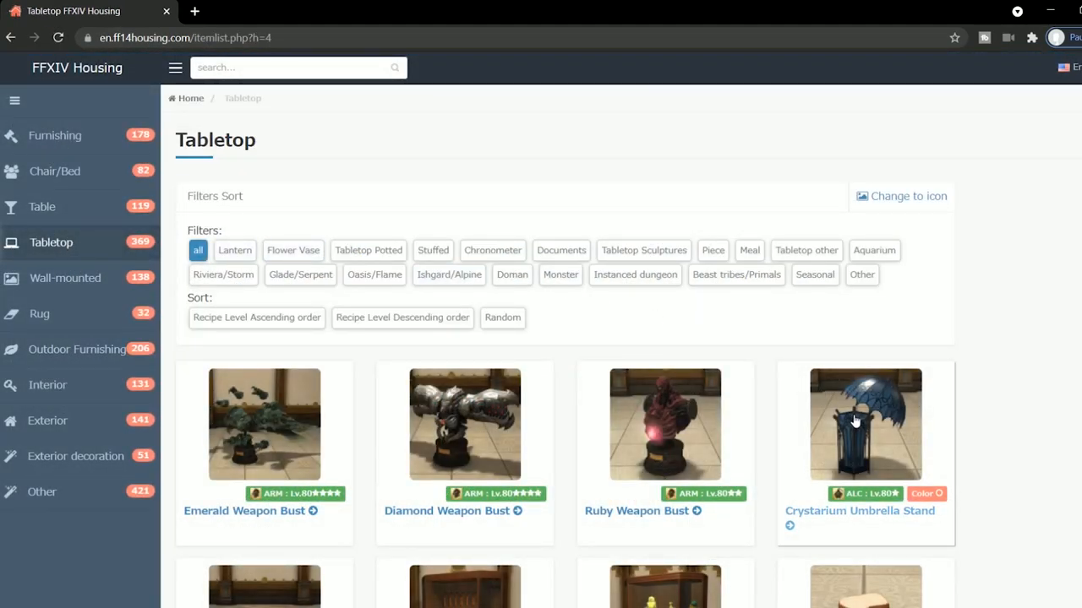
left_click(864, 423)
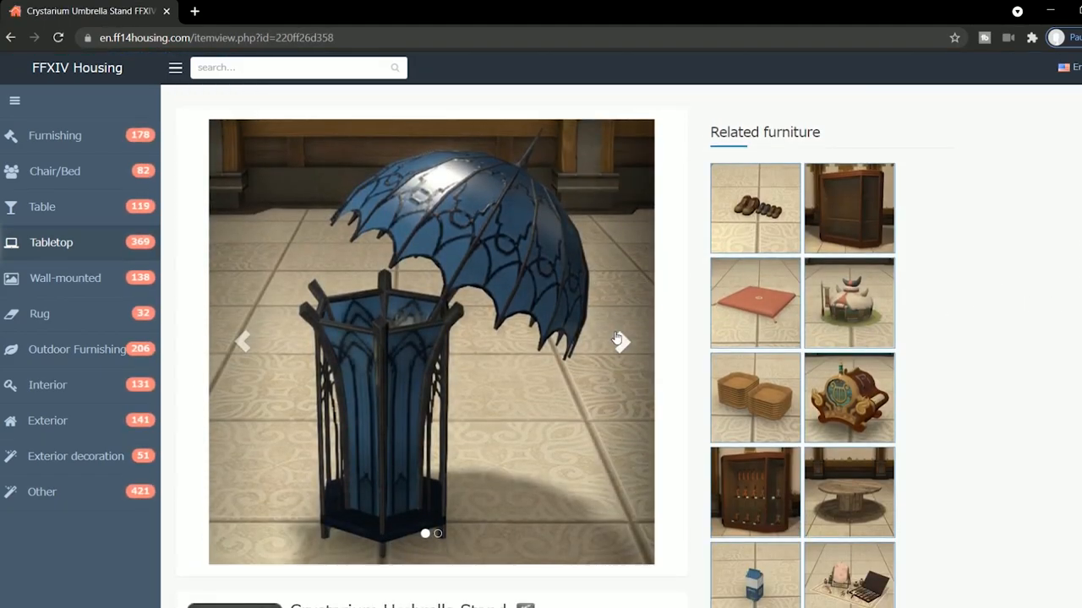
left_click(621, 342)
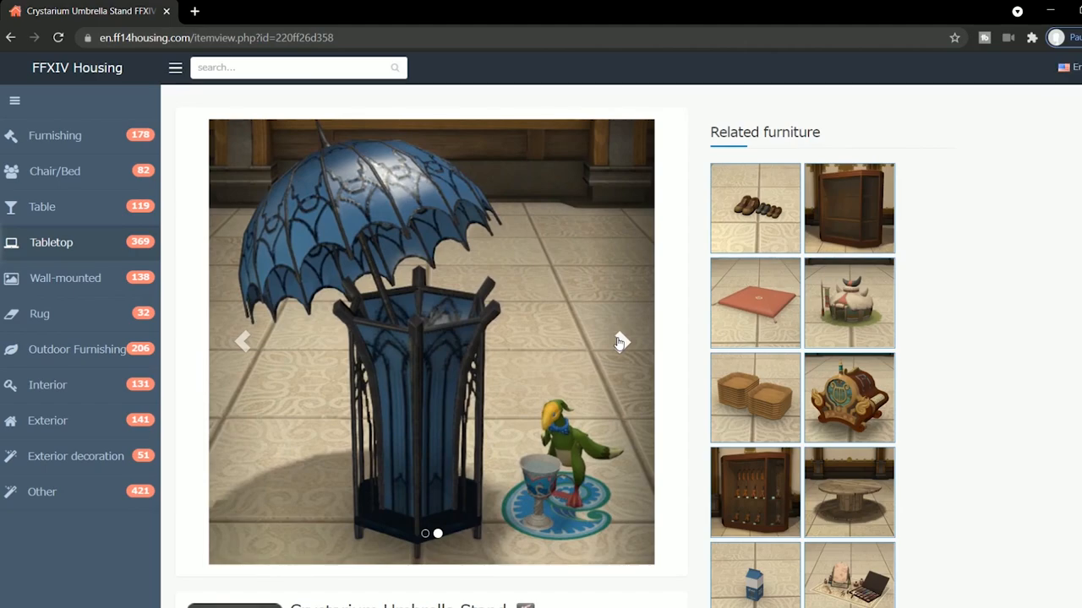
left_click(621, 341)
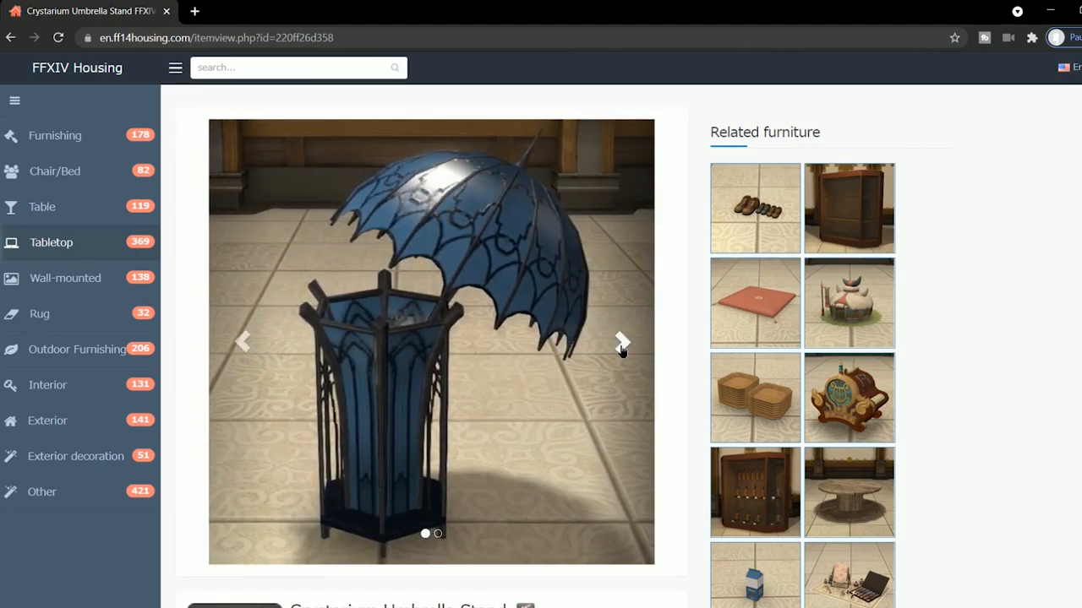
left_click(621, 342)
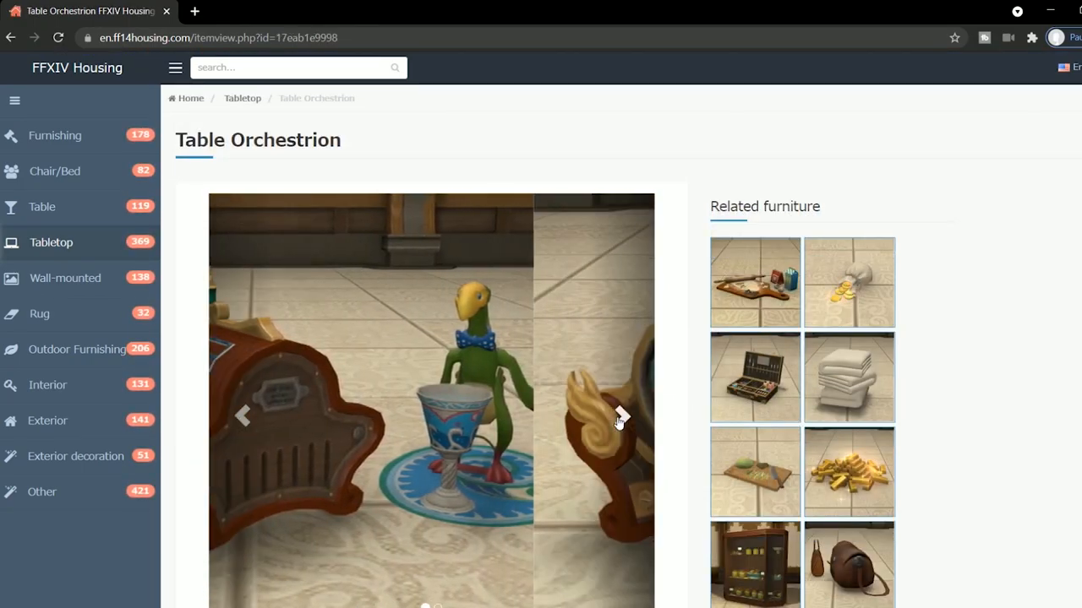
left_click(621, 416)
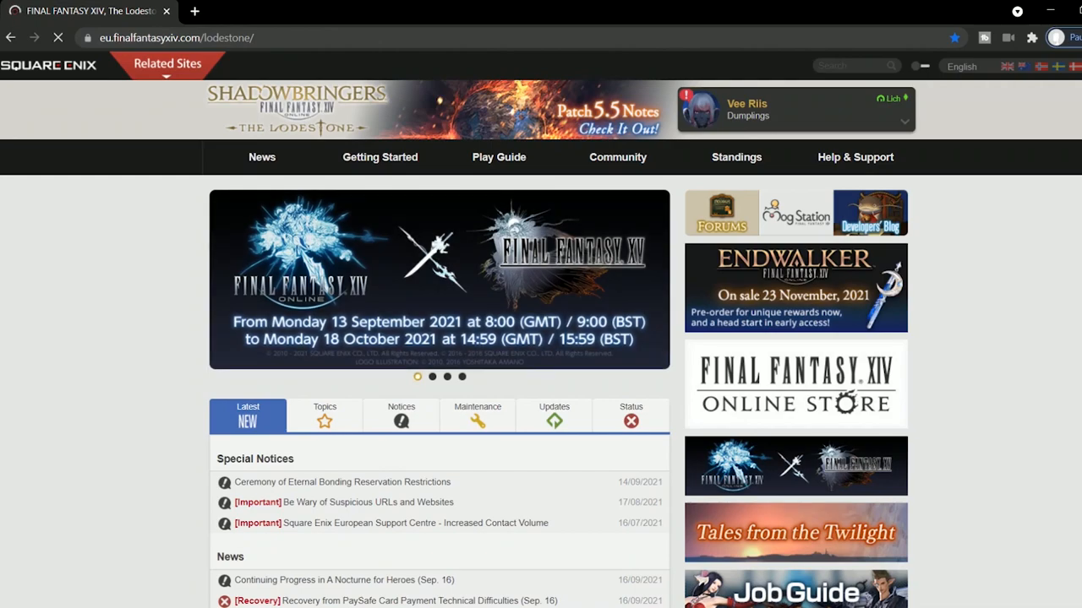
- Scroll the Lodestone Topics feed to the Tokyo Game Show 2021 Online post and Frontline standings
scroll("down", 3)
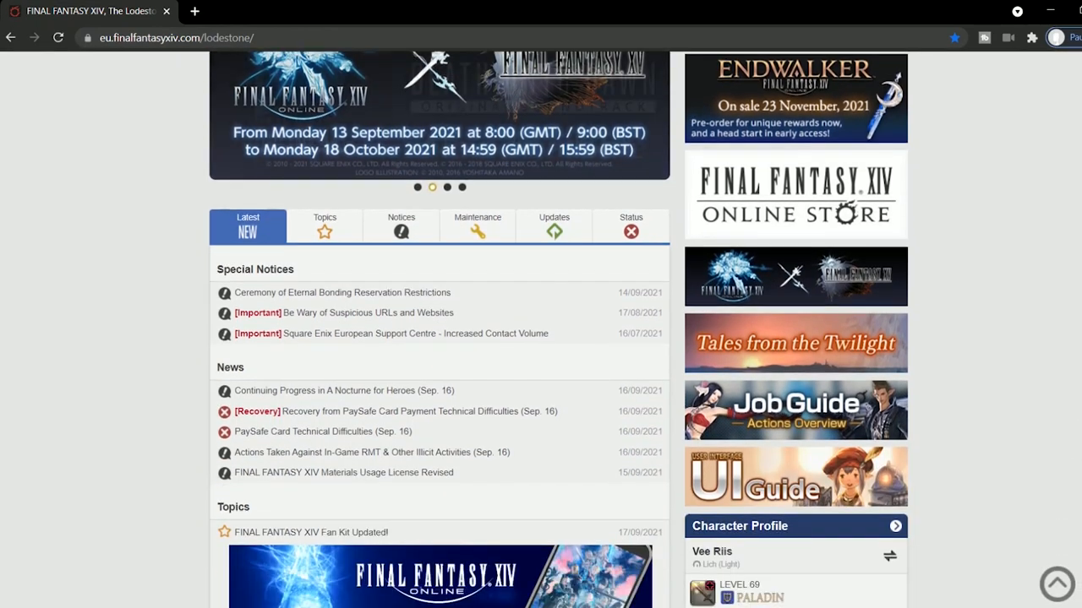
scroll("down", 3)
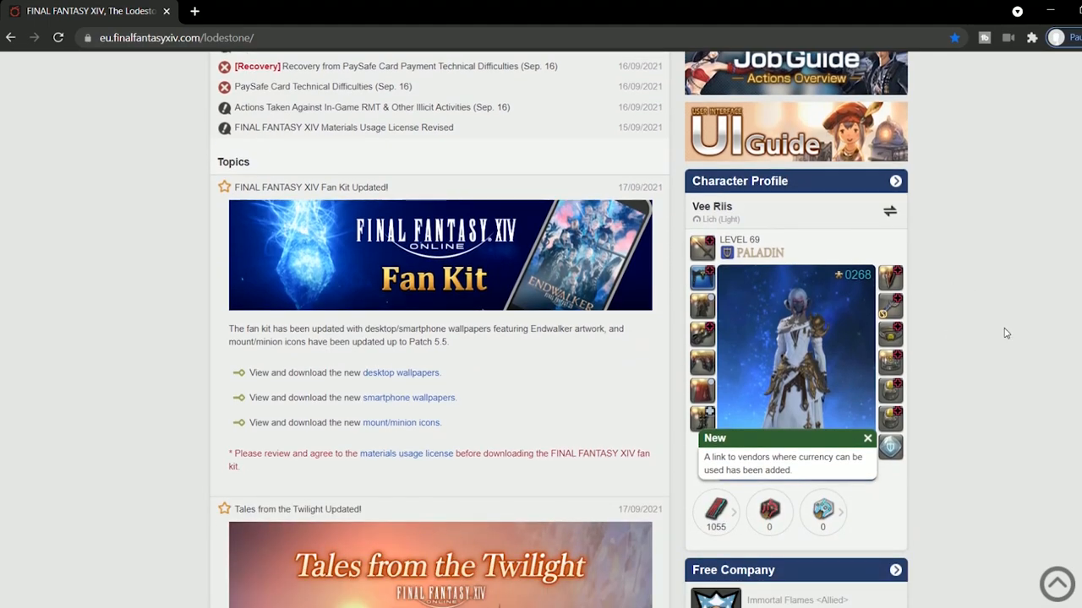
scroll("down", 3)
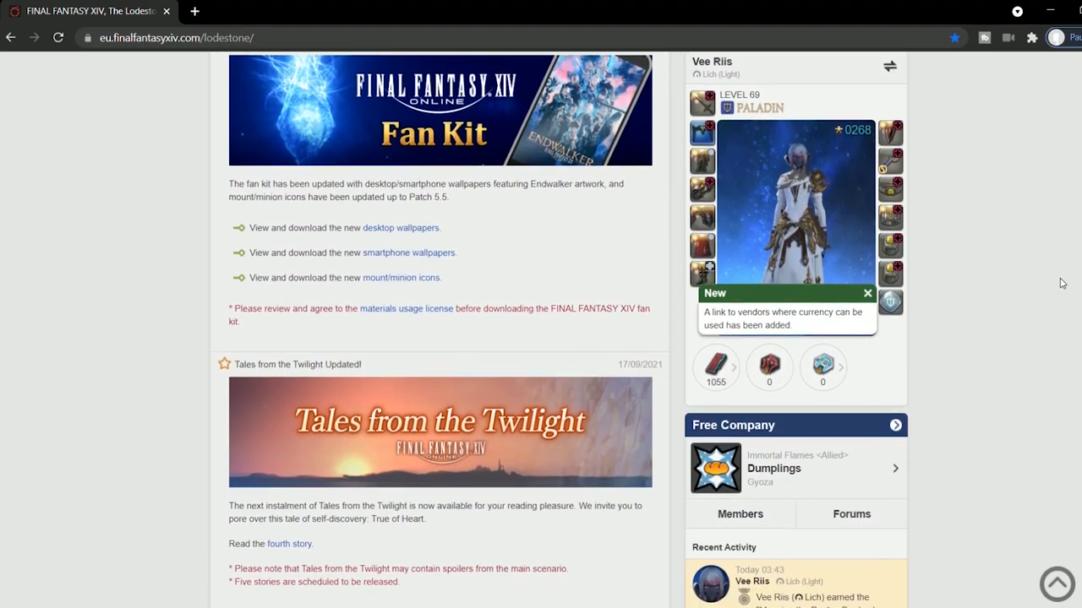
scroll("down", 3)
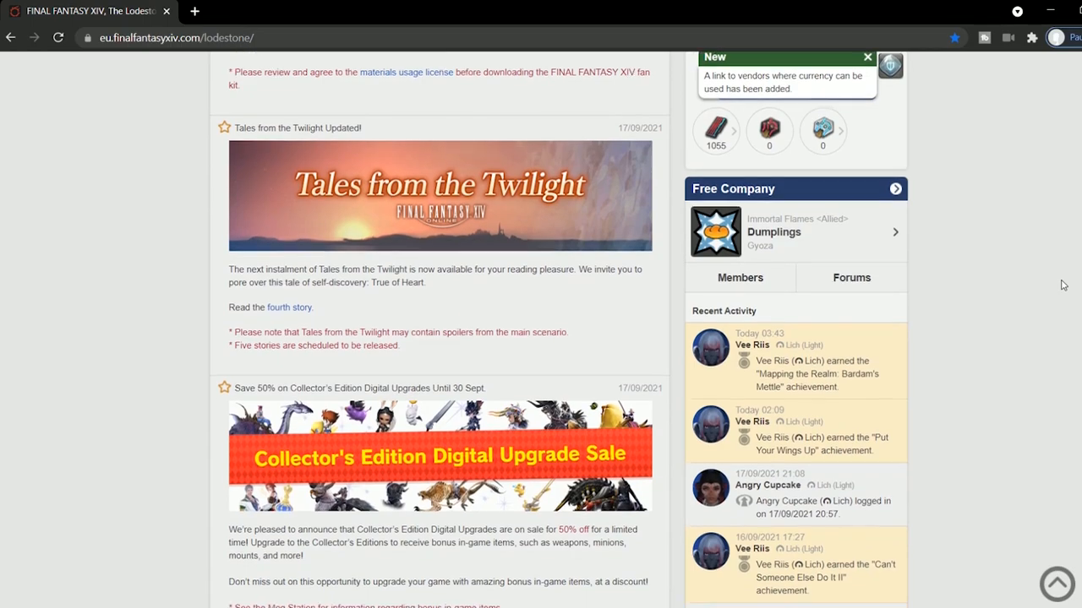
scroll("down", 3)
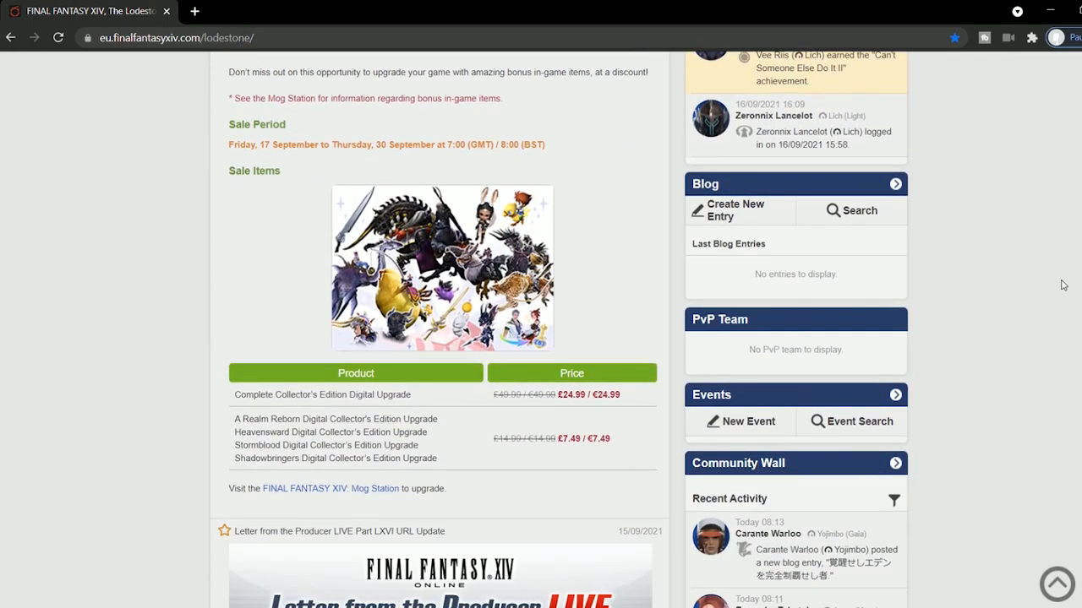
scroll("down", 3)
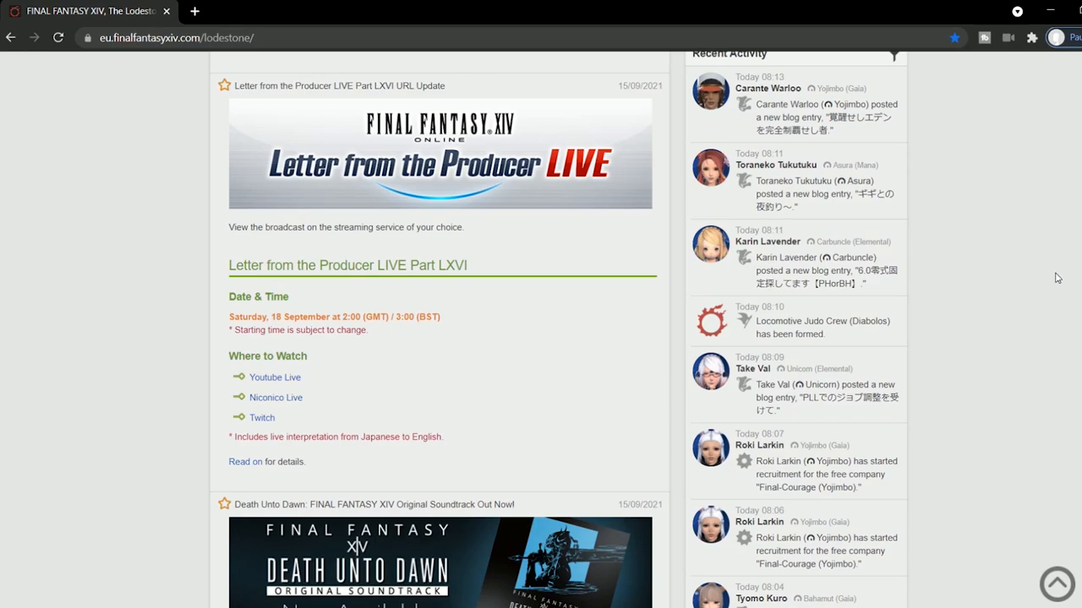
scroll("down", 3)
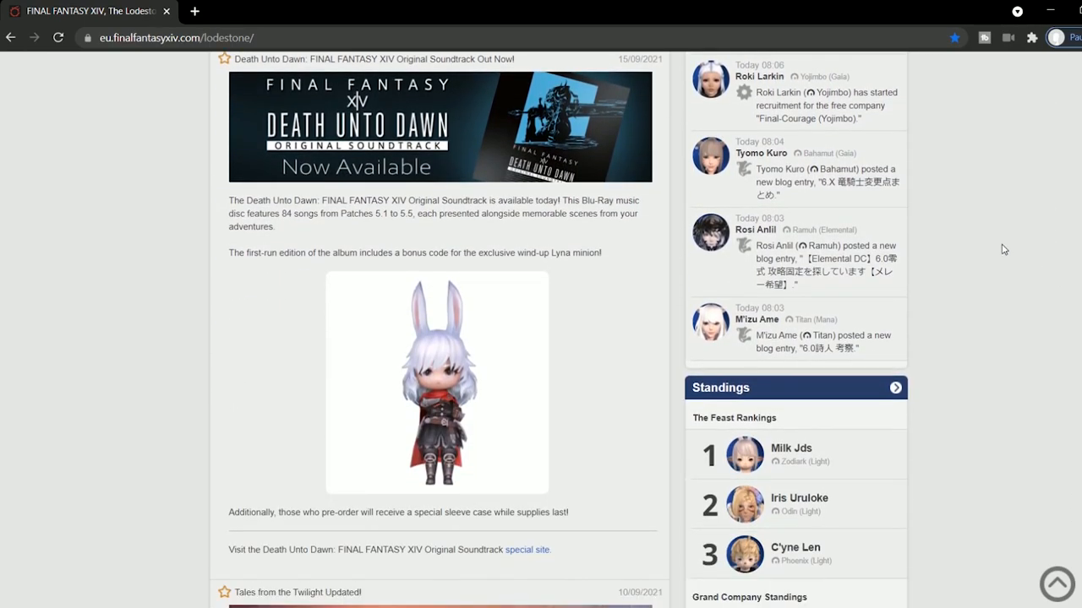
scroll("down", 3)
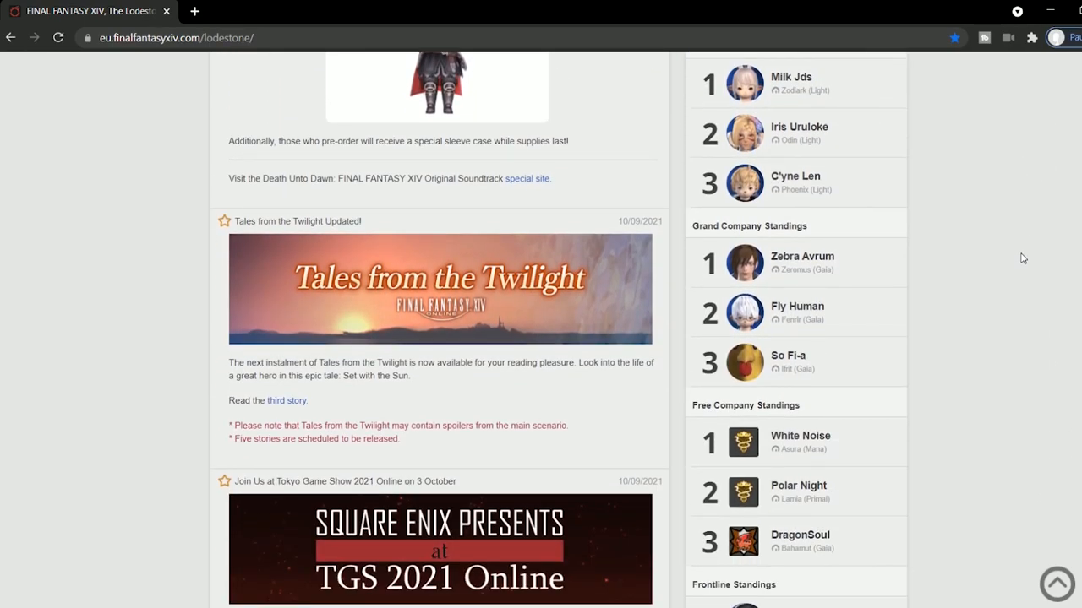
scroll("down", 3)
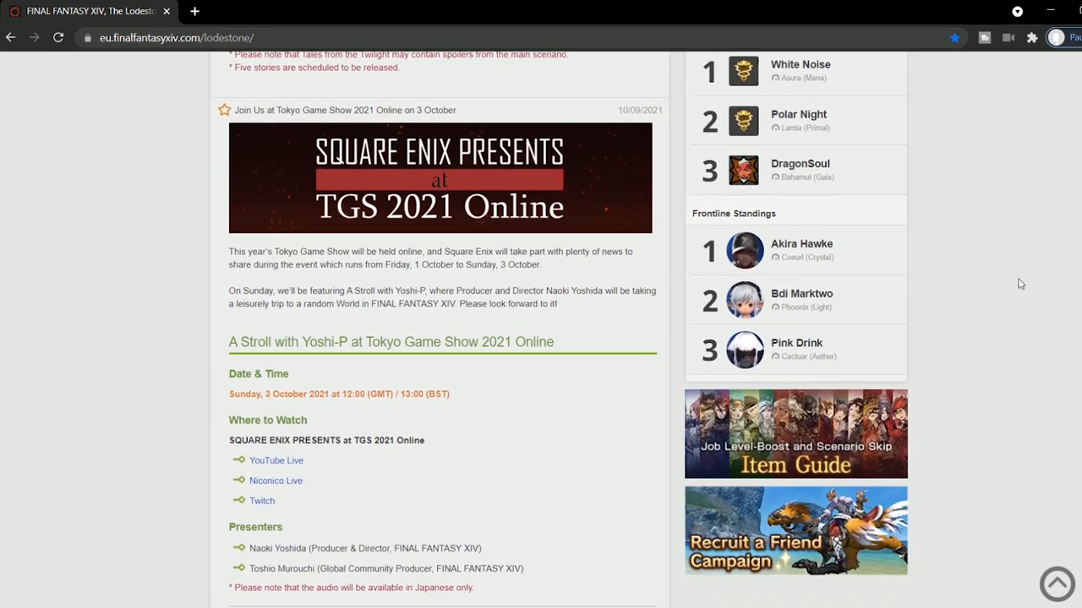
mouse_move(1045, 306)
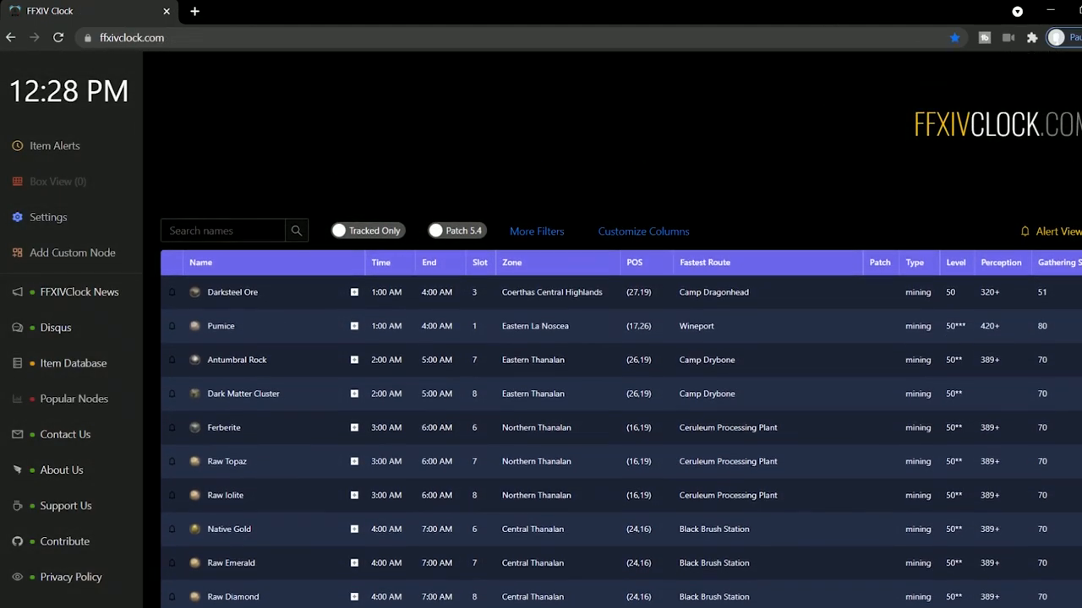
mouse_move(439, 394)
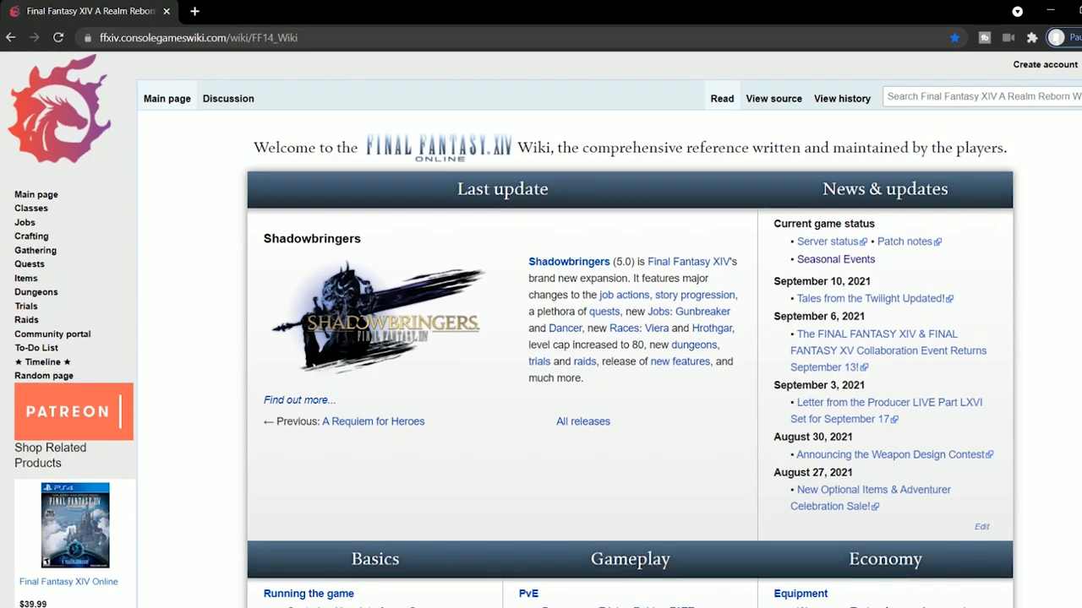
- Scroll the FFXIV wiki main page to the Basics, Gameplay and Economy boxes
scroll("down", 3)
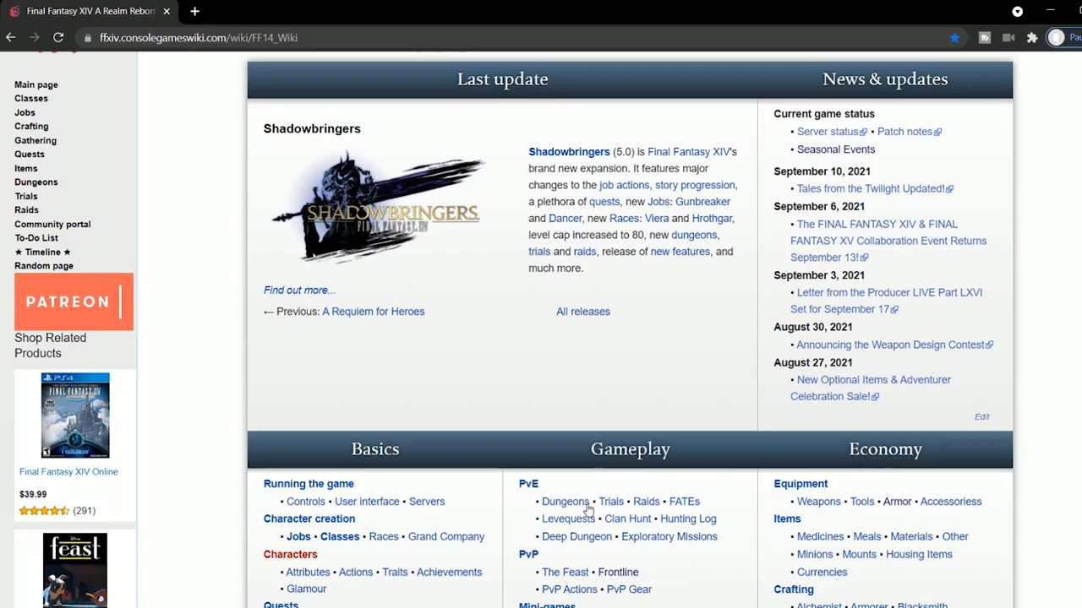
left_click(566, 501)
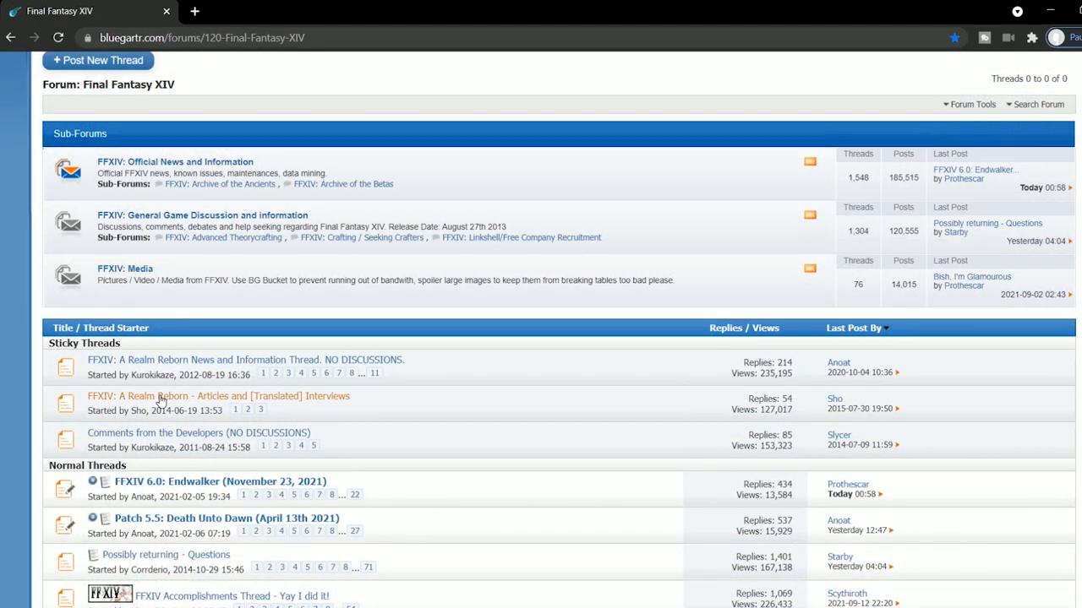
left_click(218, 396)
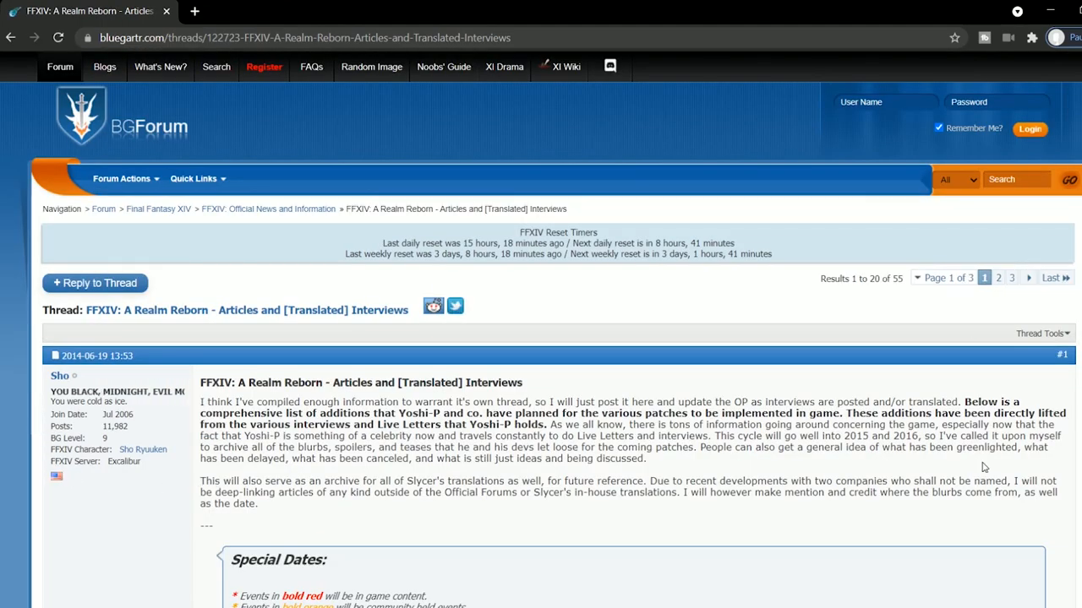
scroll("down", 3)
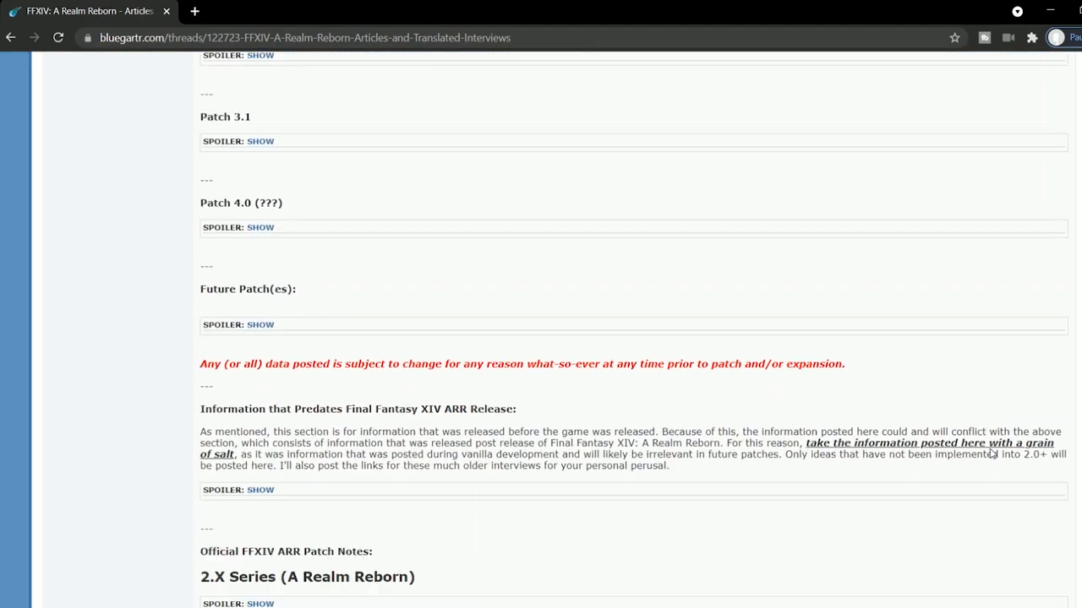
scroll("down", 3)
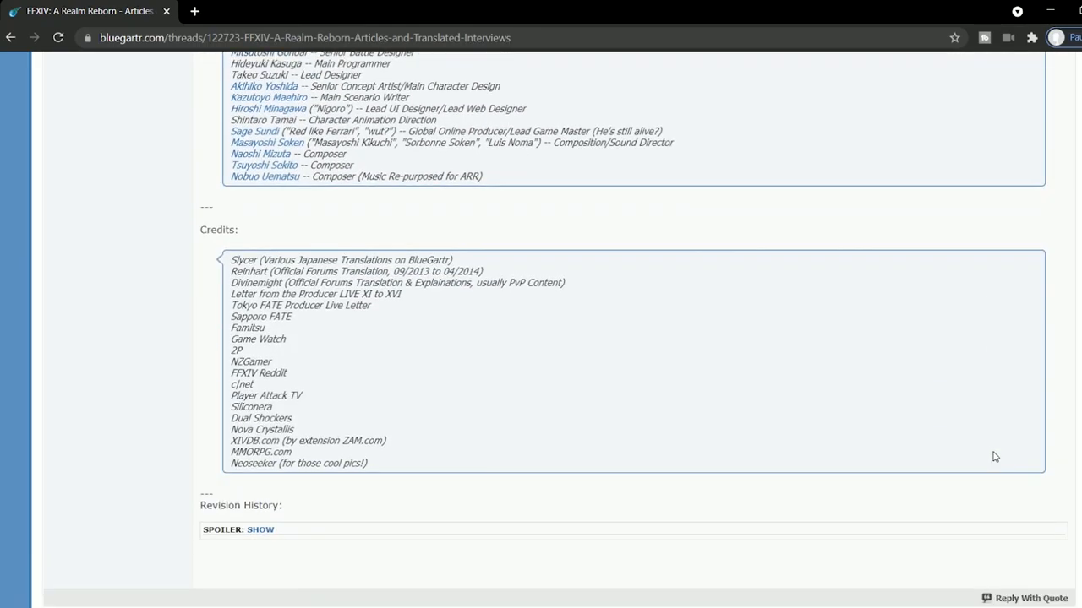
scroll("down", 3)
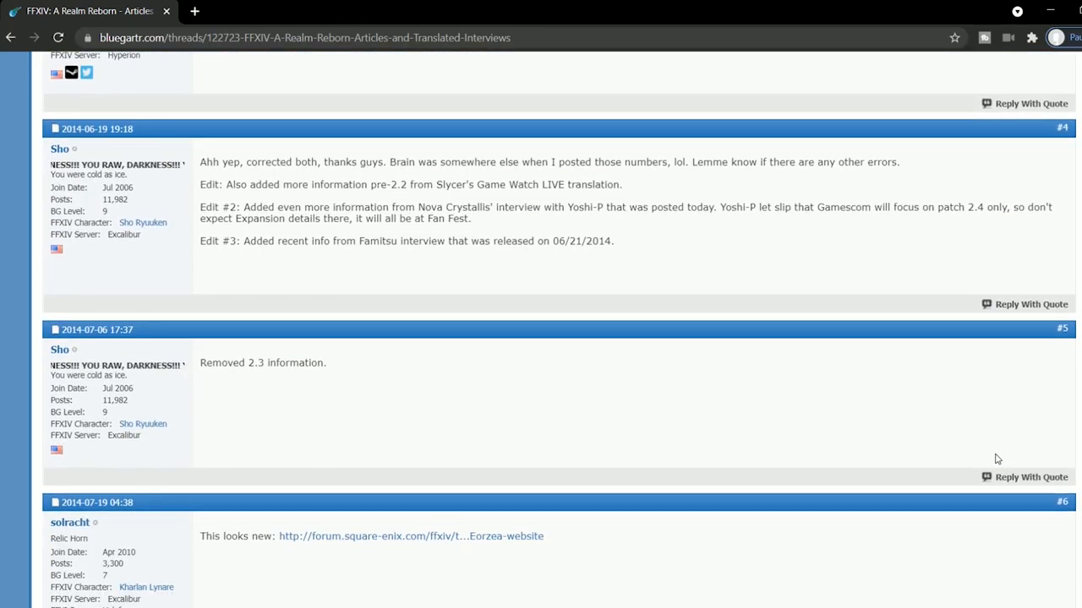
scroll("down", 3)
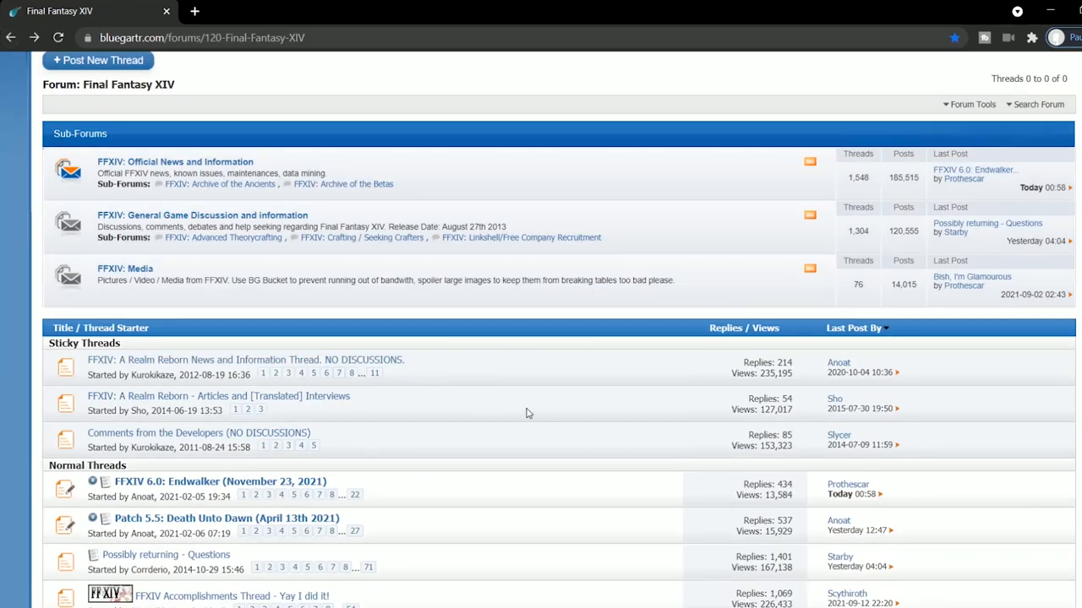
scroll("down", 3)
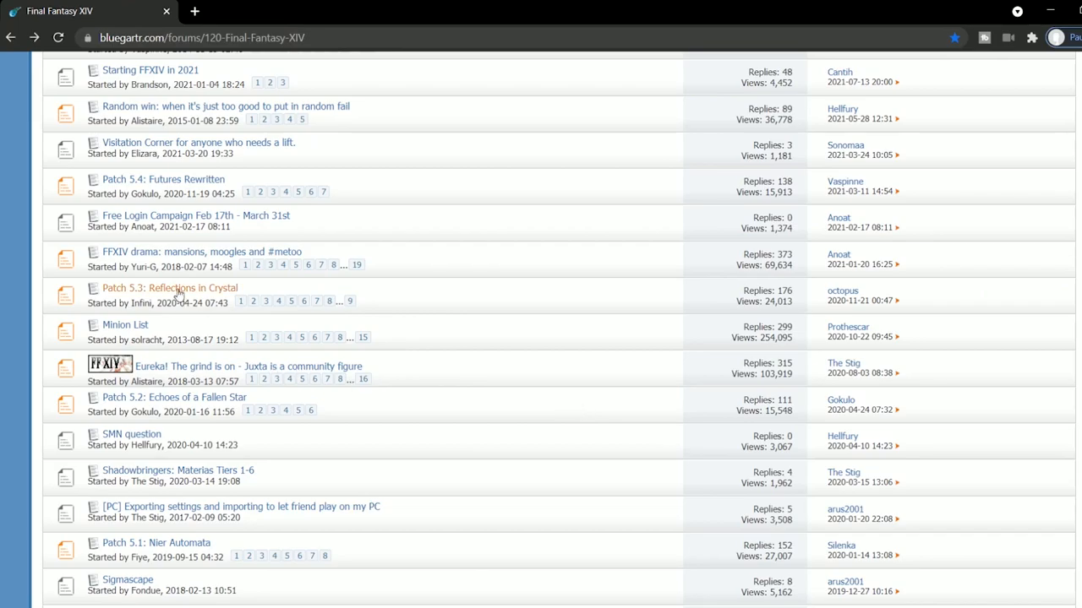
left_click(170, 289)
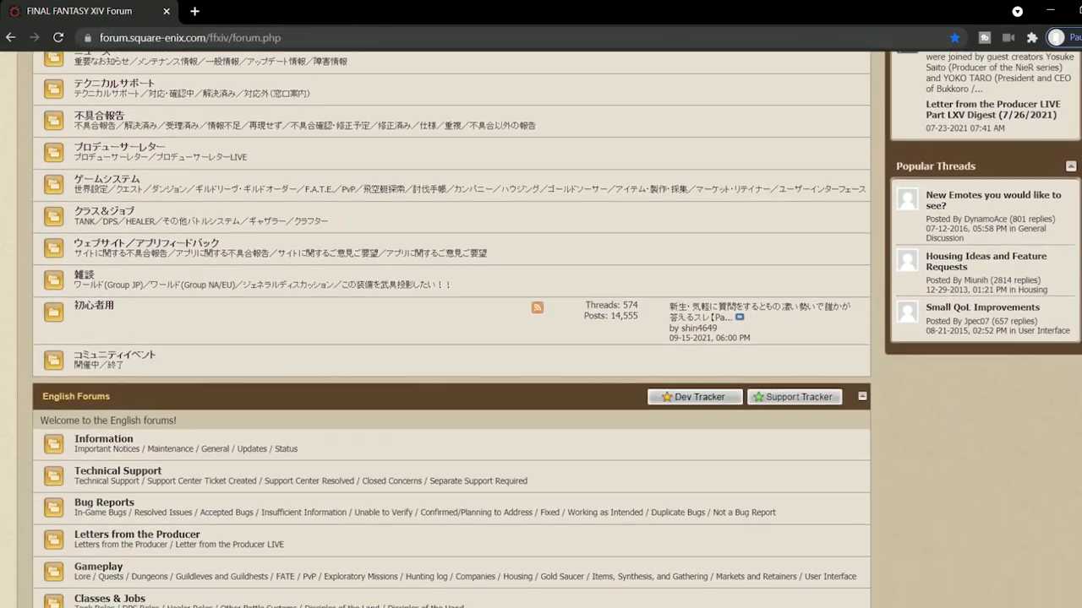
- Scroll past the English, French and German sections and read the Fusion Sword Job thread
scroll("down", 3)
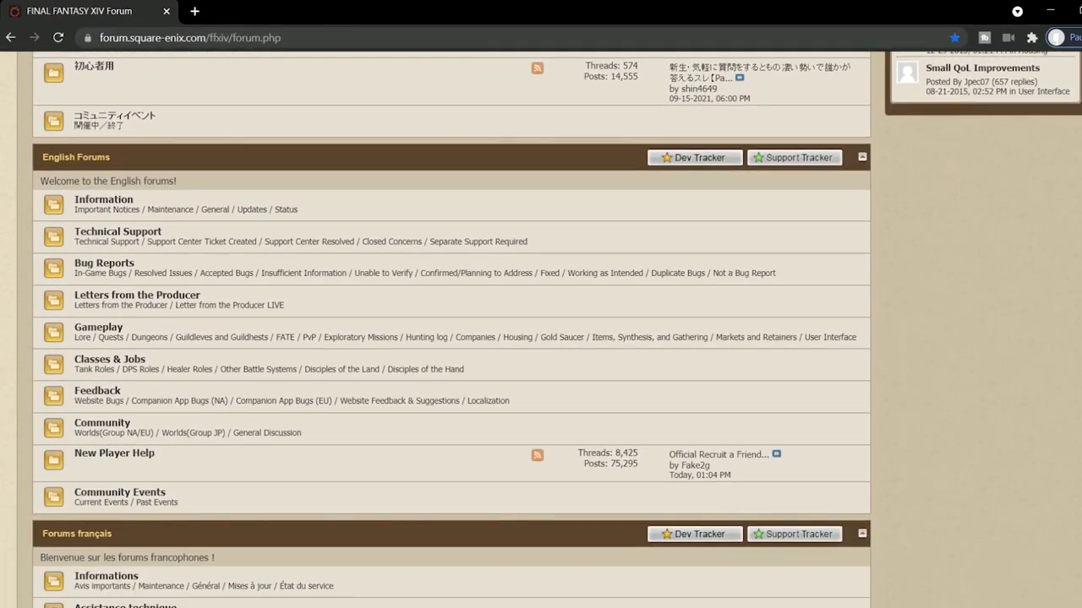
scroll("down", 3)
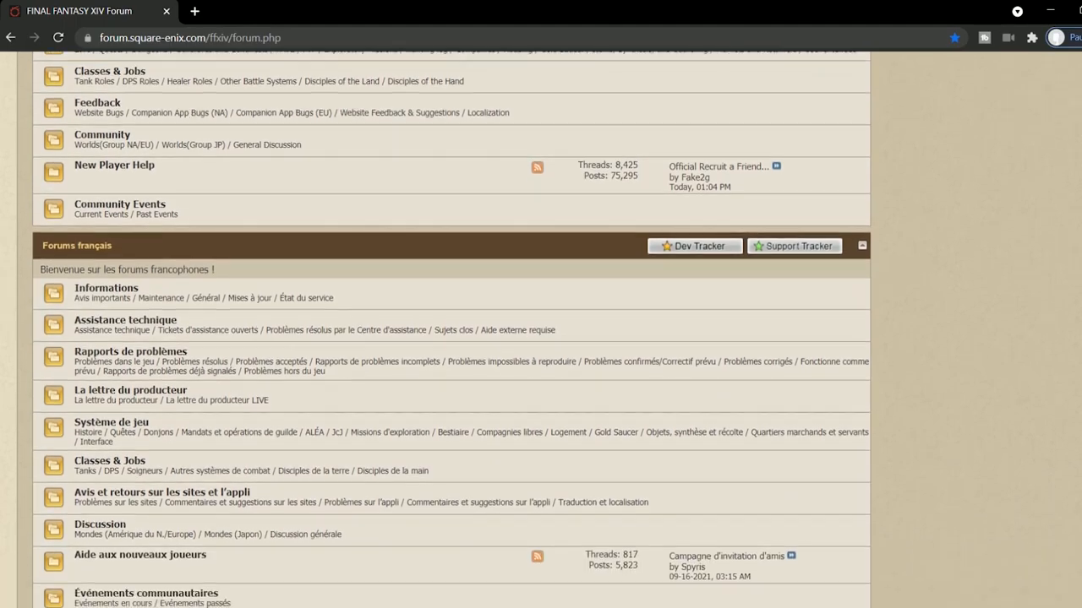
scroll("down", 3)
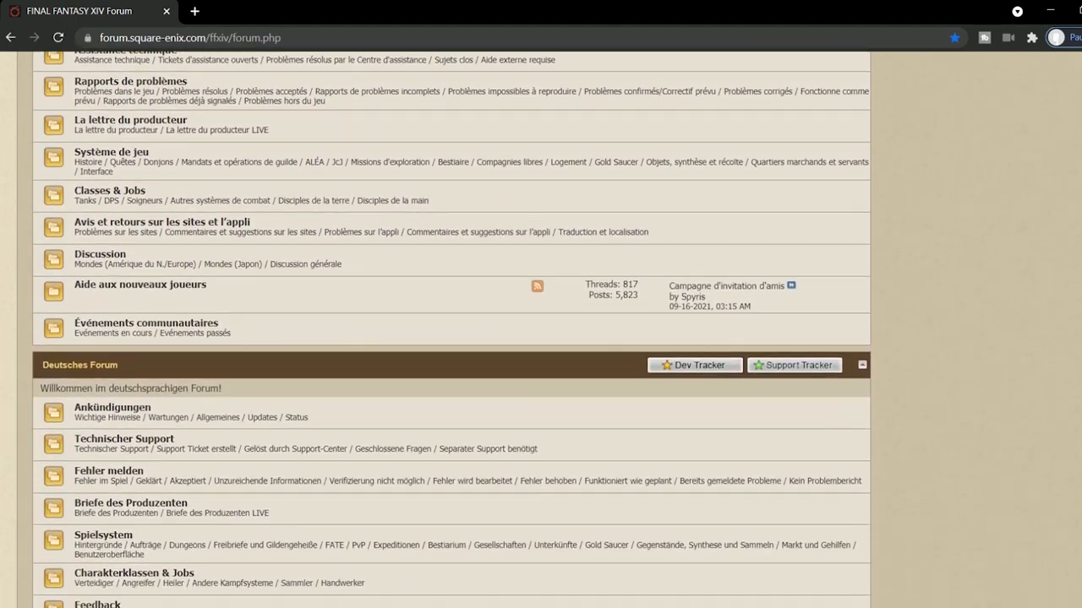
scroll("down", 3)
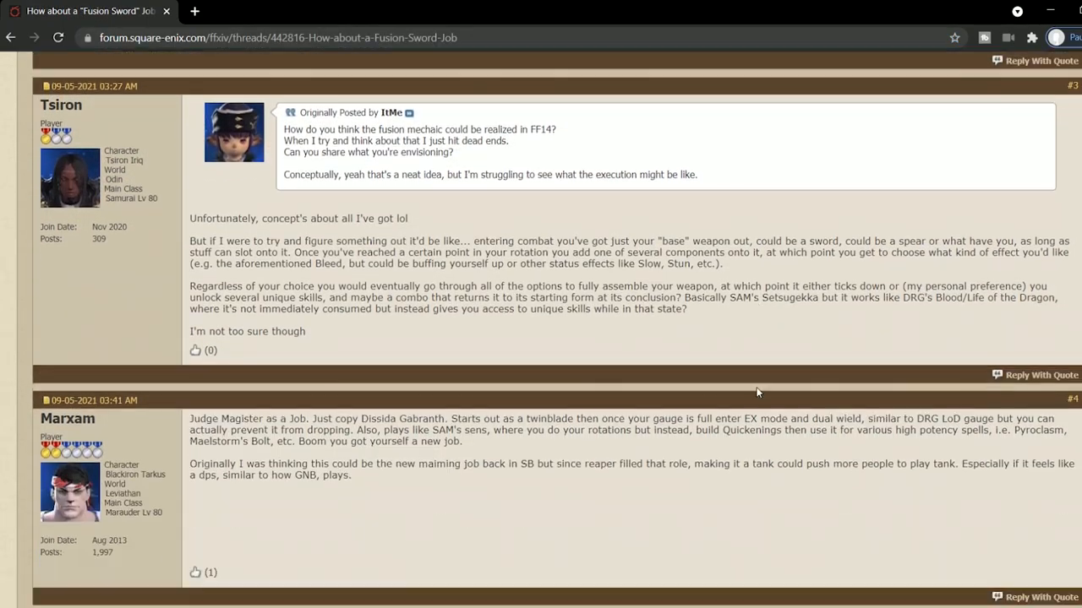
scroll("down", 3)
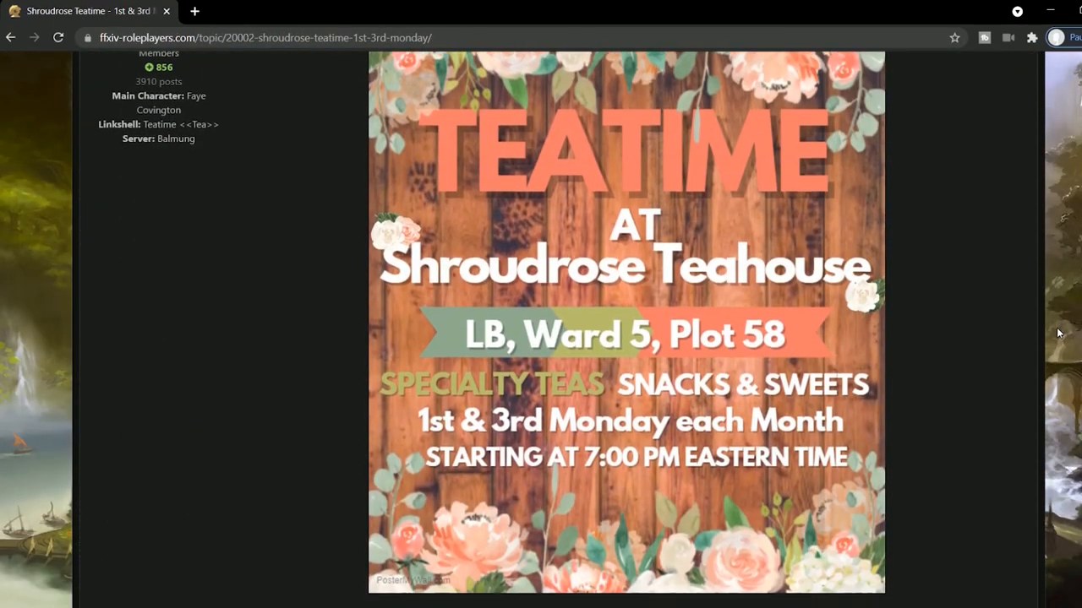
- Finish the Shroudrose Teatime thread, then open 'Uranami Onsen Weekly Social Events [CLOSED]'
scroll("down", 3)
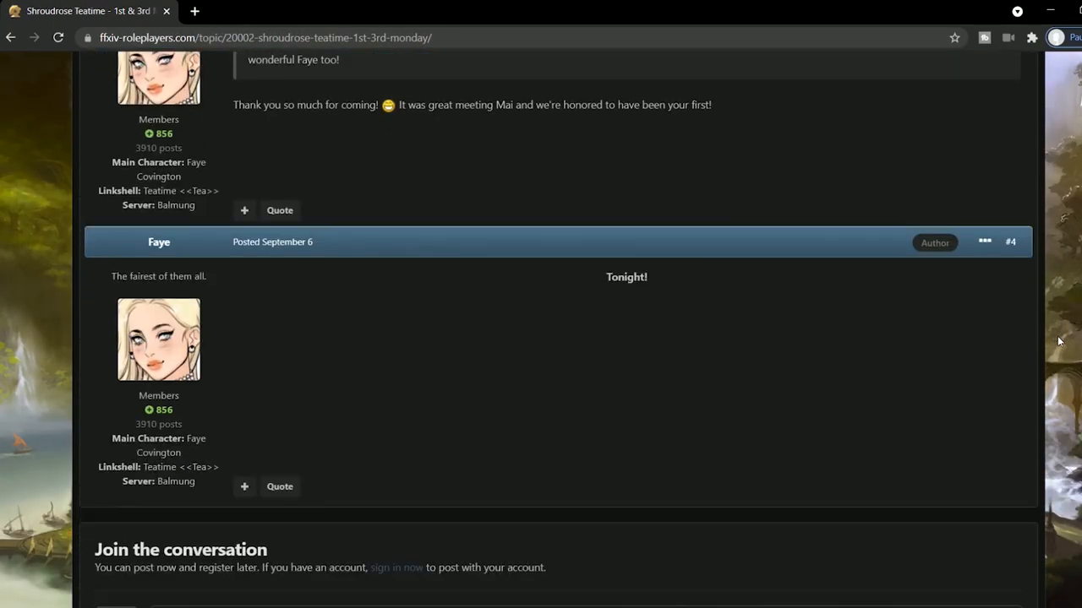
scroll("down", 3)
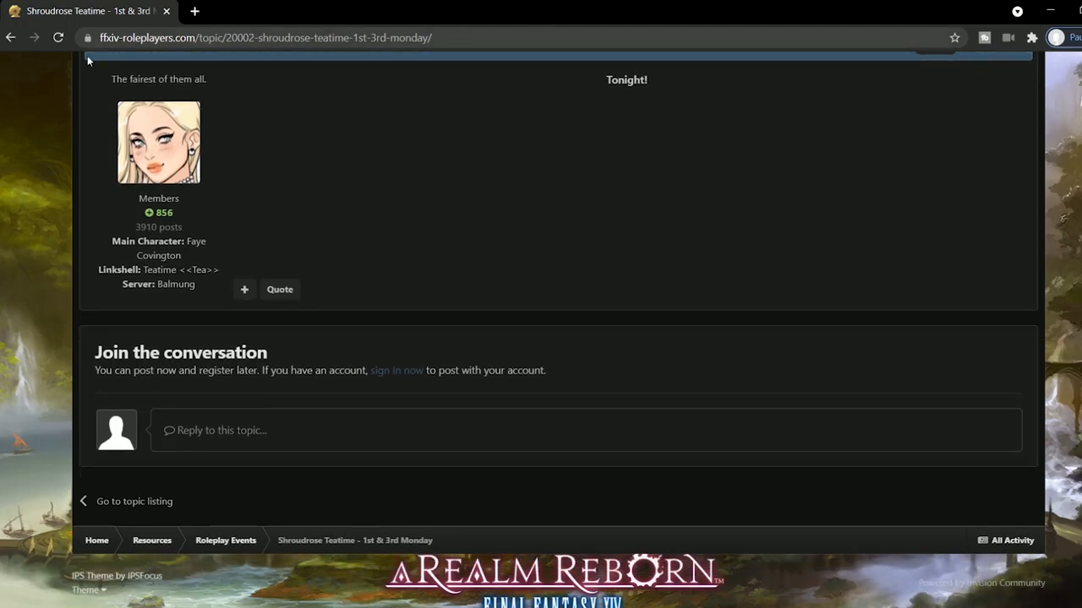
left_click(225, 540)
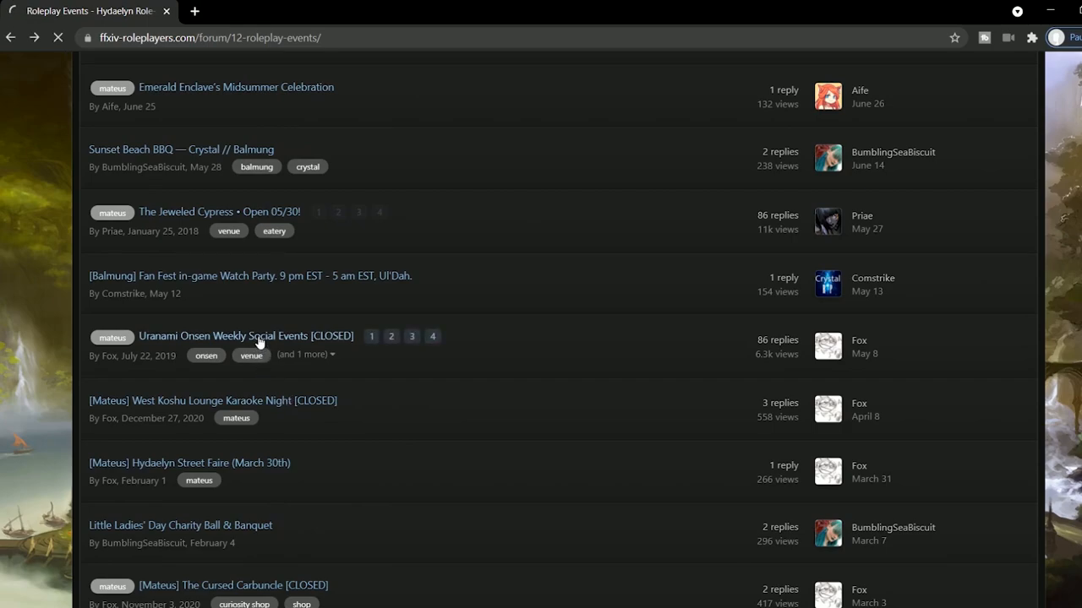
left_click(243, 336)
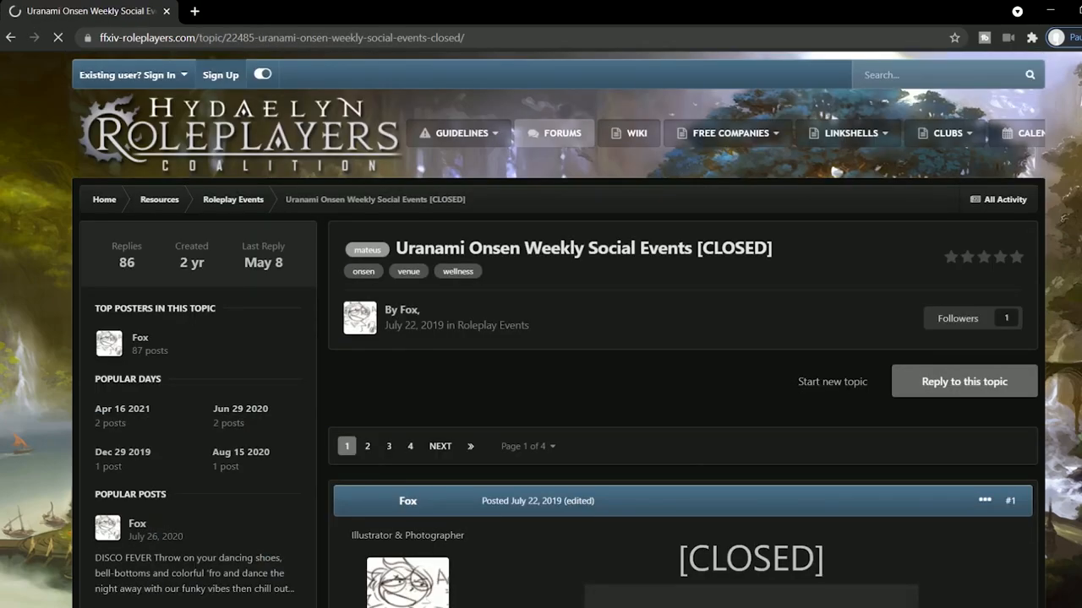
scroll("down", 3)
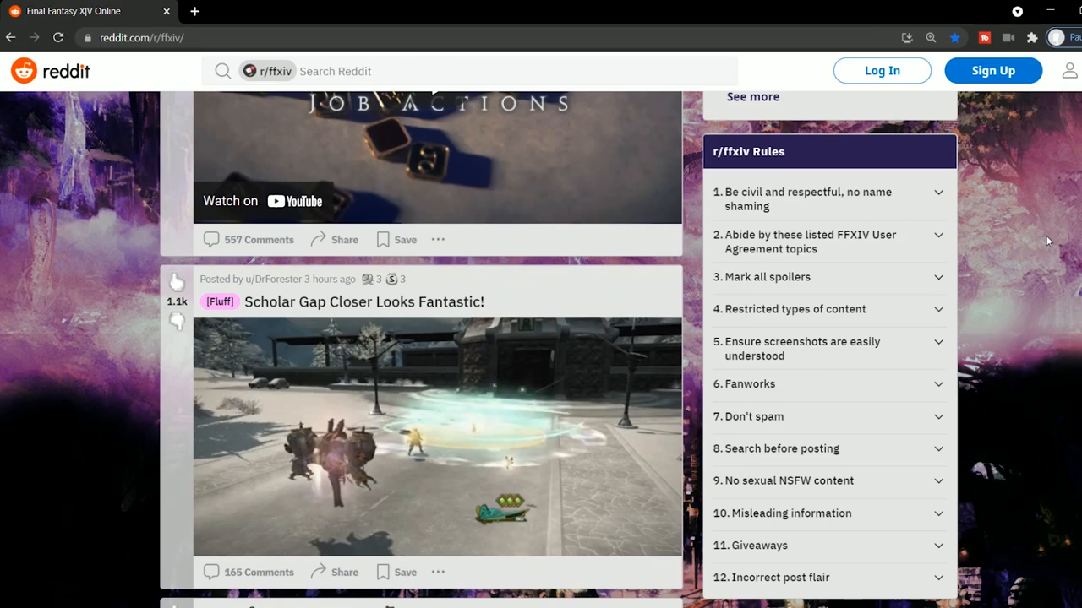
- Scroll through the r/ffxiv meme and discussion posts below the subreddit rules
scroll("down", 3)
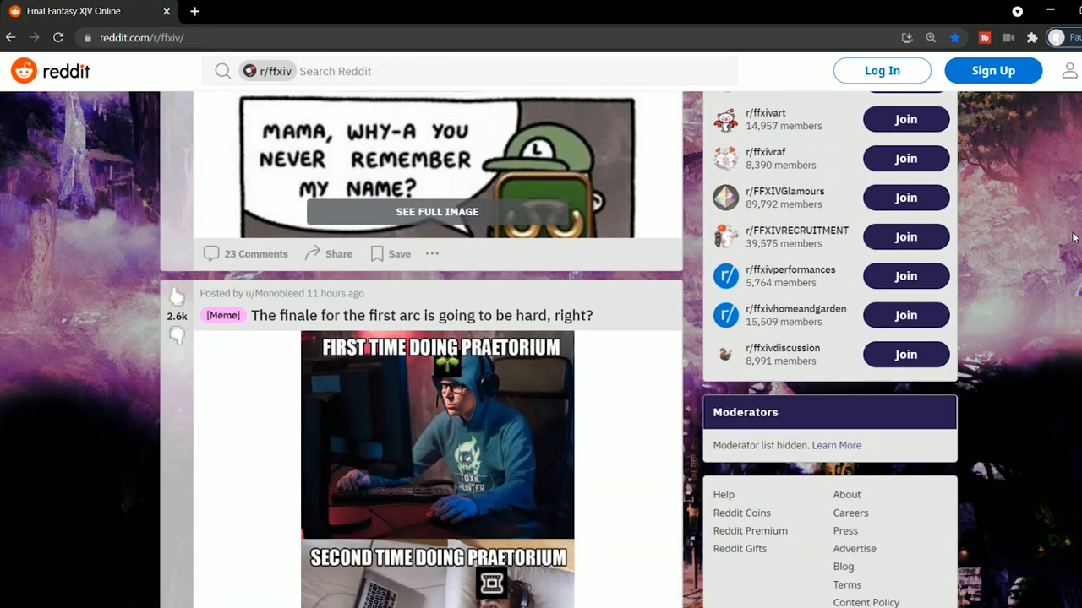
scroll("down", 3)
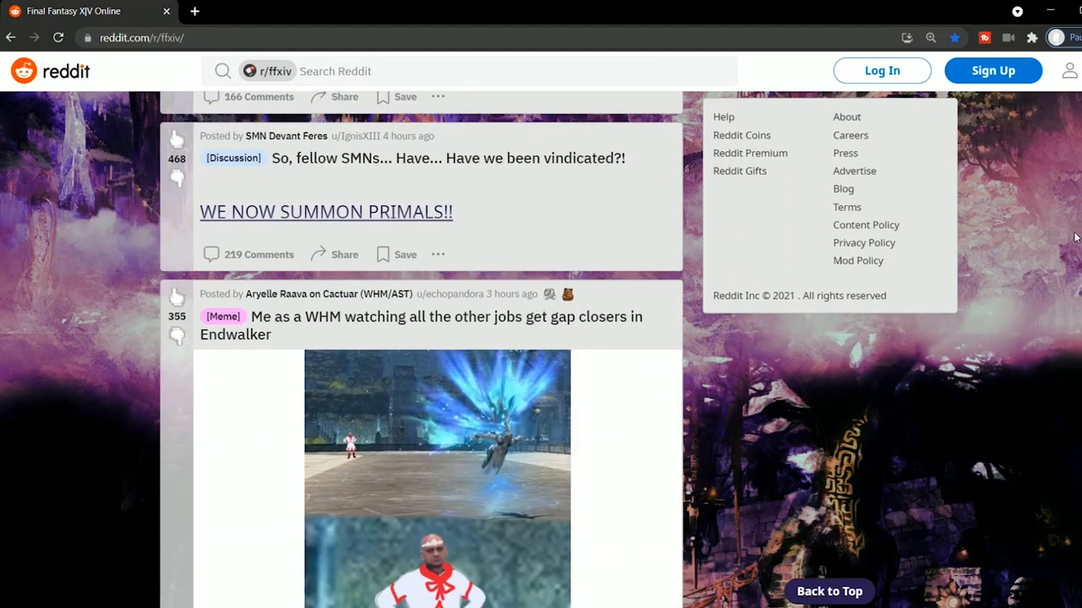
scroll("down", 3)
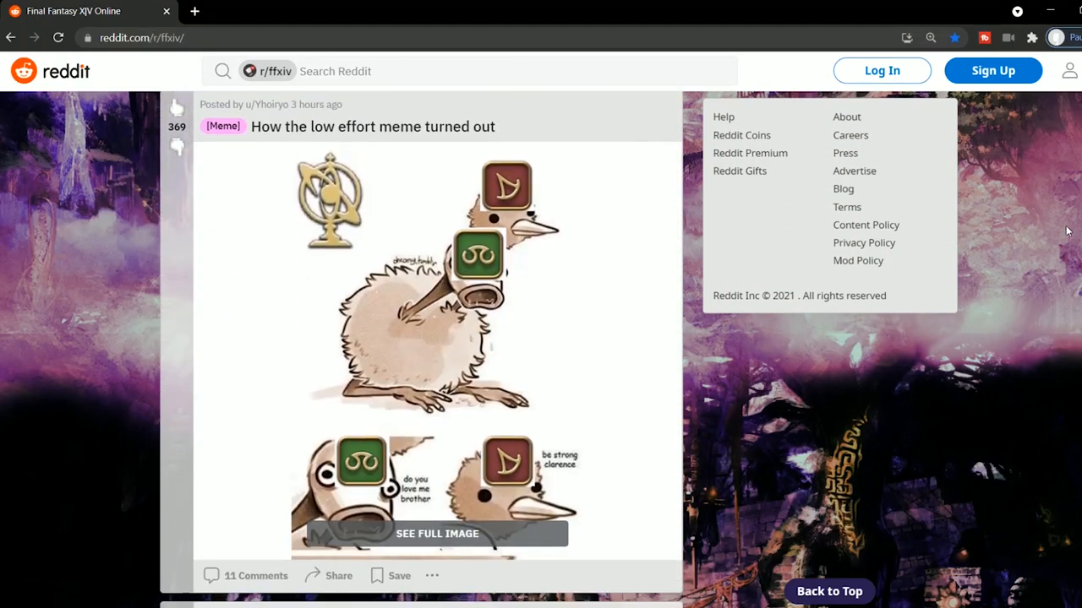
scroll("down", 3)
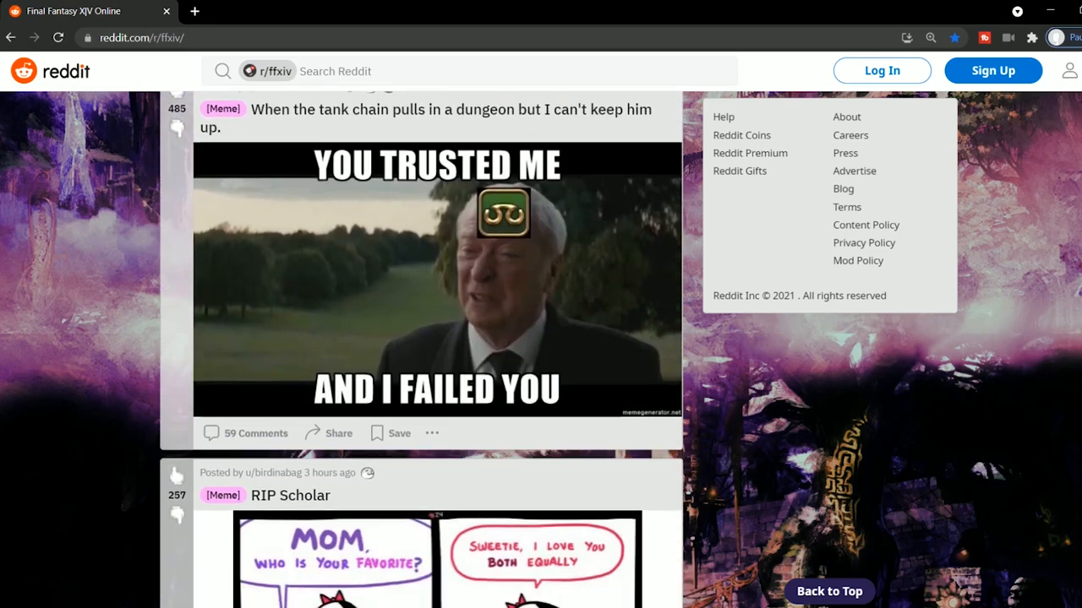
scroll("down", 3)
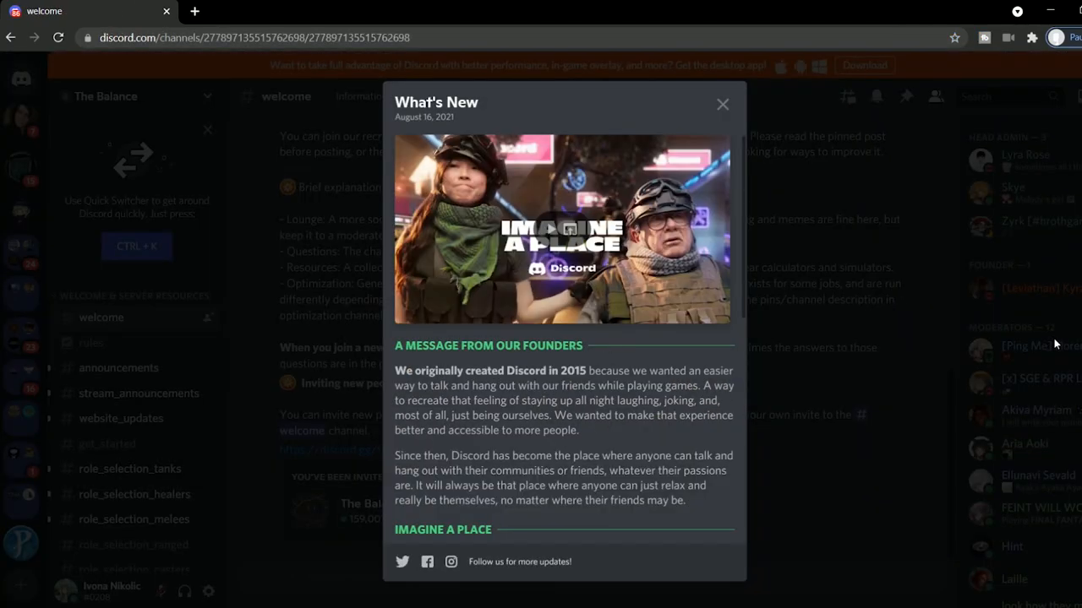
- Close Discord's What's New popup and open The Balance's gnb_resources channel
left_click(722, 104)
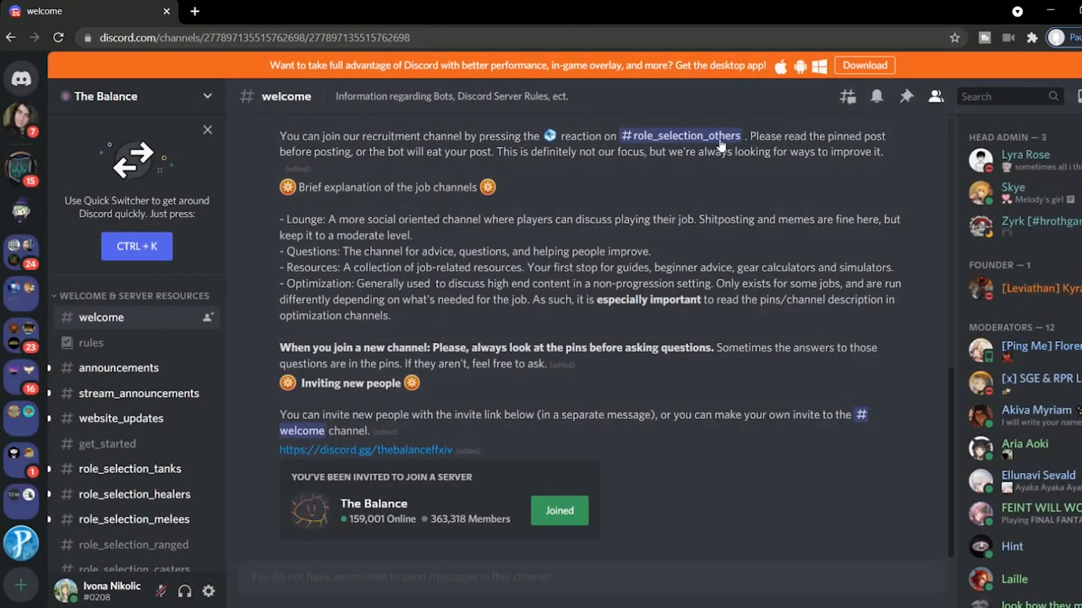
mouse_move(745, 245)
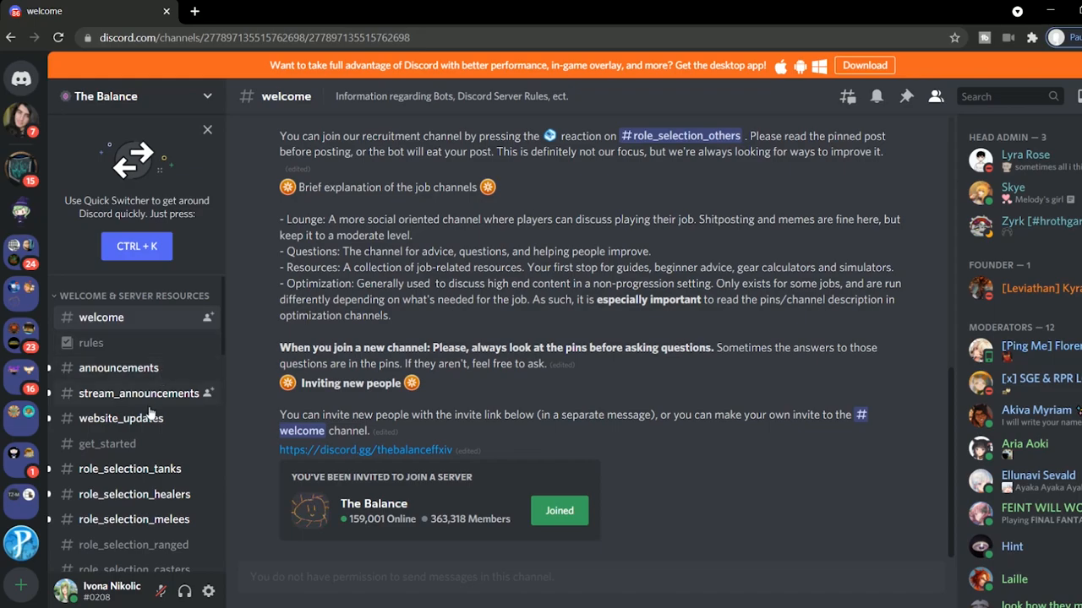
scroll("down", 3)
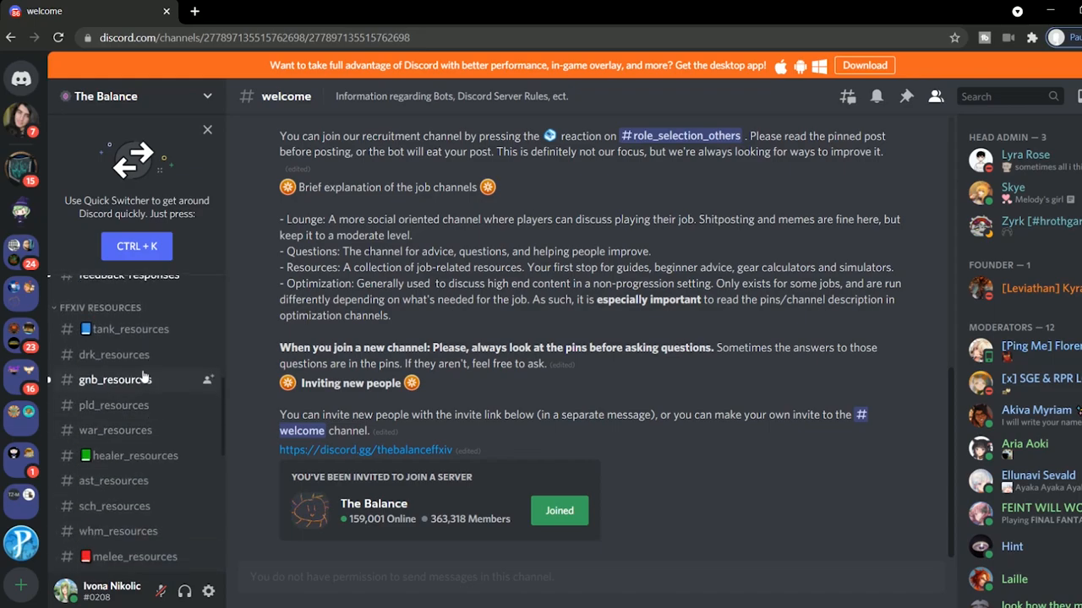
left_click(115, 380)
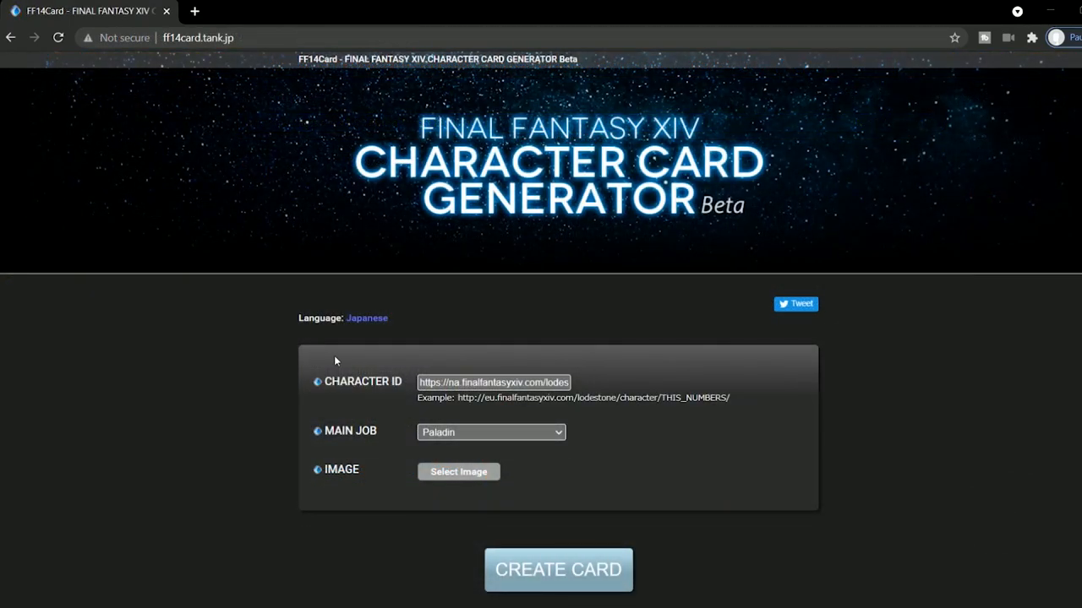
- Confirm the cropped character portrait and create the Paladin character card
left_click(458, 471)
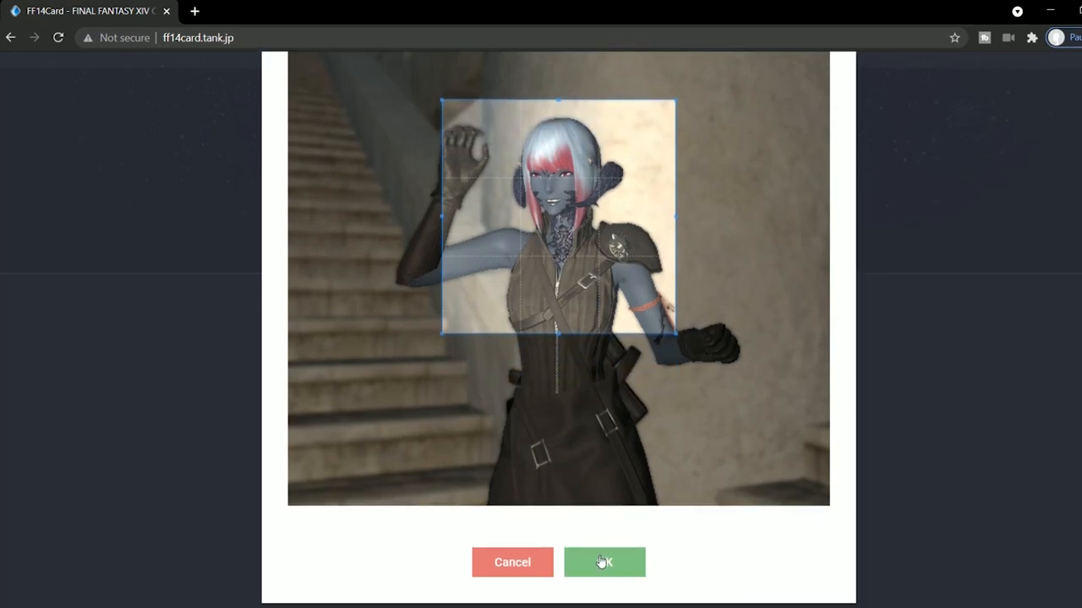
left_click(603, 562)
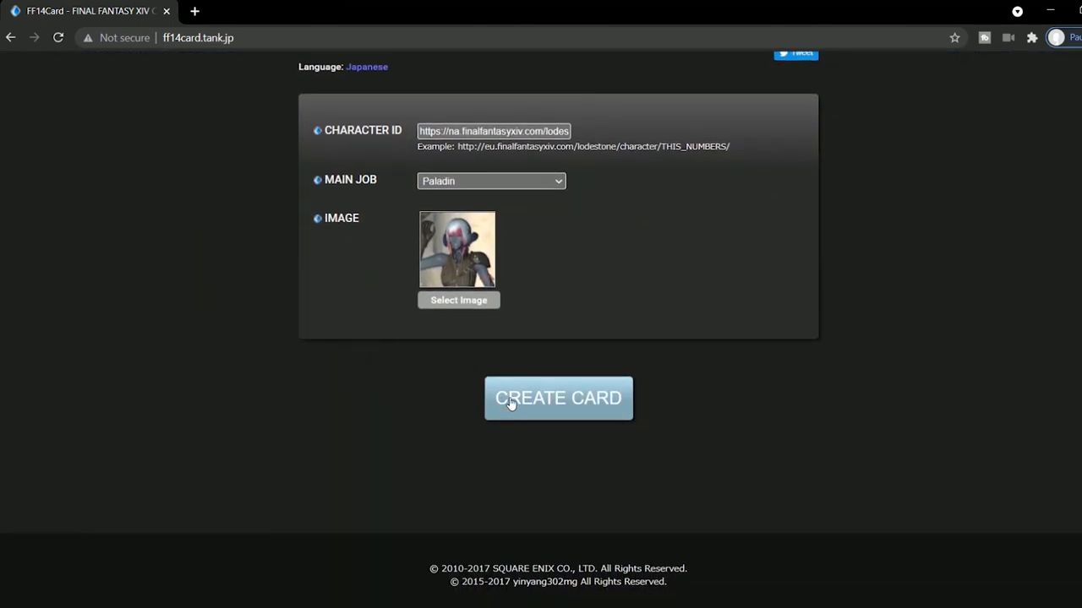
left_click(557, 398)
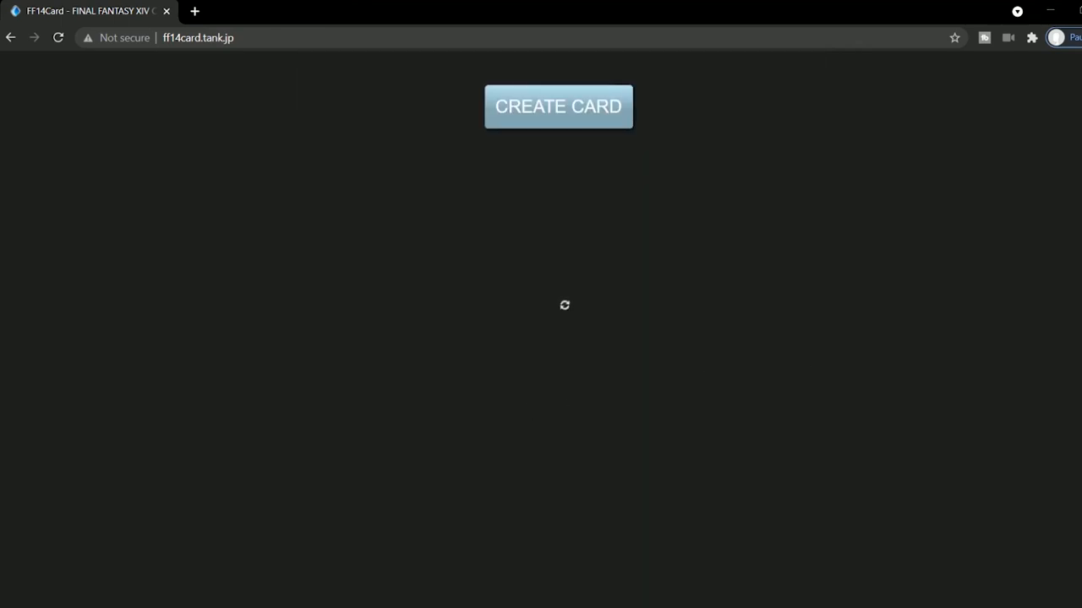
left_click(558, 106)
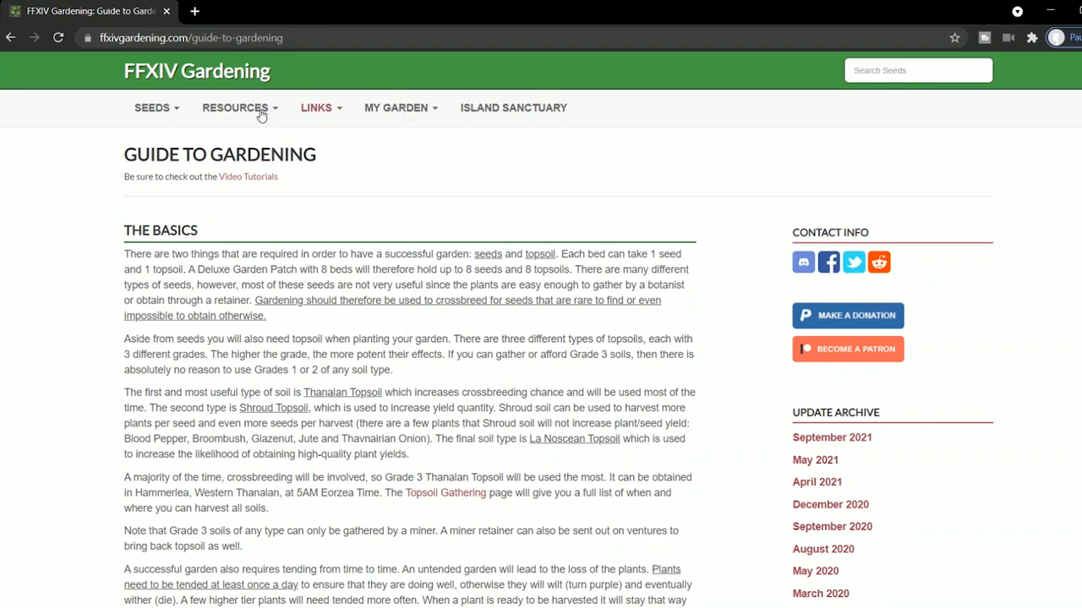
- Open Gardening Tips & Tricks from the Resources menu and scroll through it
left_click(235, 107)
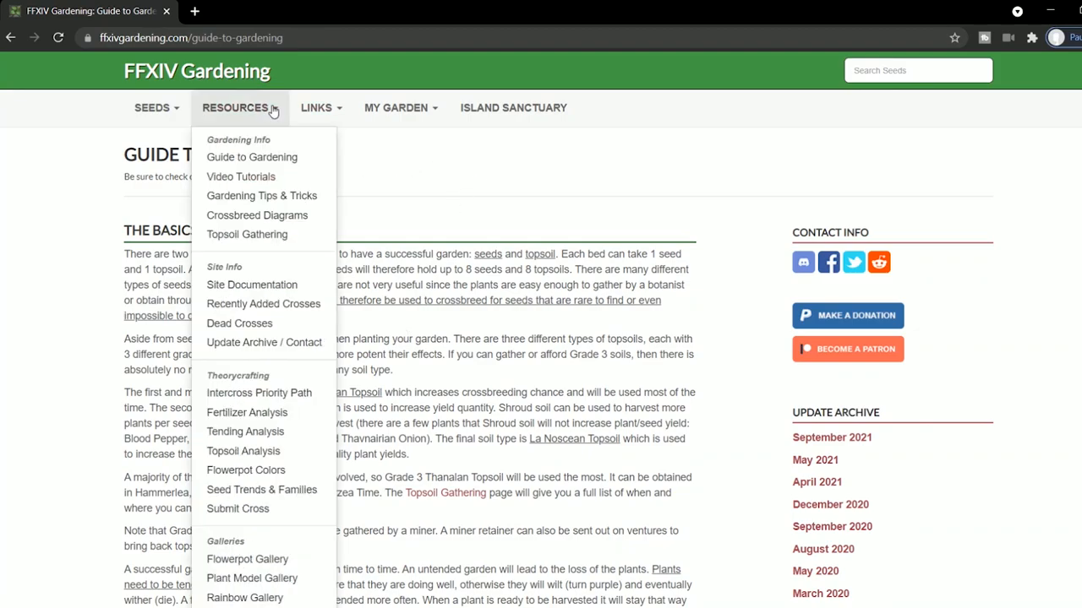
mouse_move(261, 196)
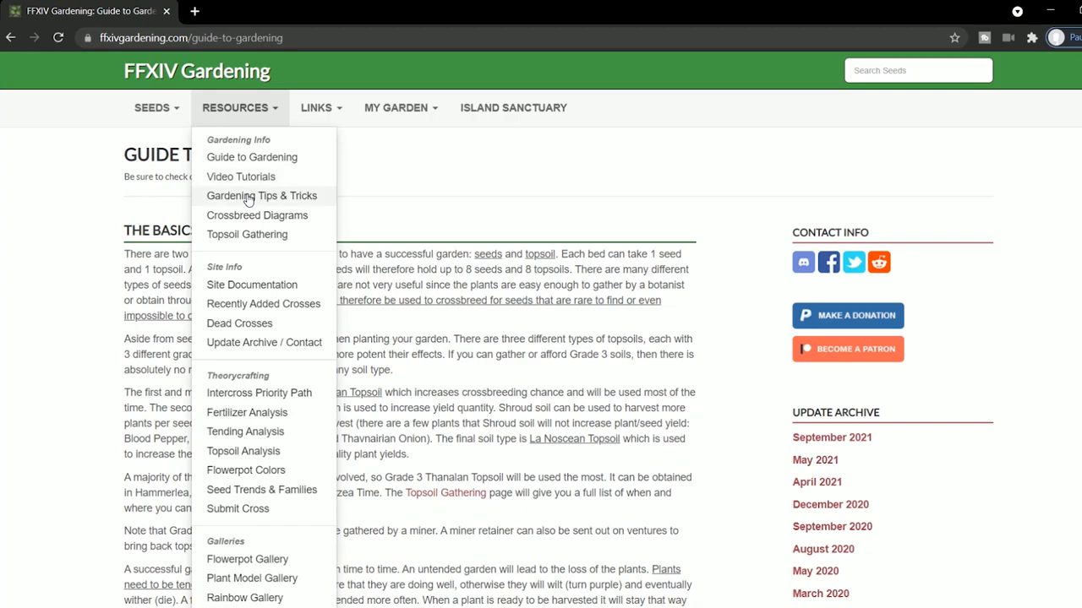
left_click(261, 195)
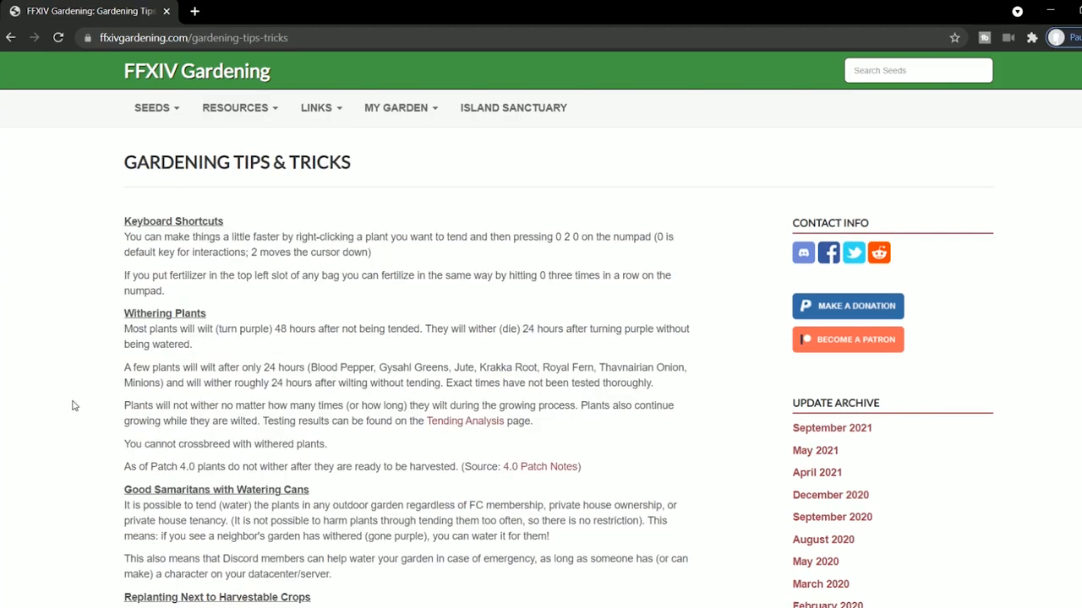
scroll("down", 3)
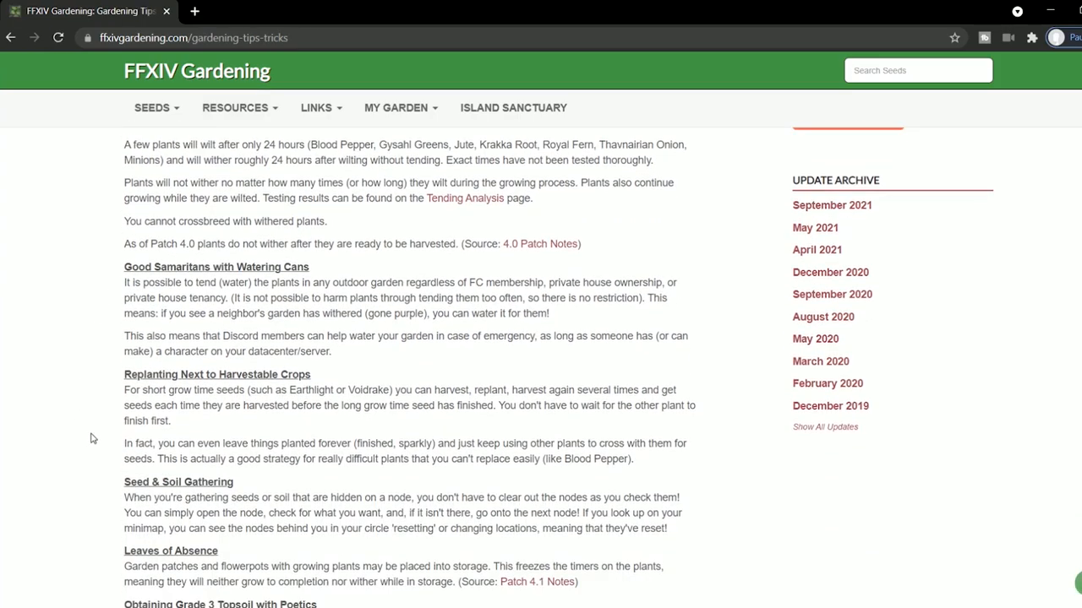
scroll("down", 3)
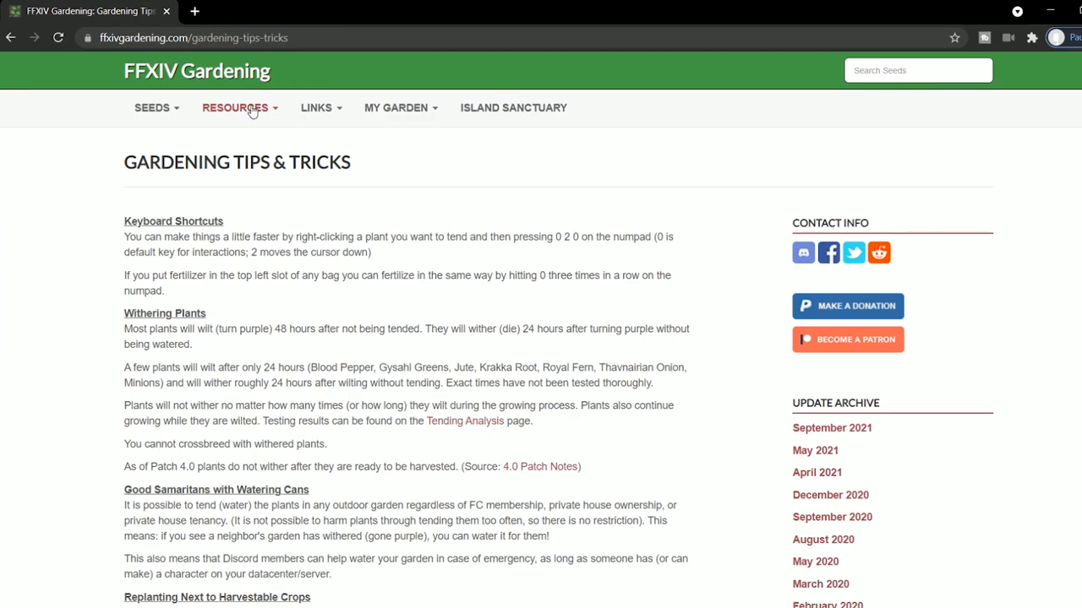
left_click(235, 108)
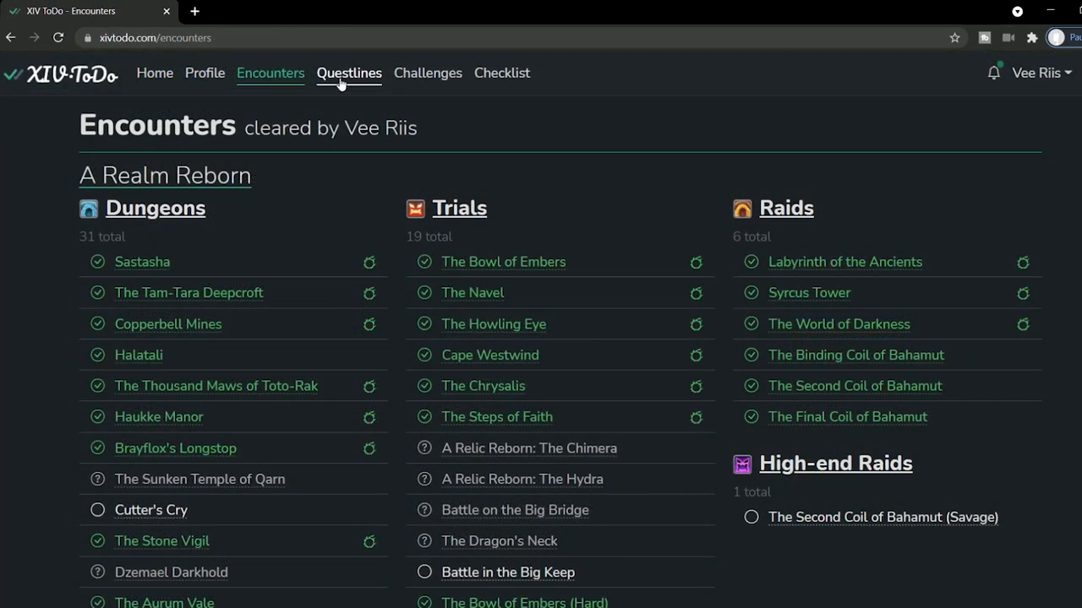
- View Vee Riis's Questlines and Challenges pages, then open the Checklist
left_click(348, 72)
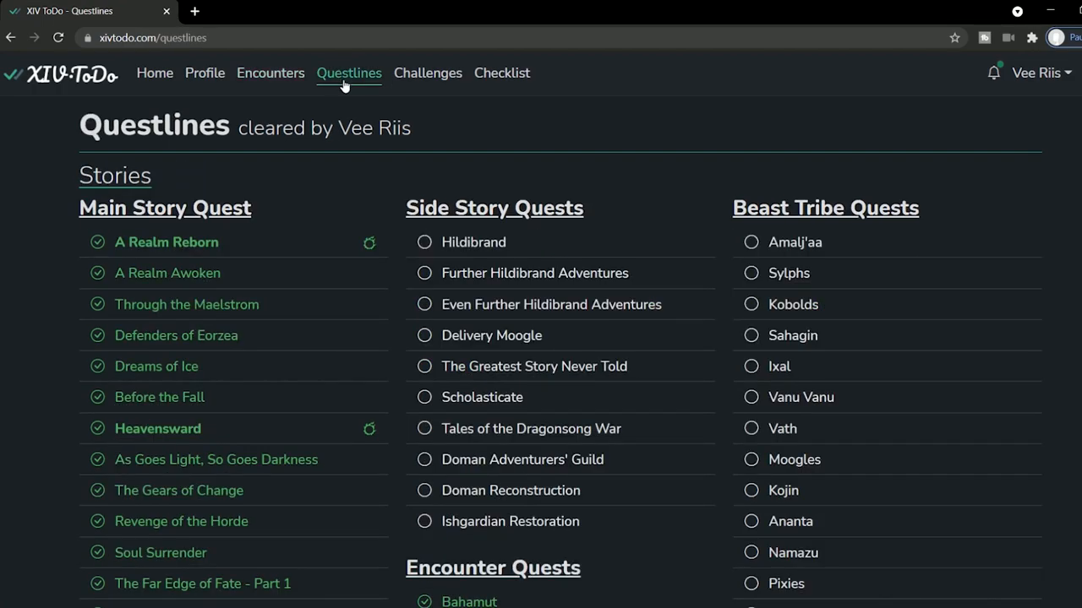
mouse_move(427, 73)
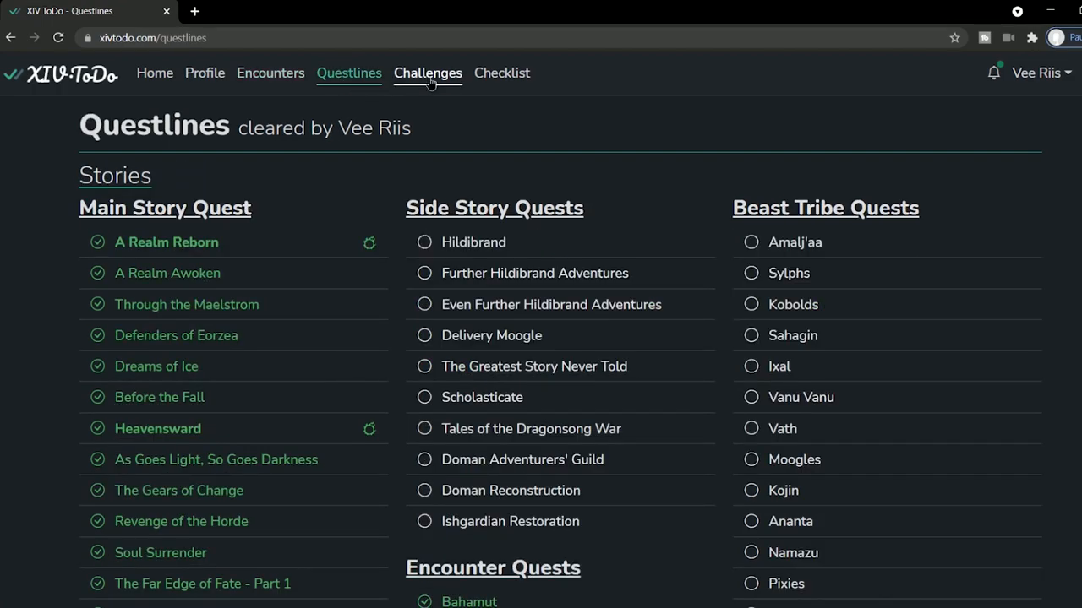
left_click(428, 73)
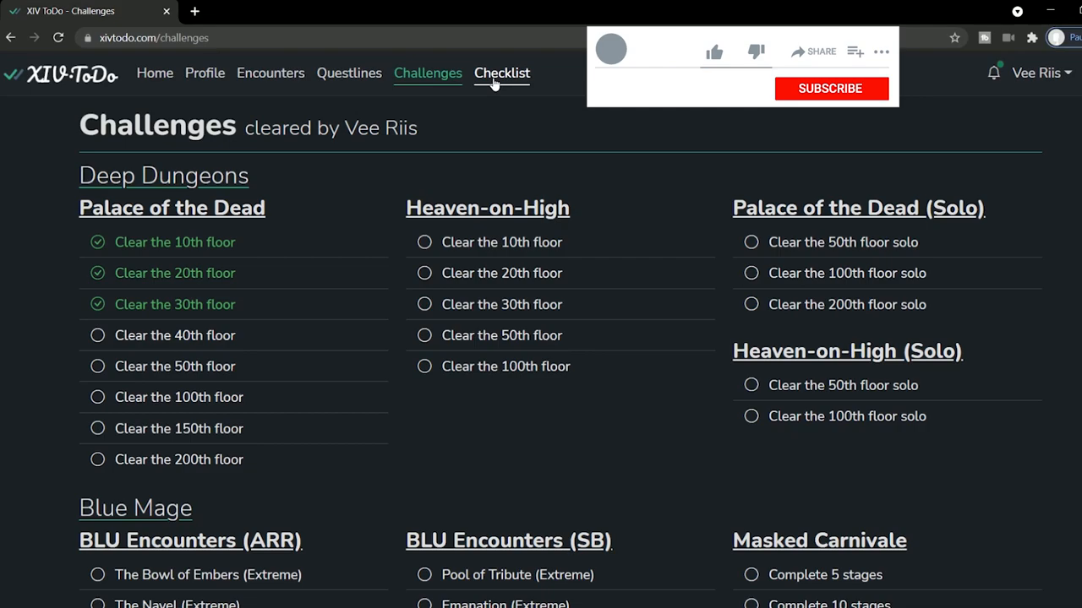
left_click(501, 73)
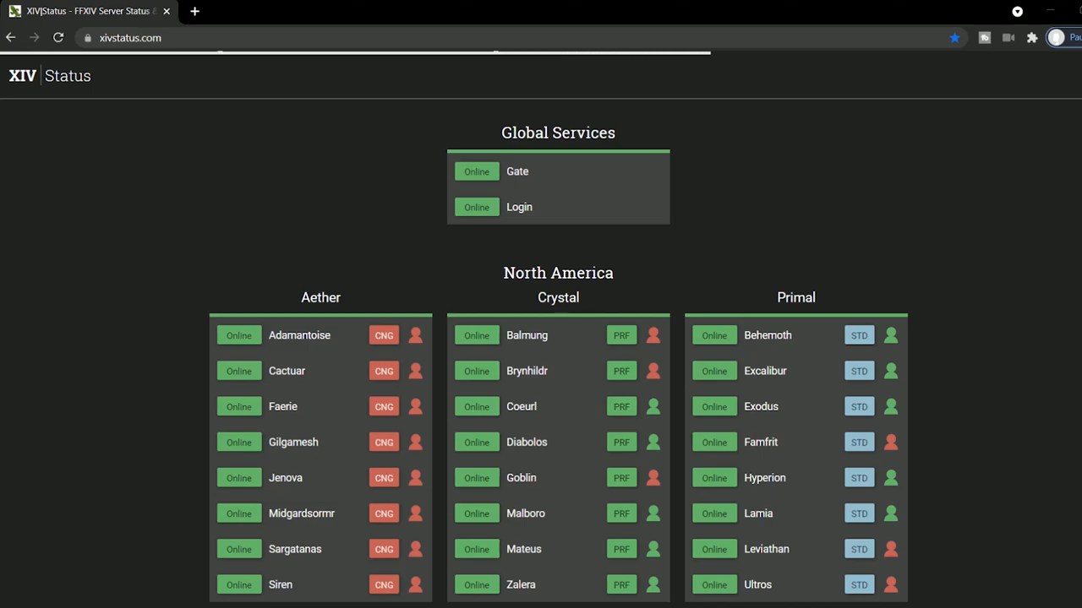
- Scroll the xivstatus.com server list through the data centre statuses
scroll("down", 3)
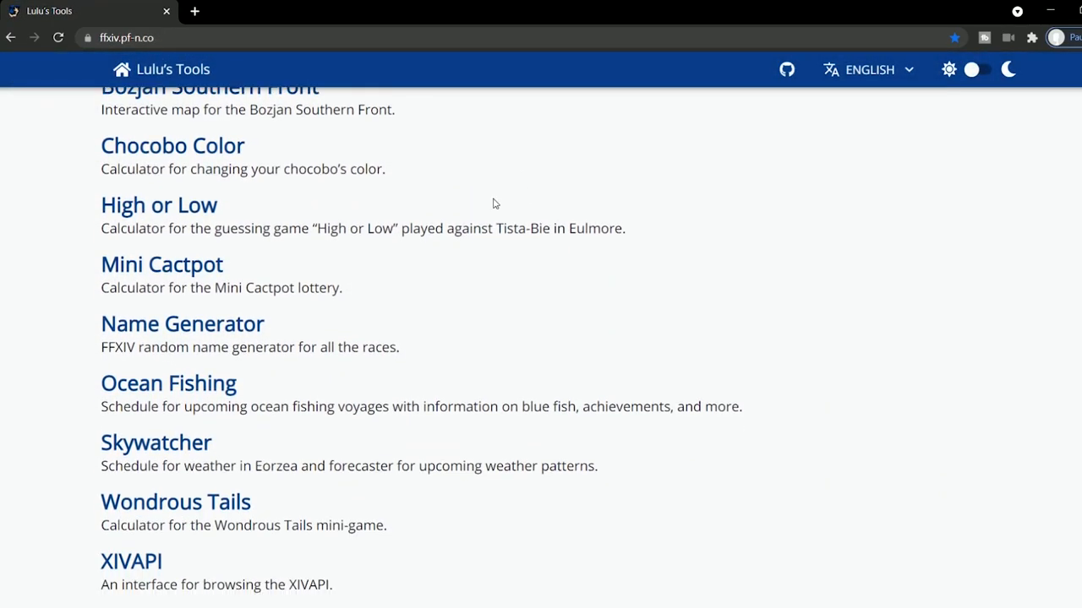
- Enter 3 in a Mini Cactpot square, then browse Name Generator and the Skywatcher weather table
left_click(161, 263)
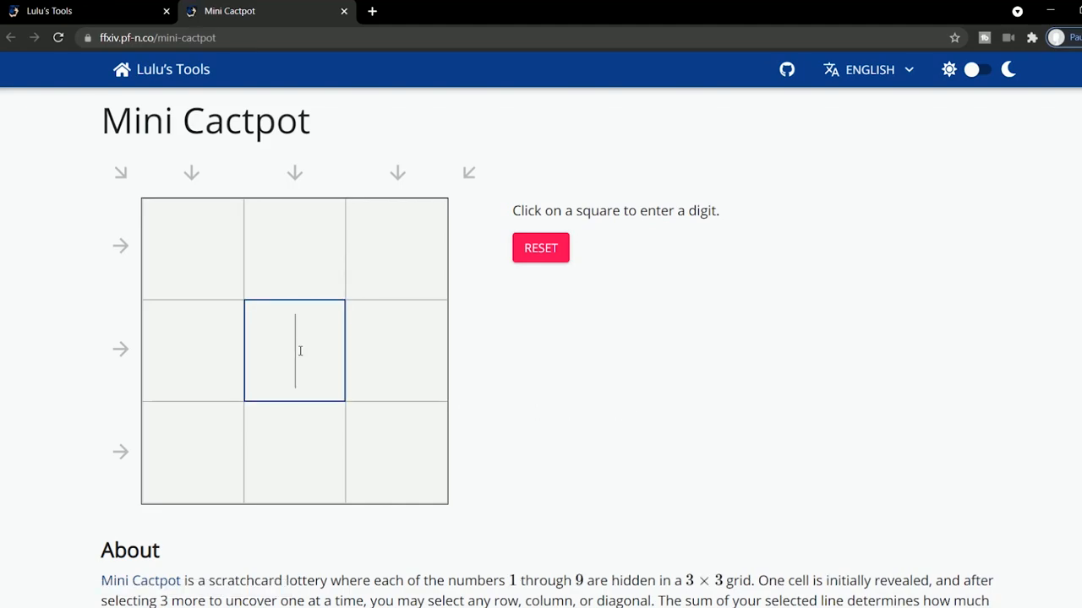
type("3")
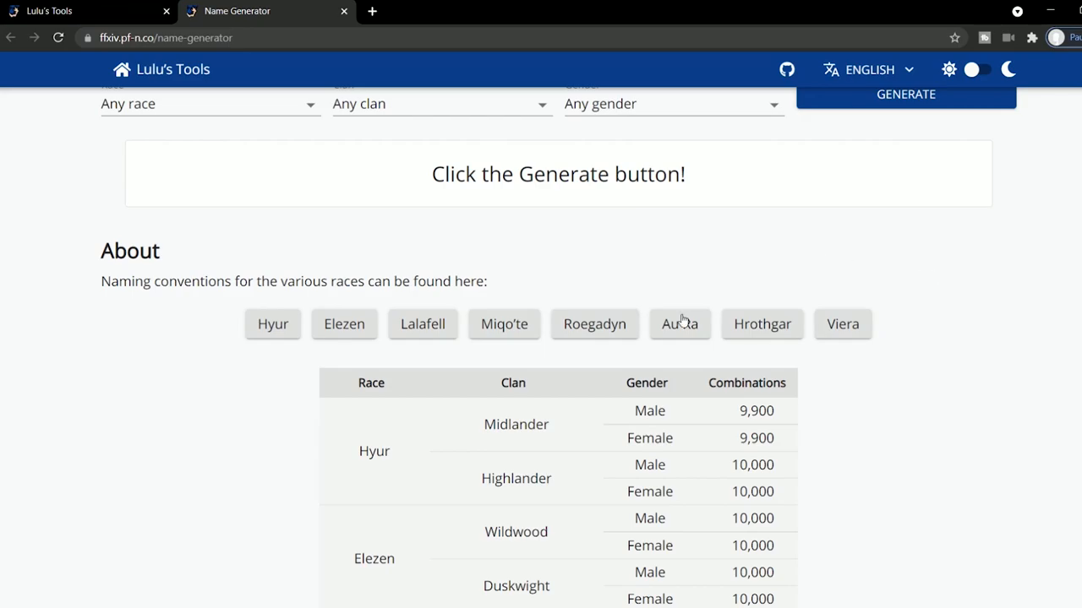
left_click(680, 324)
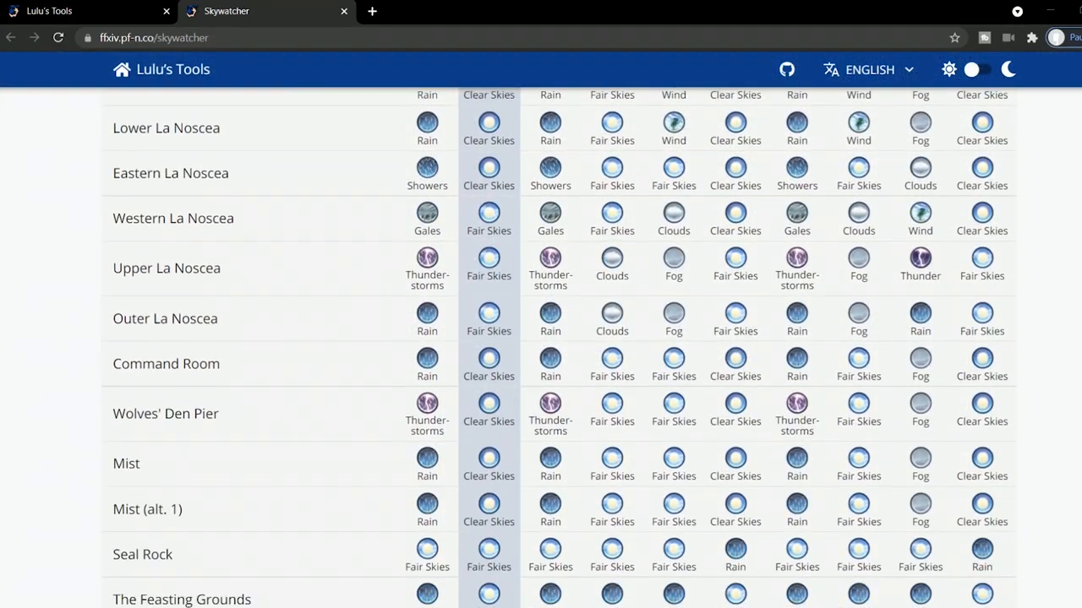
scroll("down", 3)
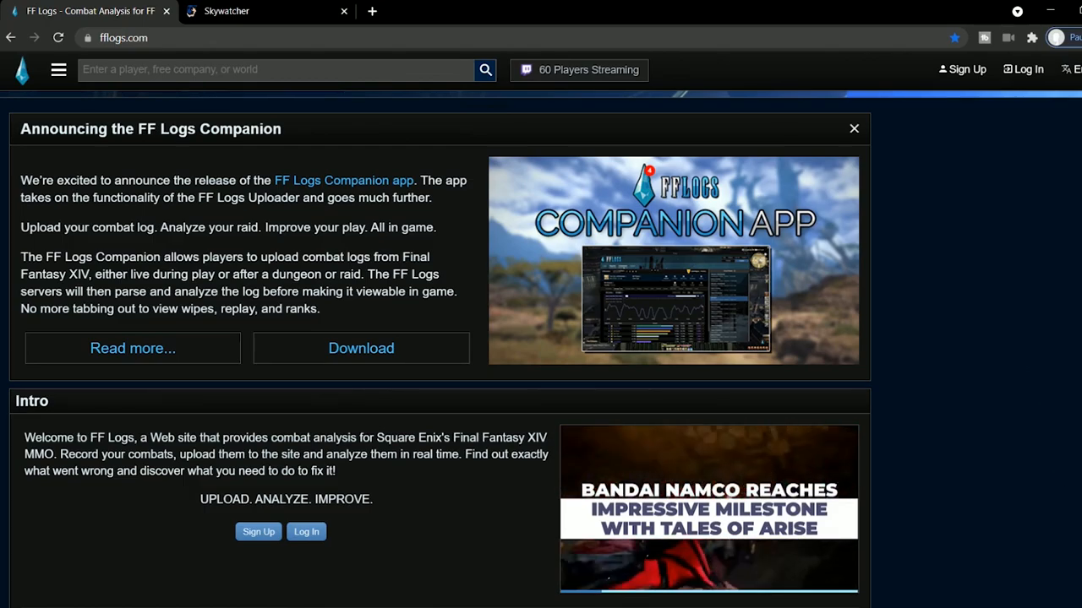
- Scroll past the companion app announcement to the Eden's Promise progress and speed rankings
scroll("down", 3)
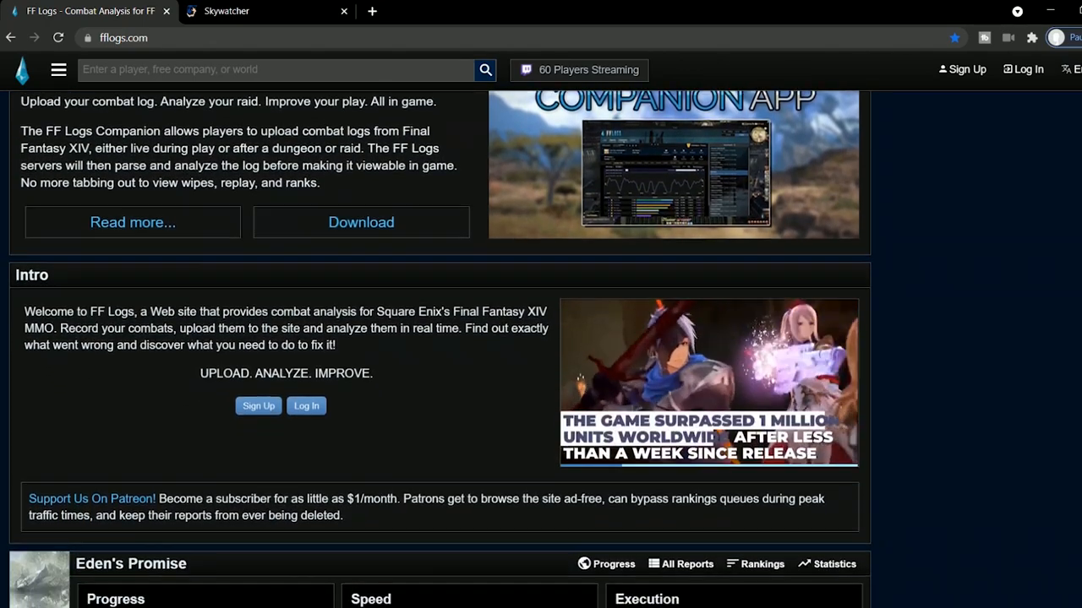
scroll("down", 3)
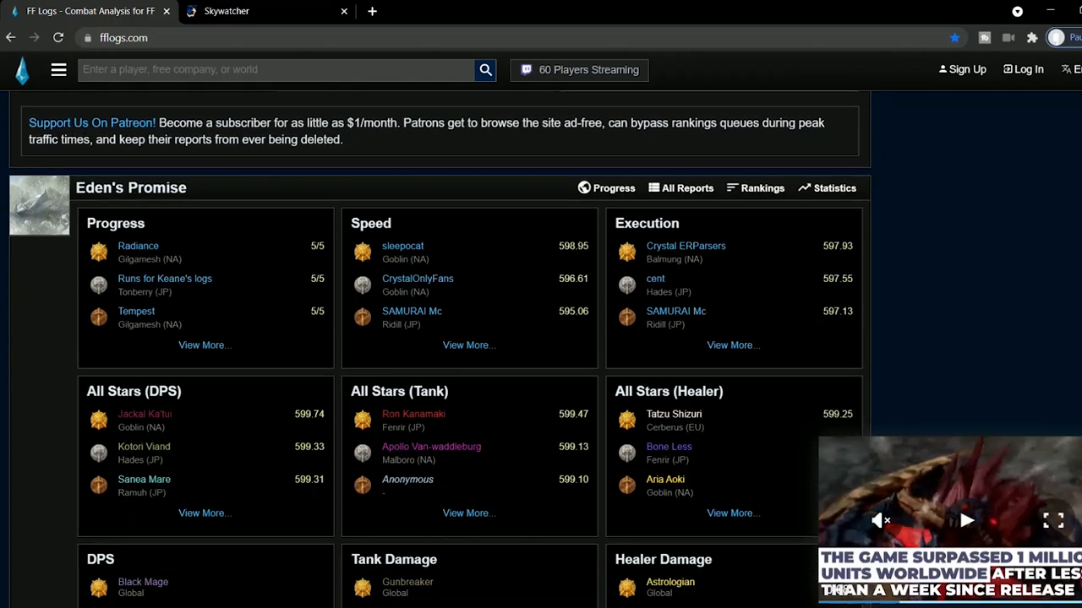
scroll("down", 3)
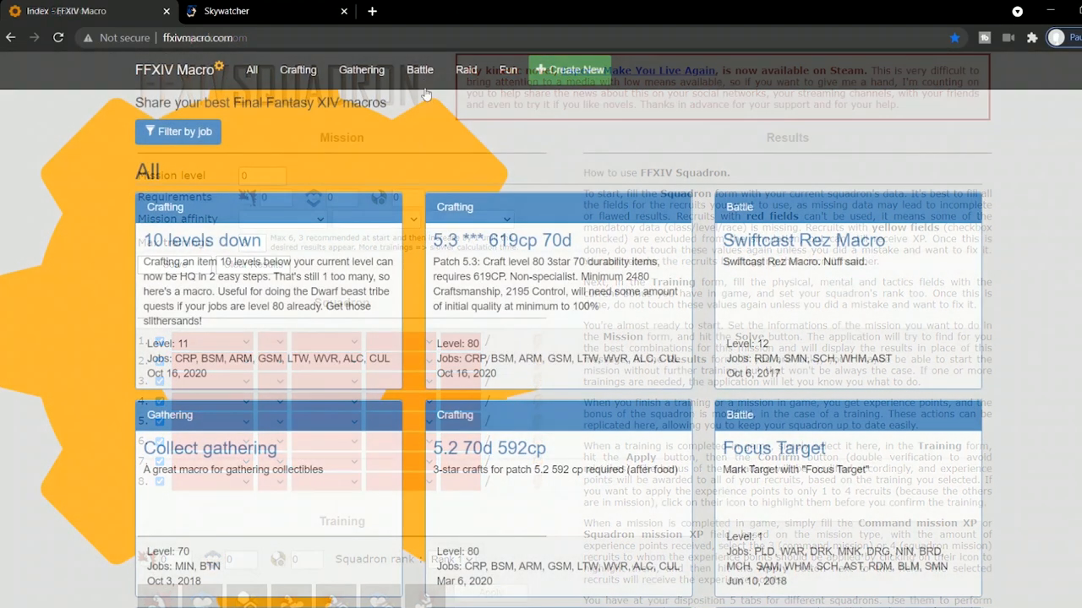
- Filter to Battle macros and open the Focus Target macro
left_click(419, 69)
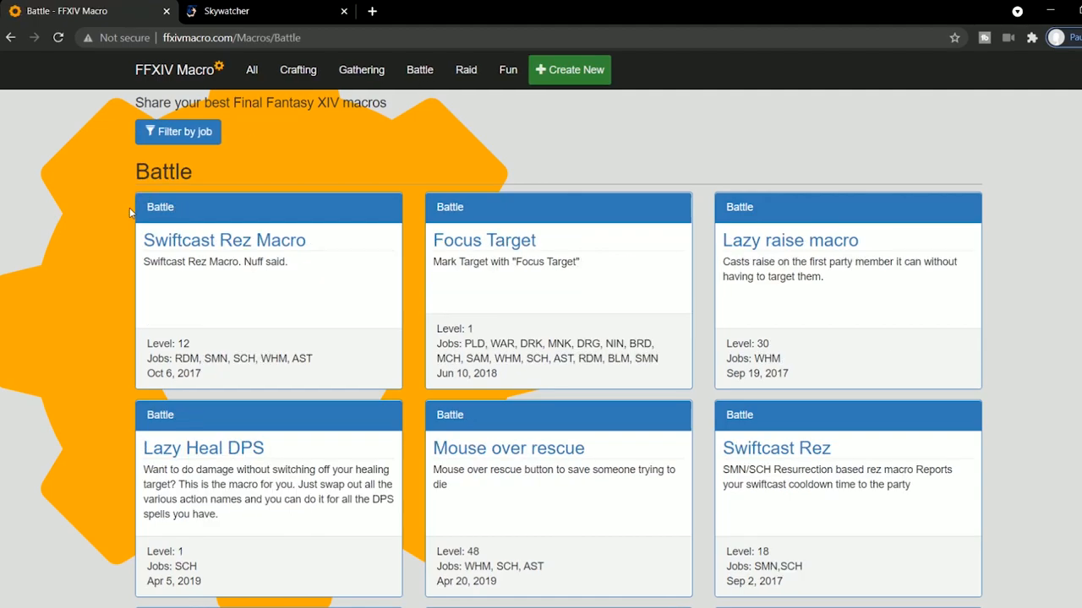
scroll("down", 3)
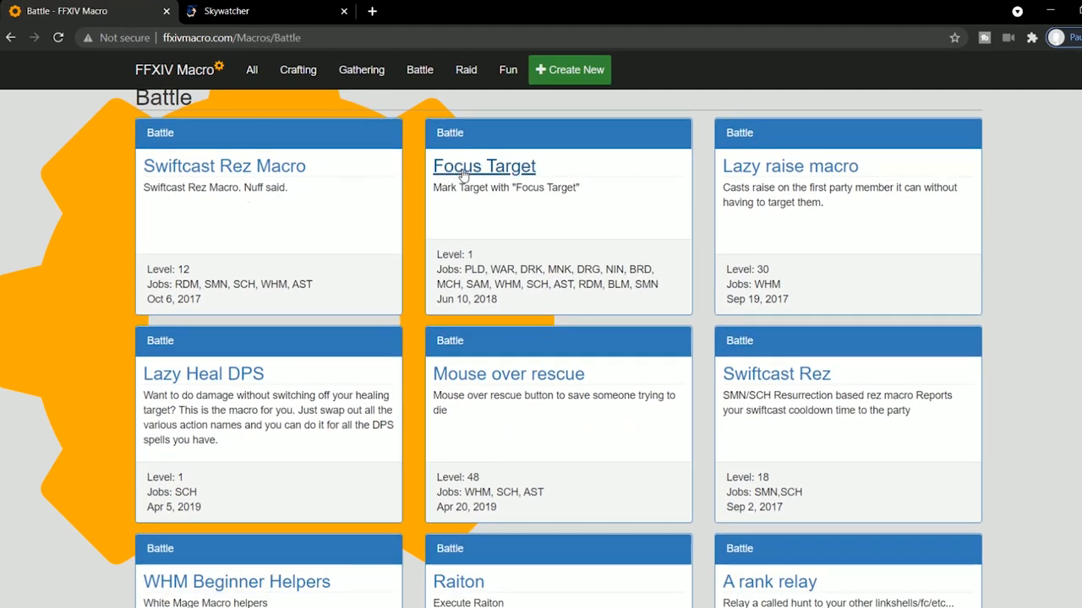
left_click(484, 165)
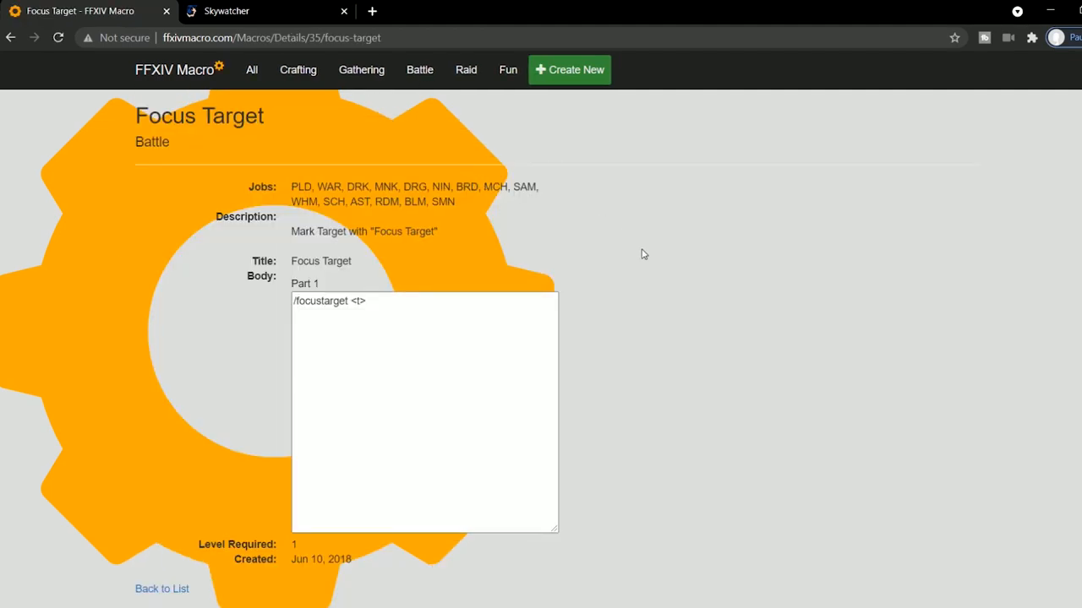
mouse_move(463, 95)
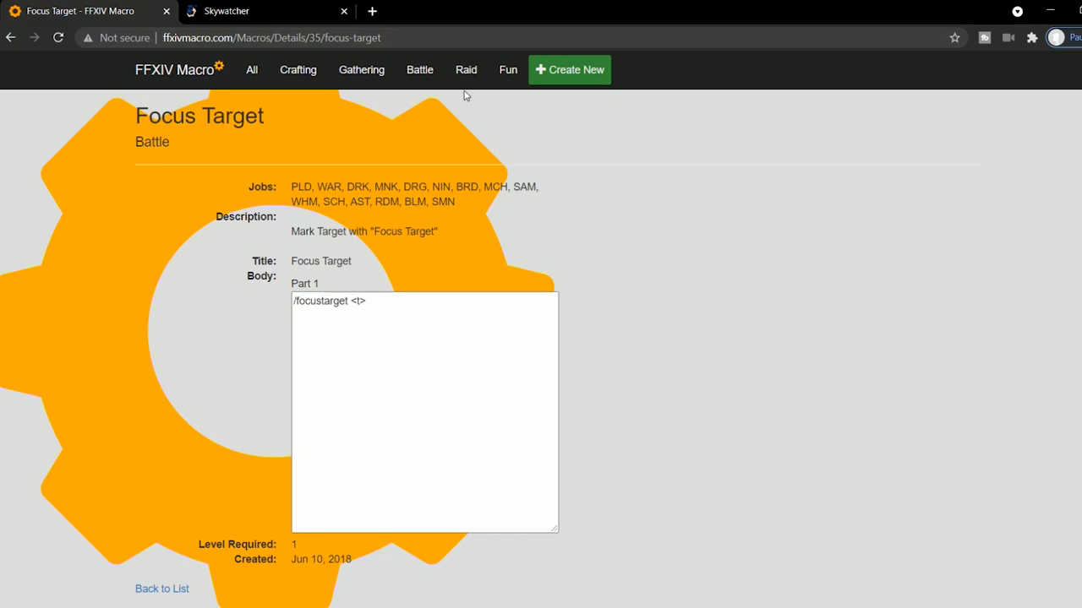
- Open the Eat Bread fun macro, then the 5.2 70d 592cp crafting macro
left_click(508, 70)
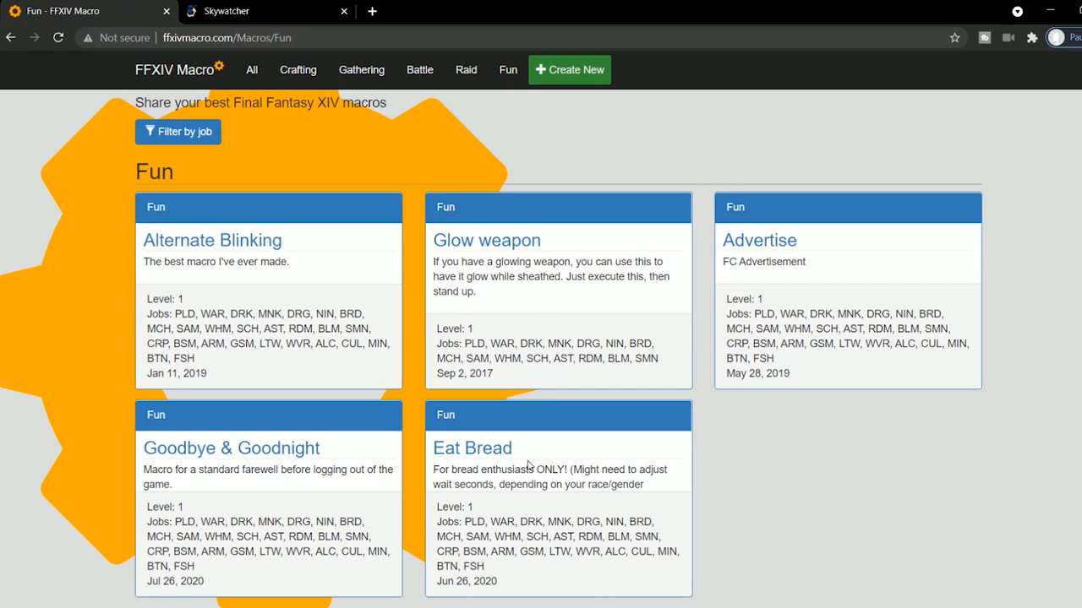
left_click(473, 448)
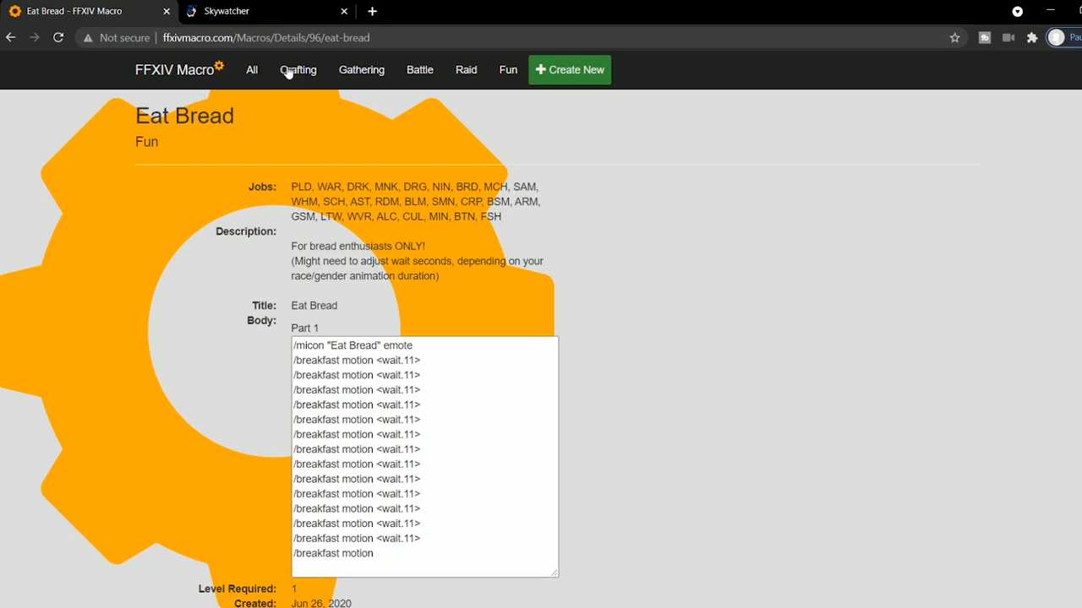
left_click(298, 69)
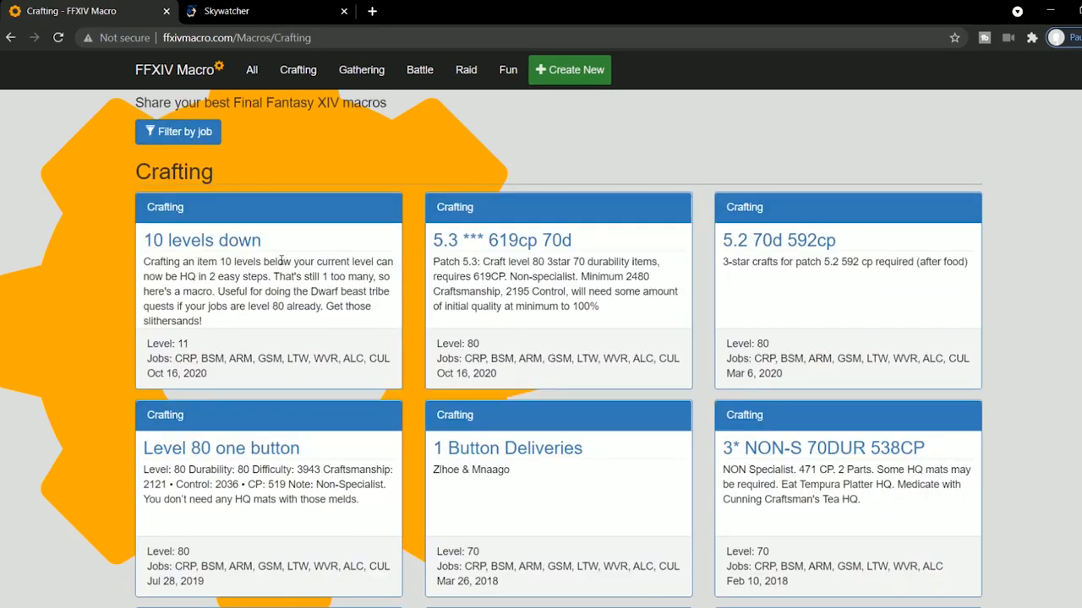
left_click(777, 240)
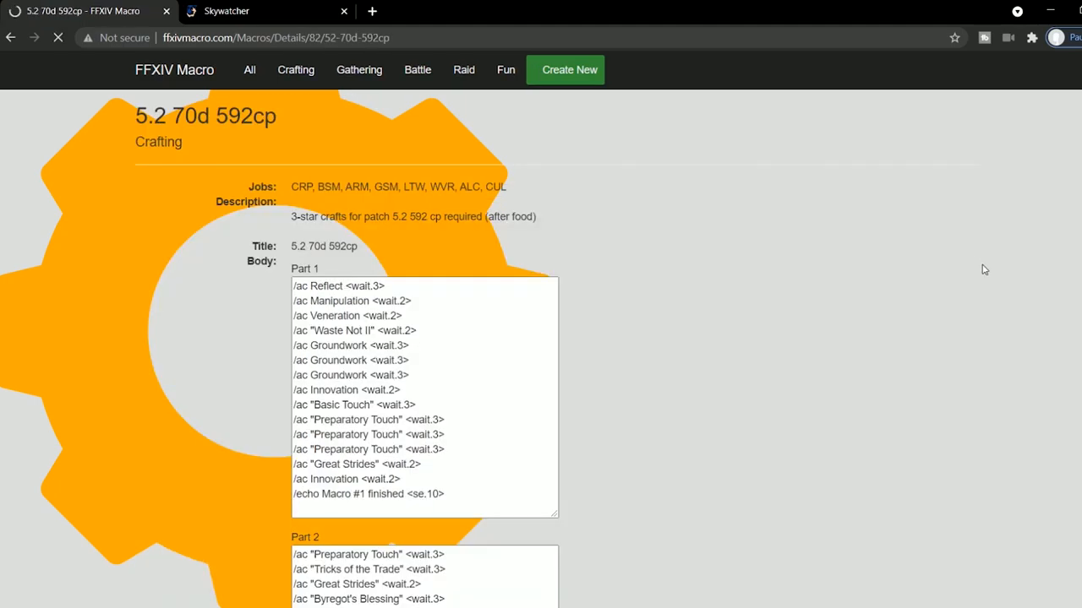